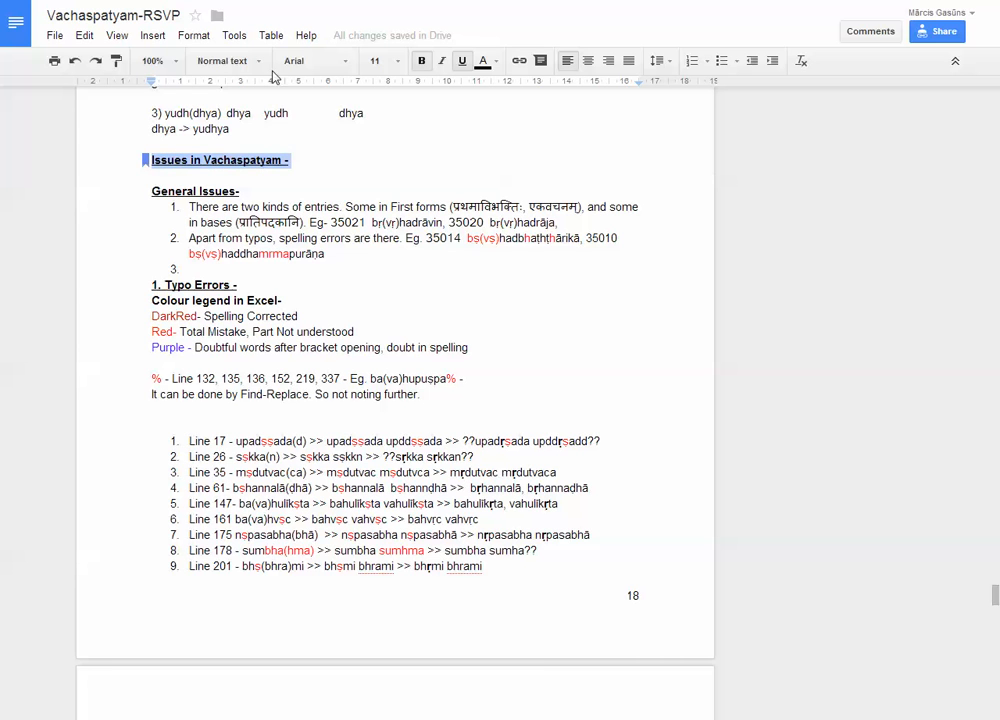
mouse_move(420, 60)
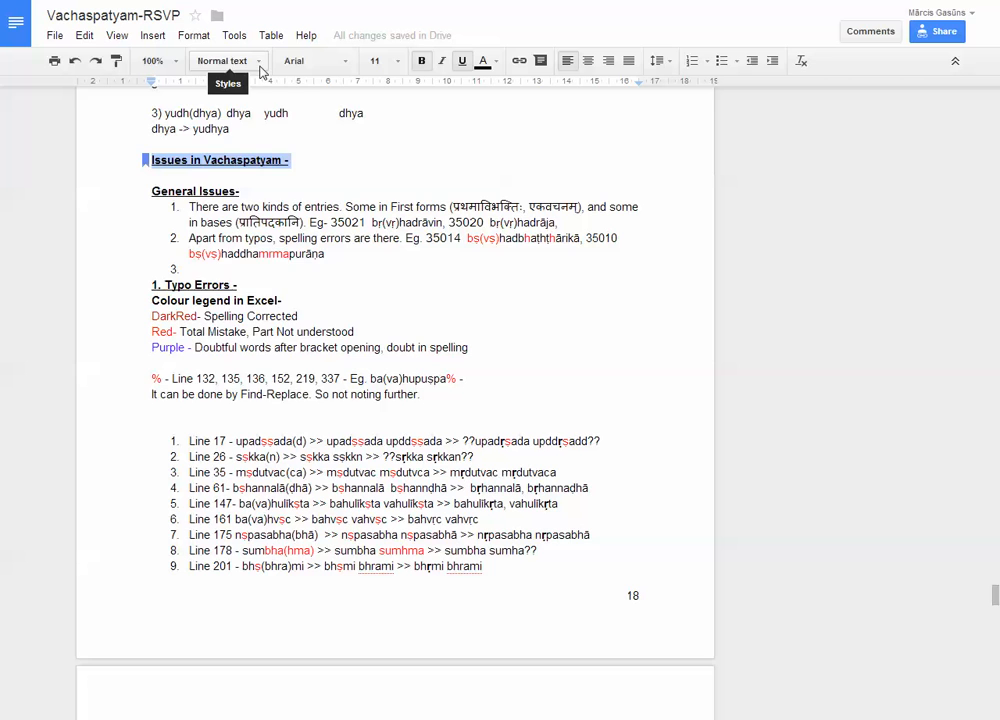
Apply Heading 3 to the 'Issues in Vachaspatyam -' line from the paragraph style list.
left_click(220, 60)
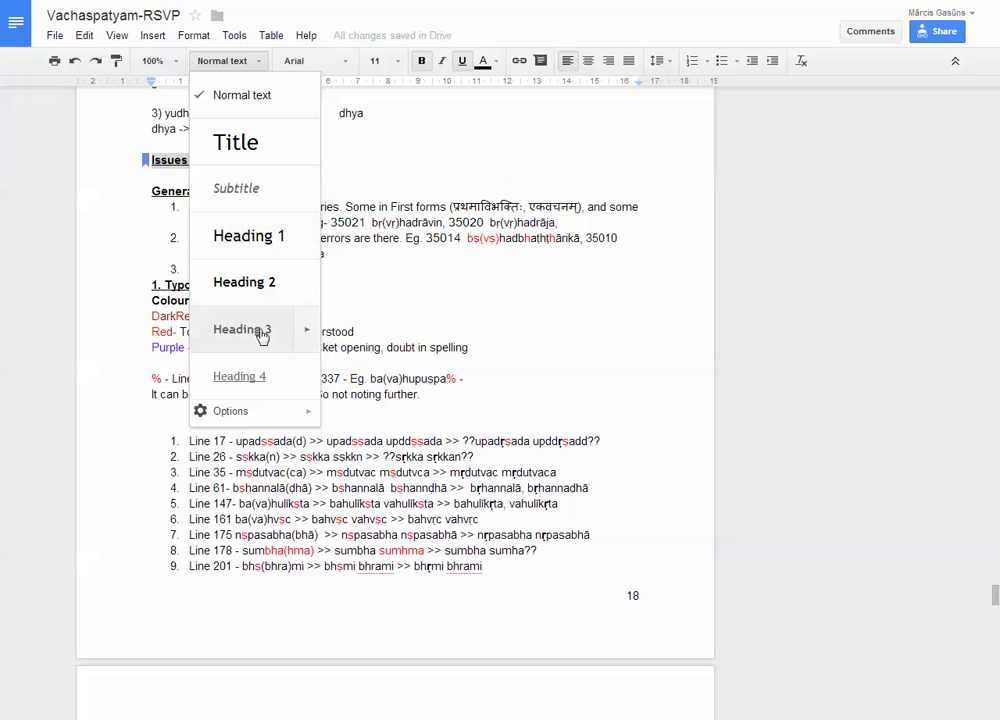
mouse_move(256, 376)
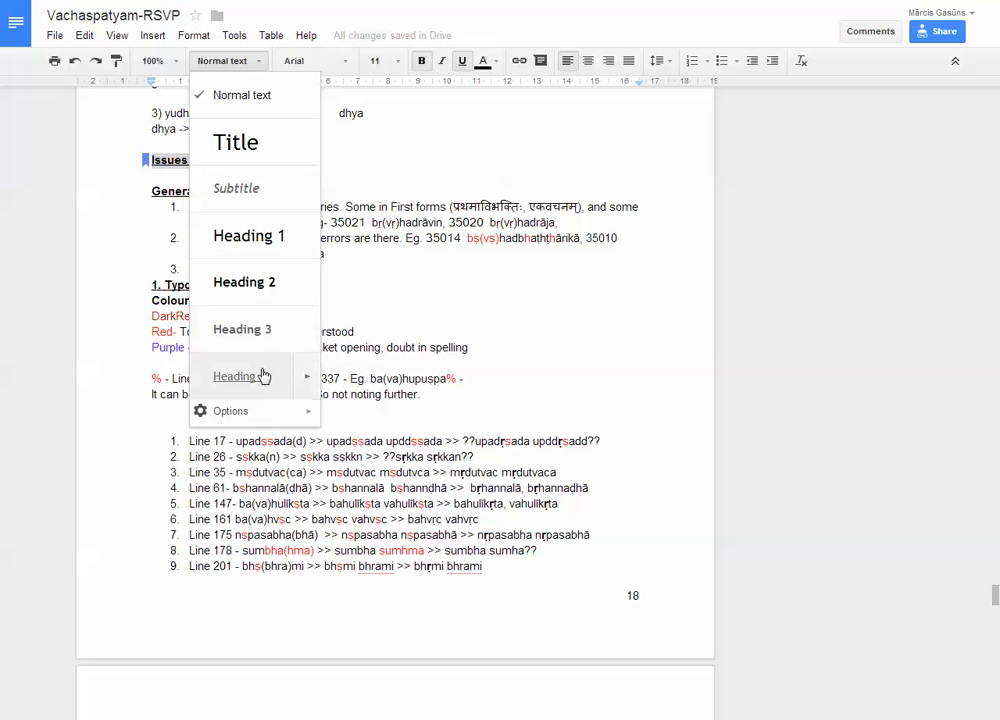
mouse_move(242, 330)
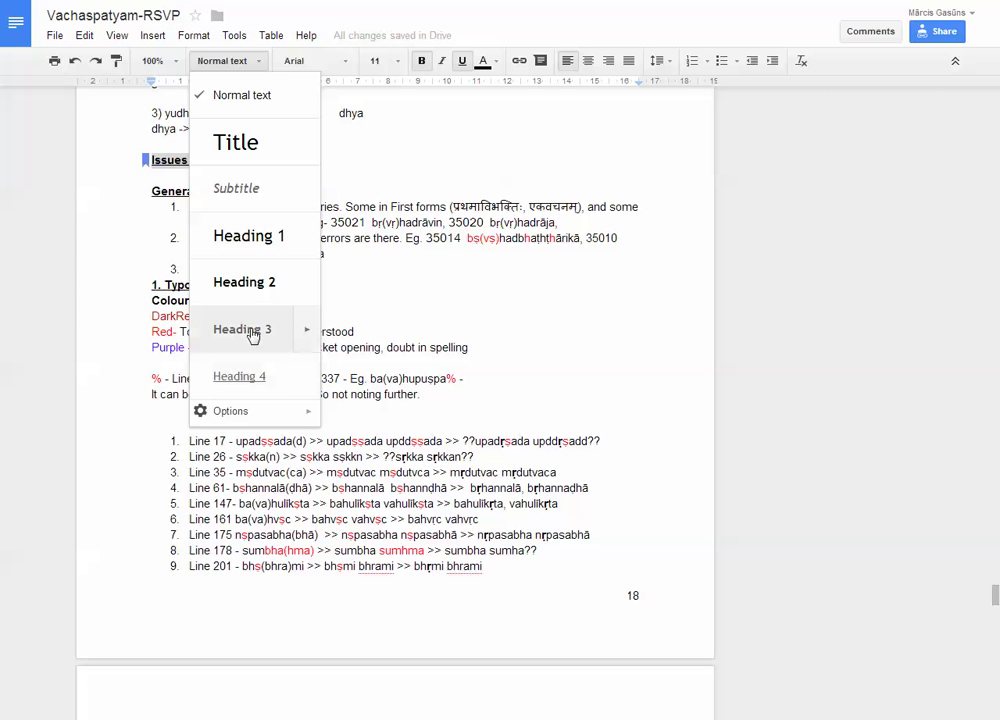
left_click(244, 328)
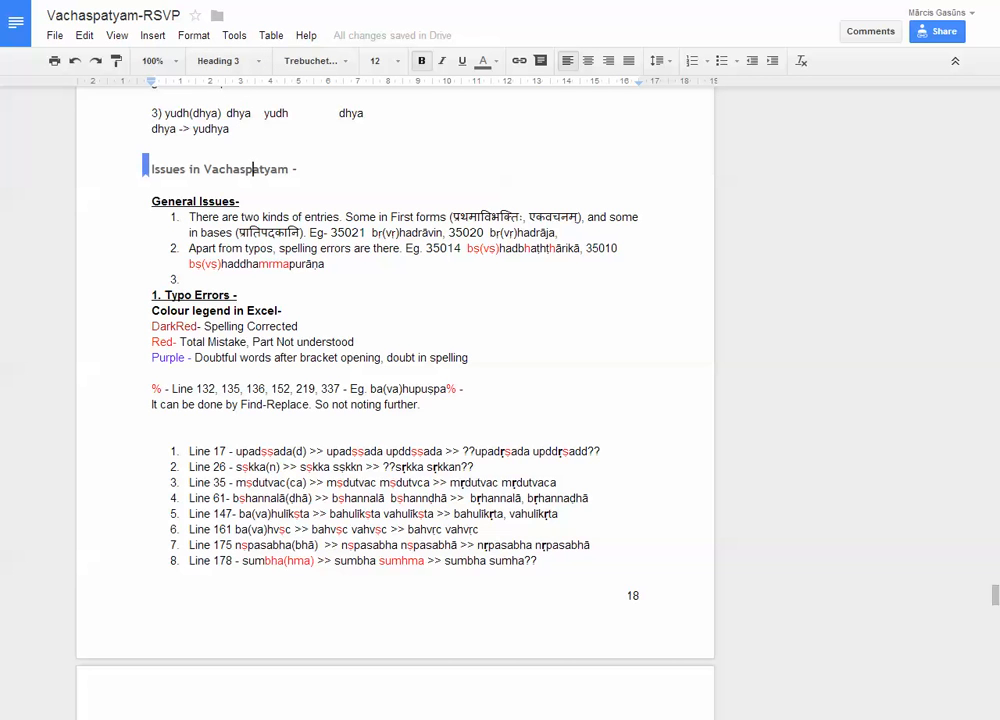
mouse_move(354, 172)
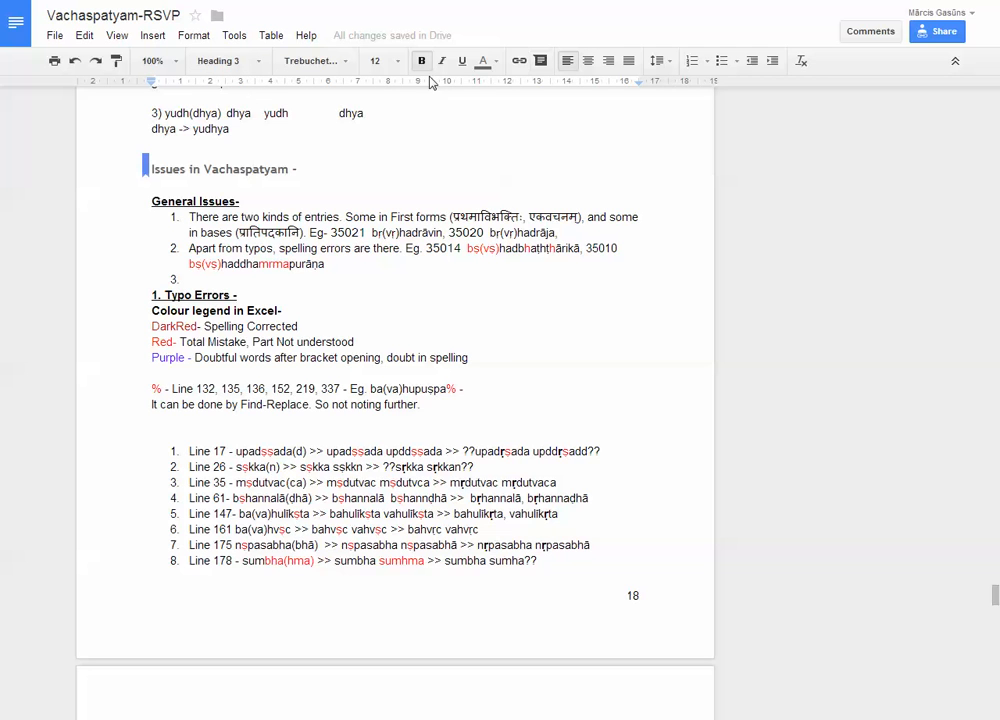
mouse_move(462, 60)
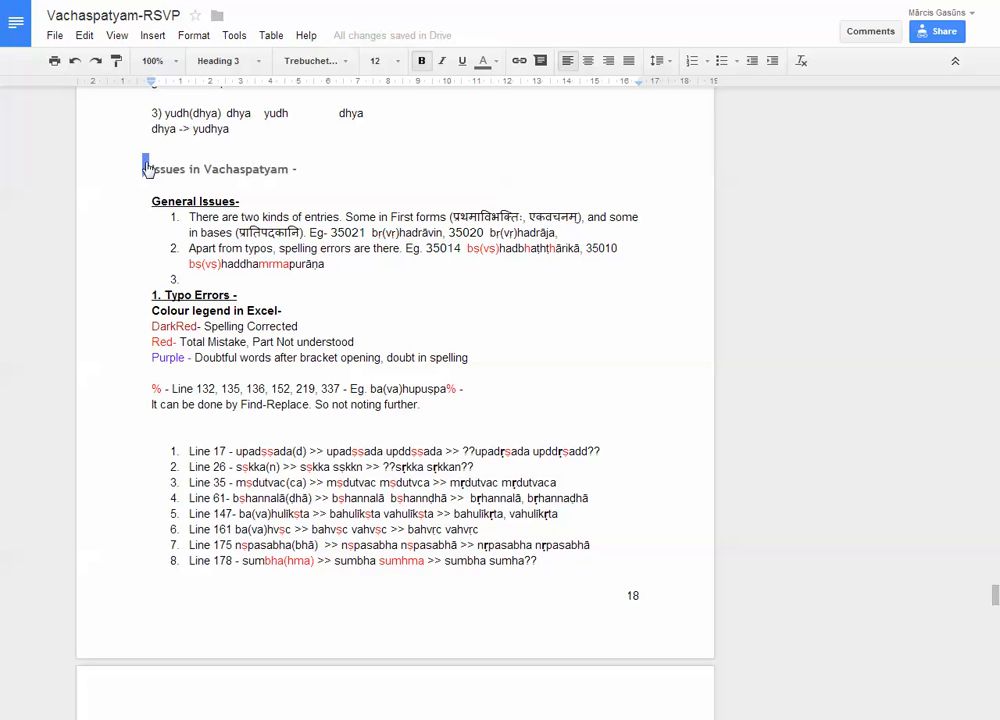
left_click(144, 164)
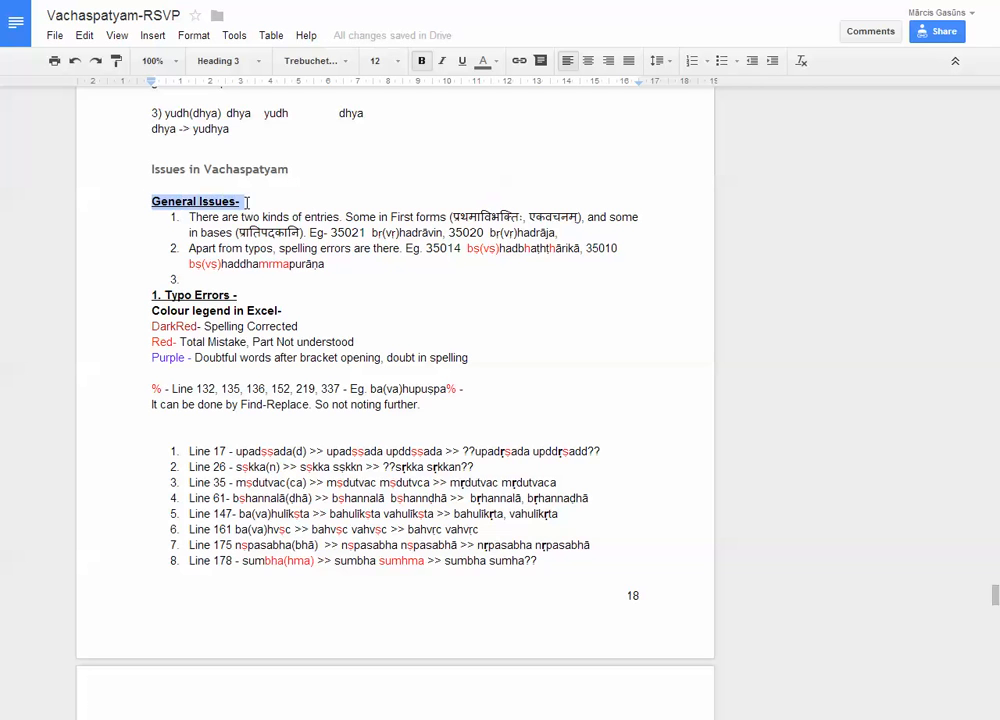
Make 'General Issues' and '1. Typo Errors' Heading 4 subheadings.
left_click(228, 60)
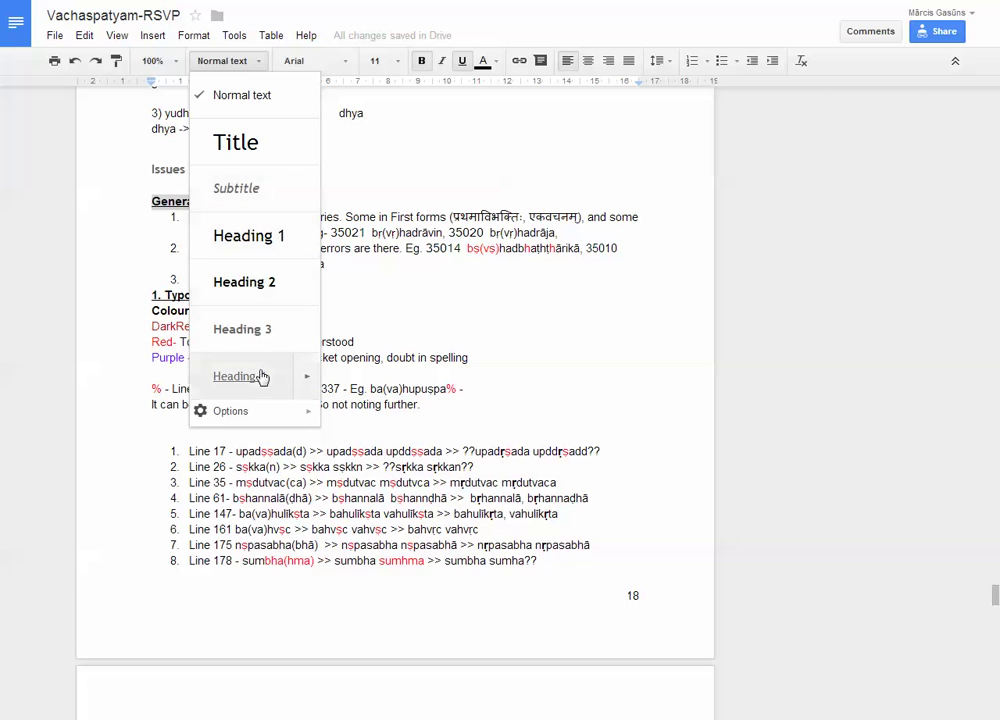
left_click(240, 376)
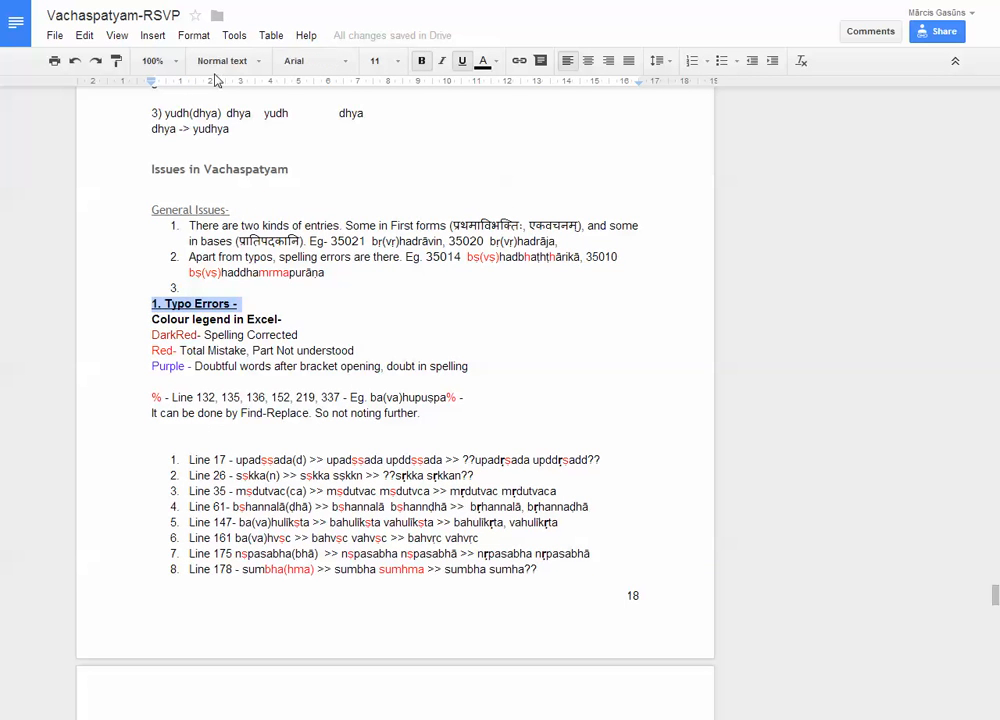
left_click(224, 60)
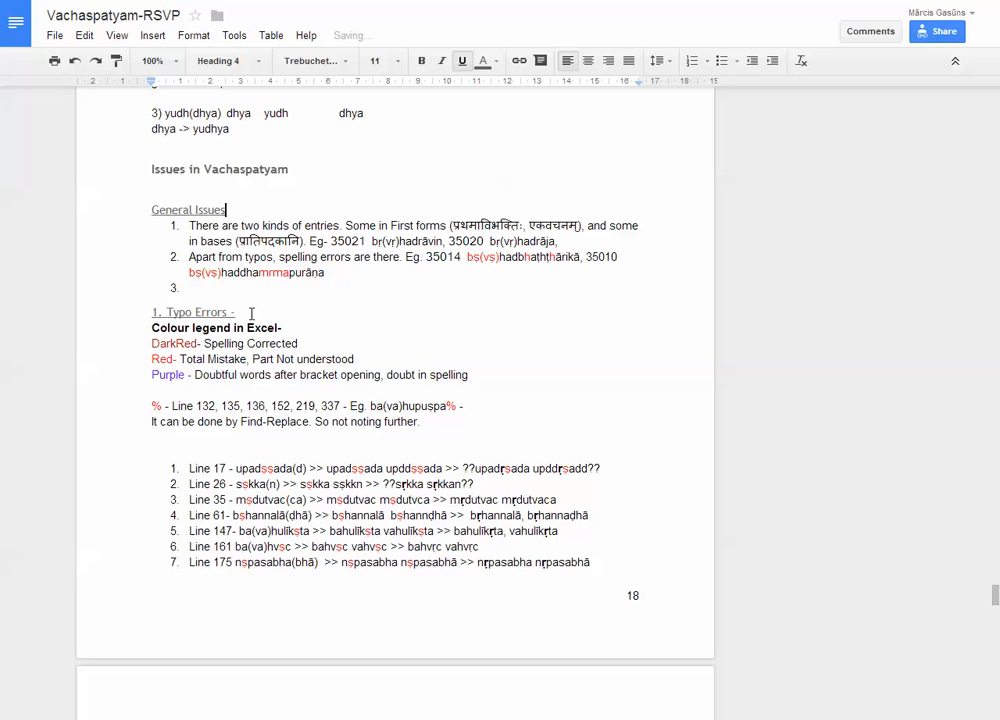
left_click(228, 312)
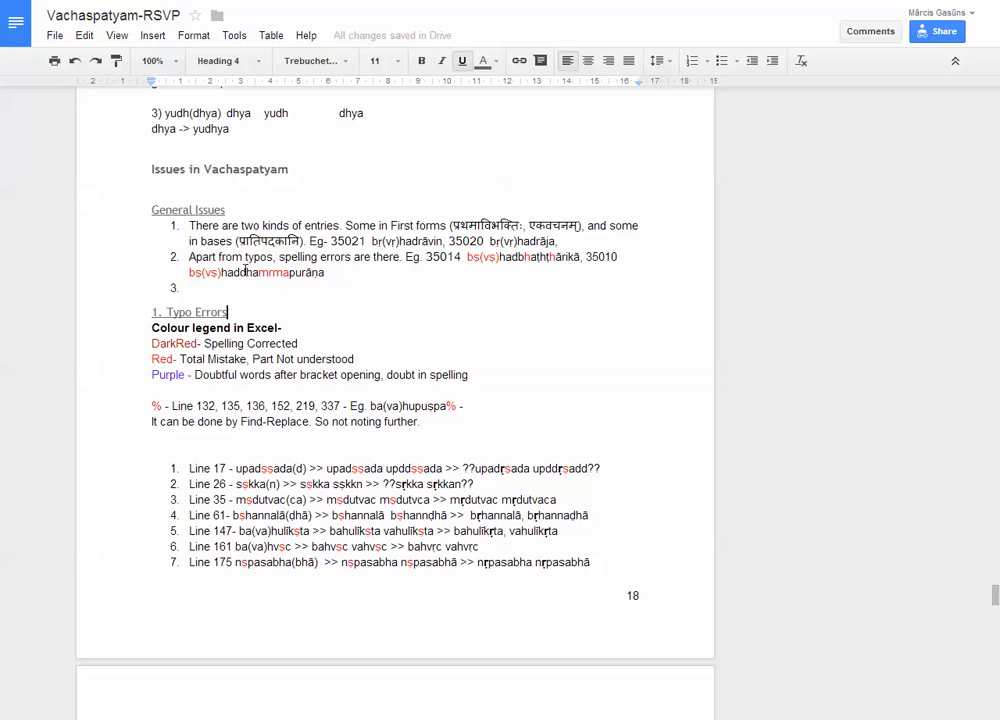
Edit the heading to read 'Issues Left in Vachaspatyam, 2014'.
scroll("up", 3)
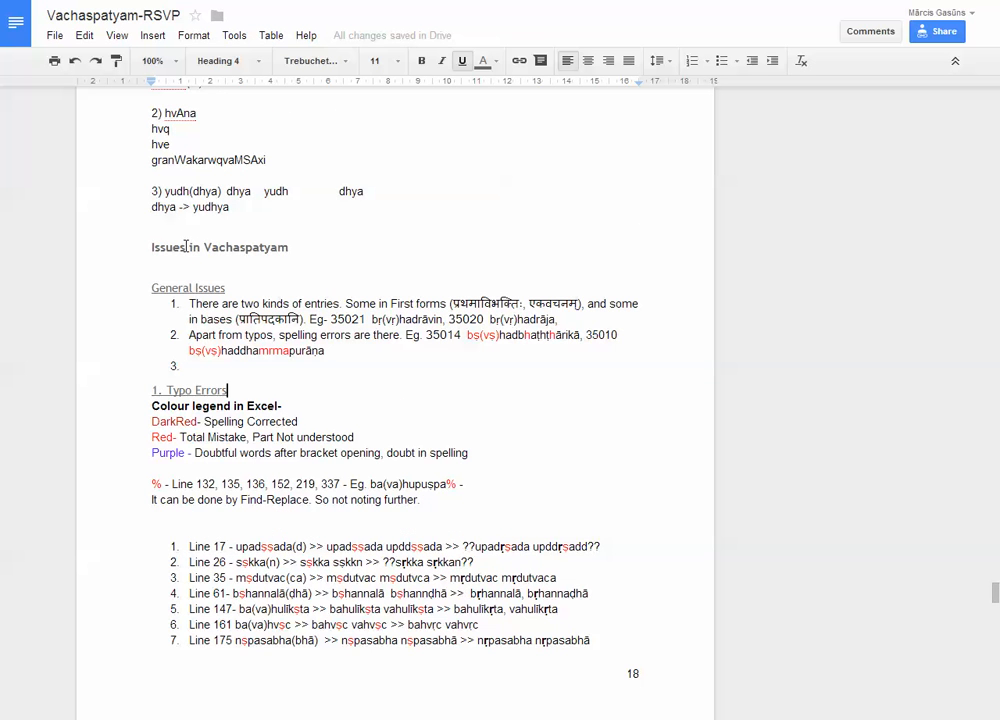
type("Left")
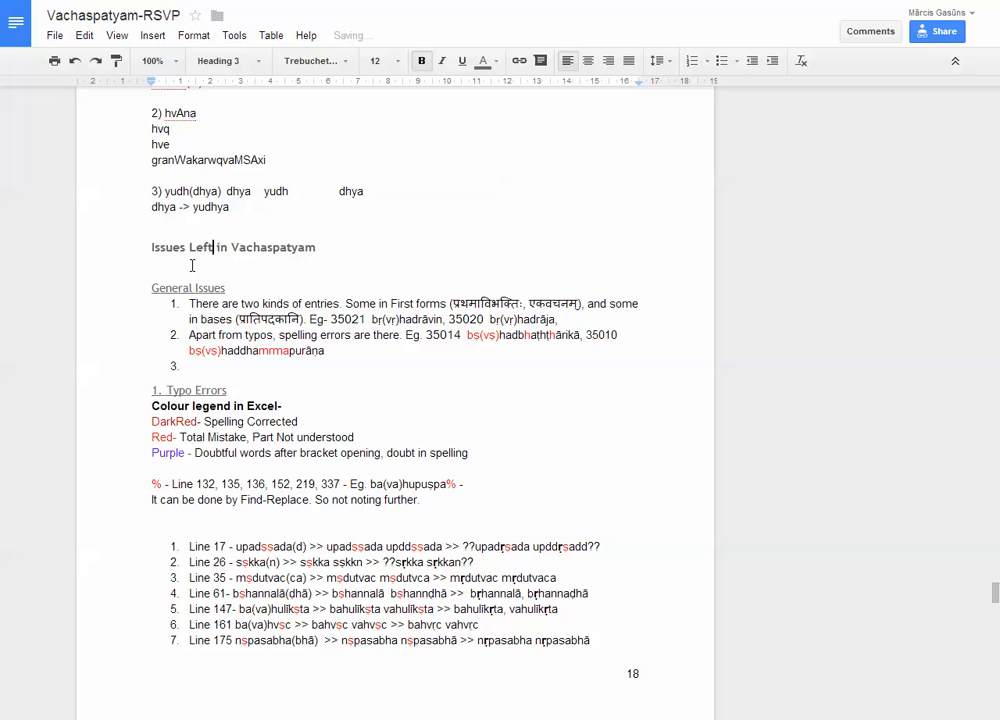
left_click(318, 248)
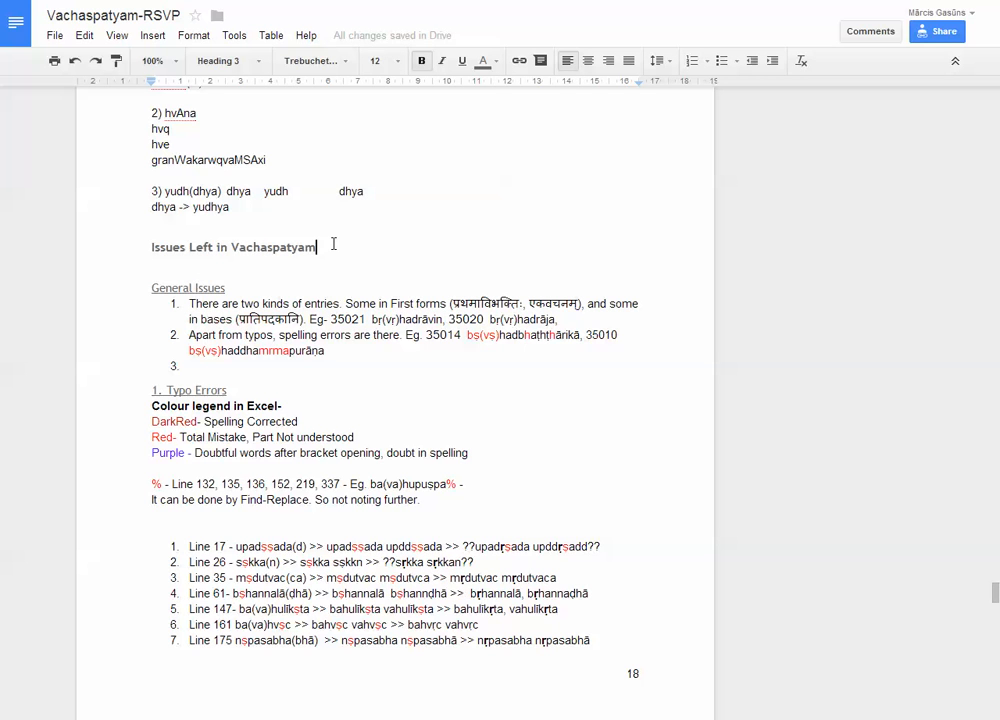
type(", 2014")
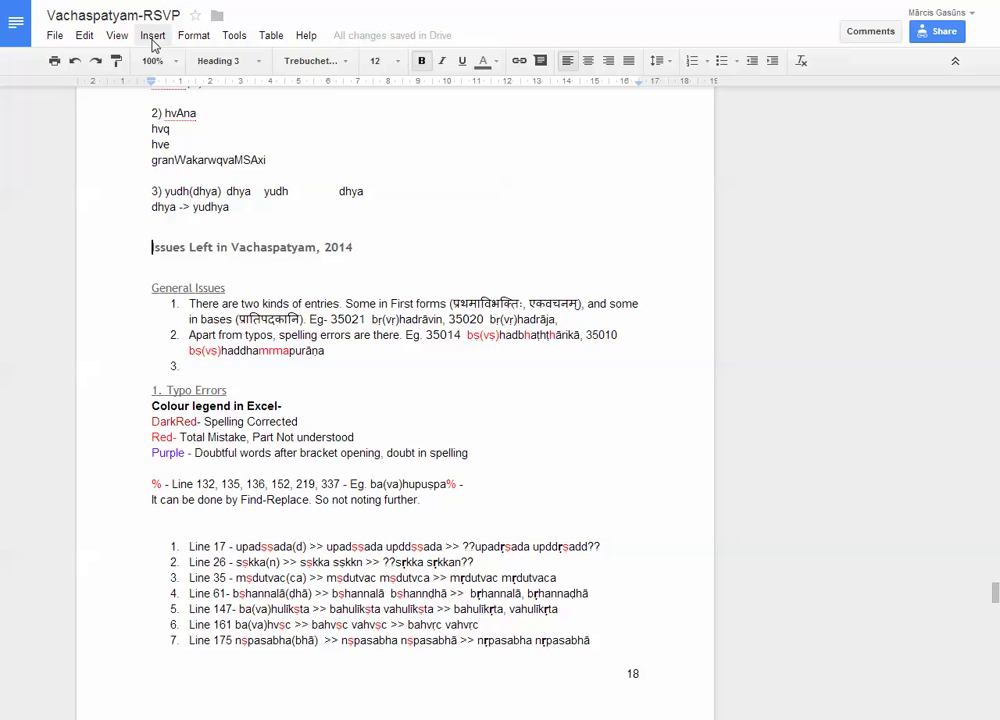
Insert a page break so the Issues Left section starts on a new page, then check the pages.
left_click(152, 36)
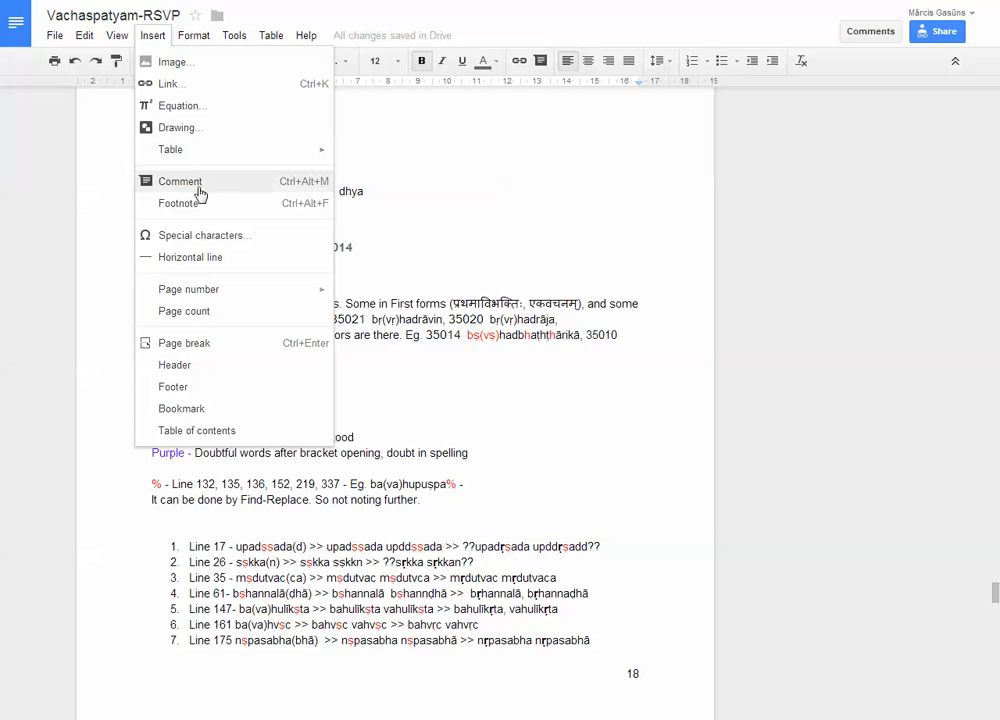
mouse_move(238, 344)
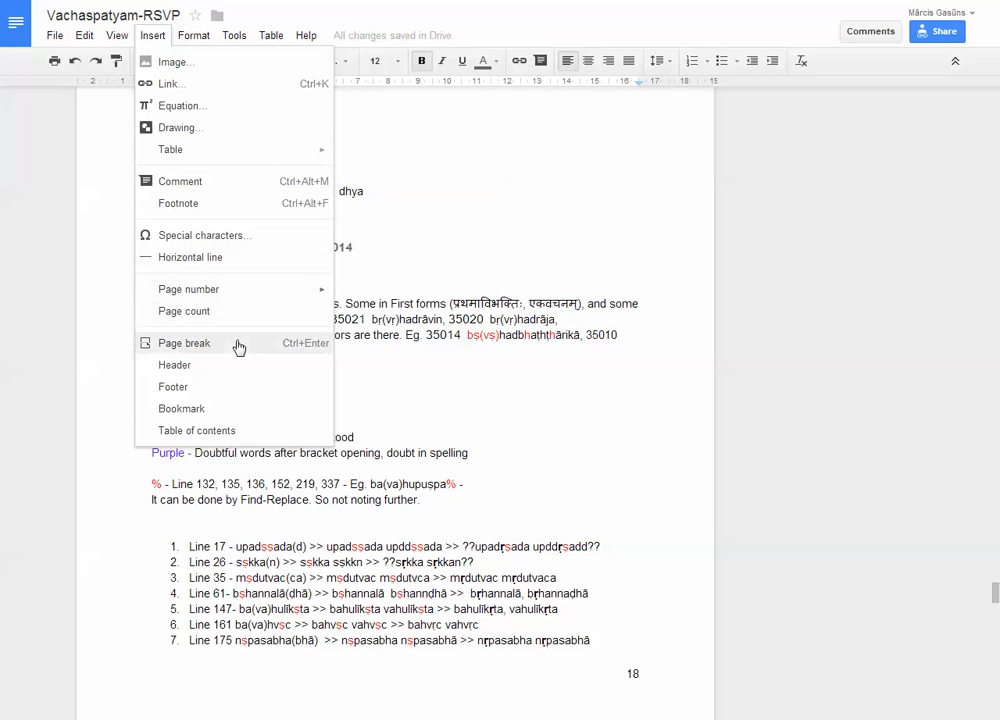
left_click(184, 344)
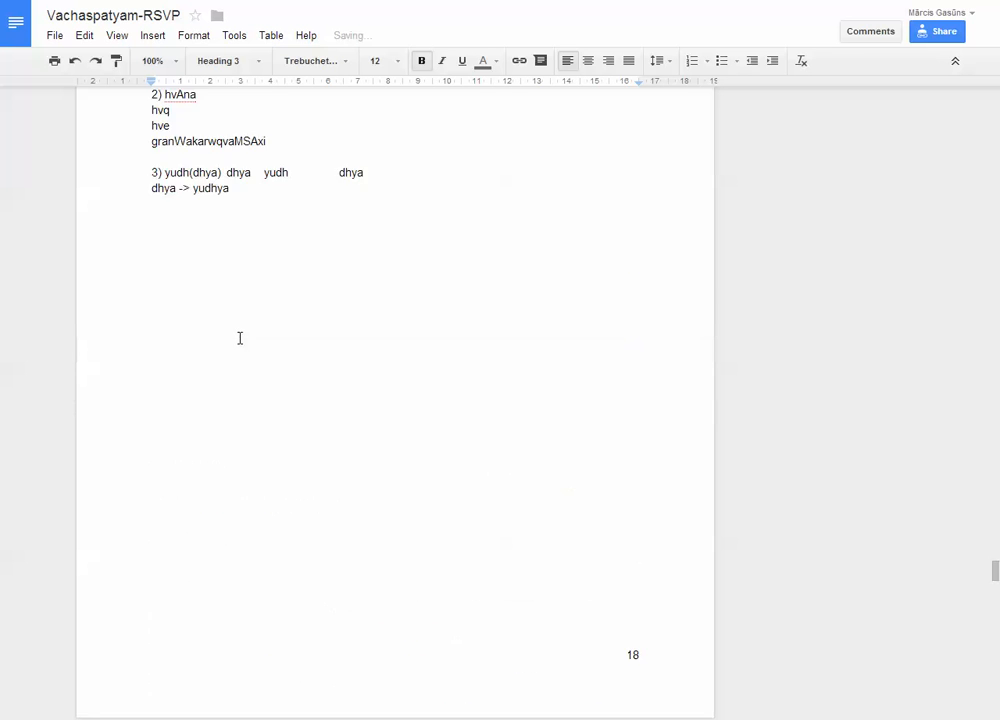
scroll("up", 3)
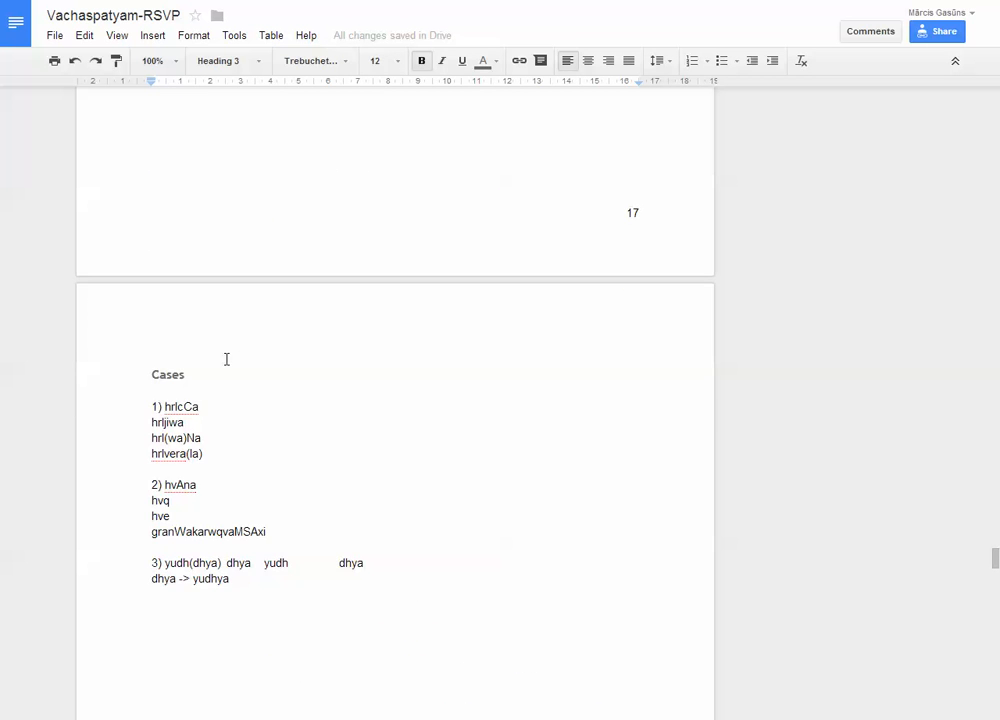
scroll("up", 3)
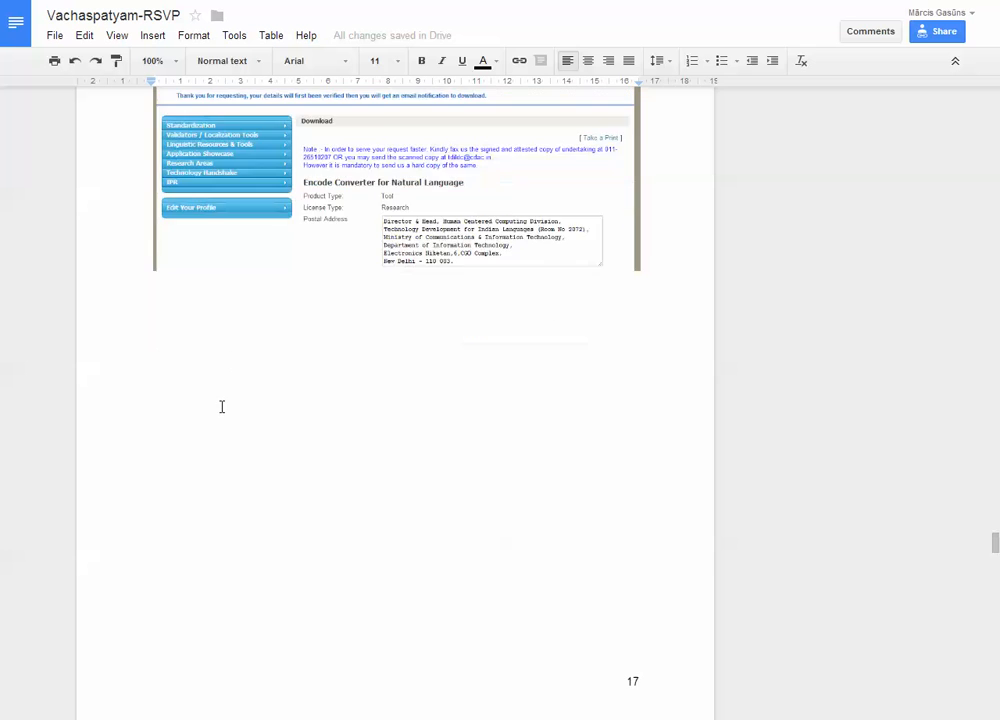
scroll("down", 3)
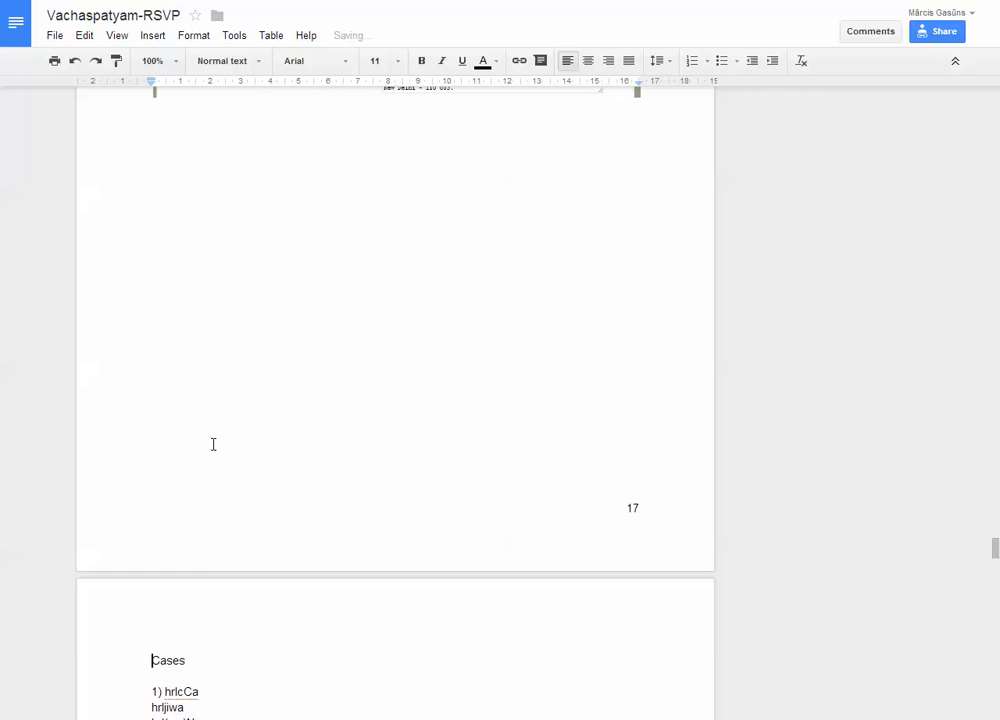
scroll("up", 3)
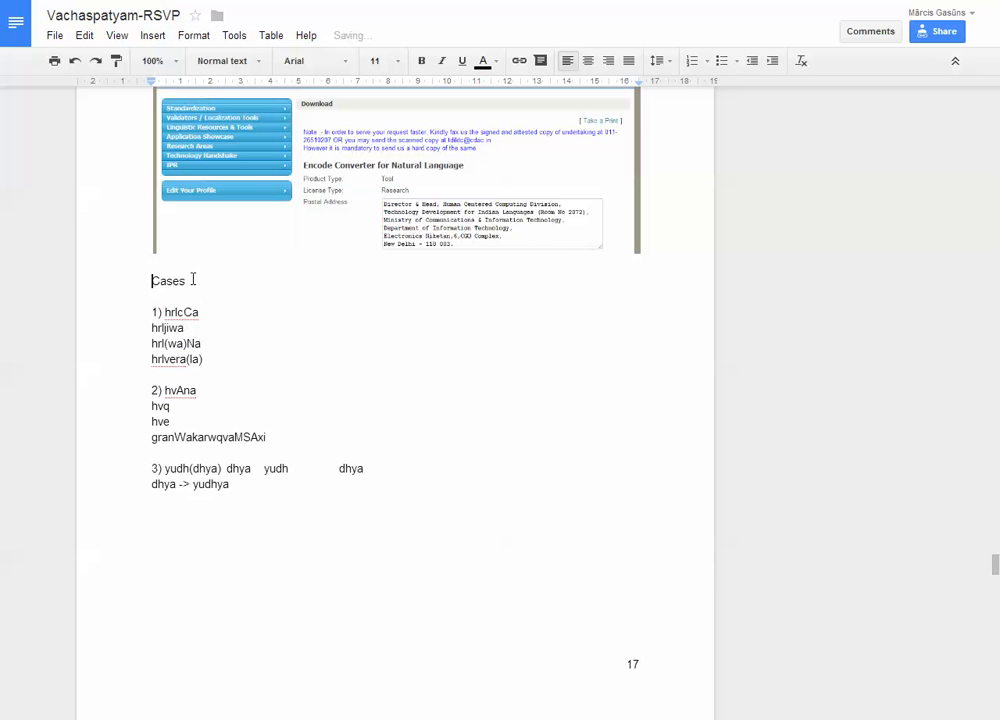
double_click(168, 280)
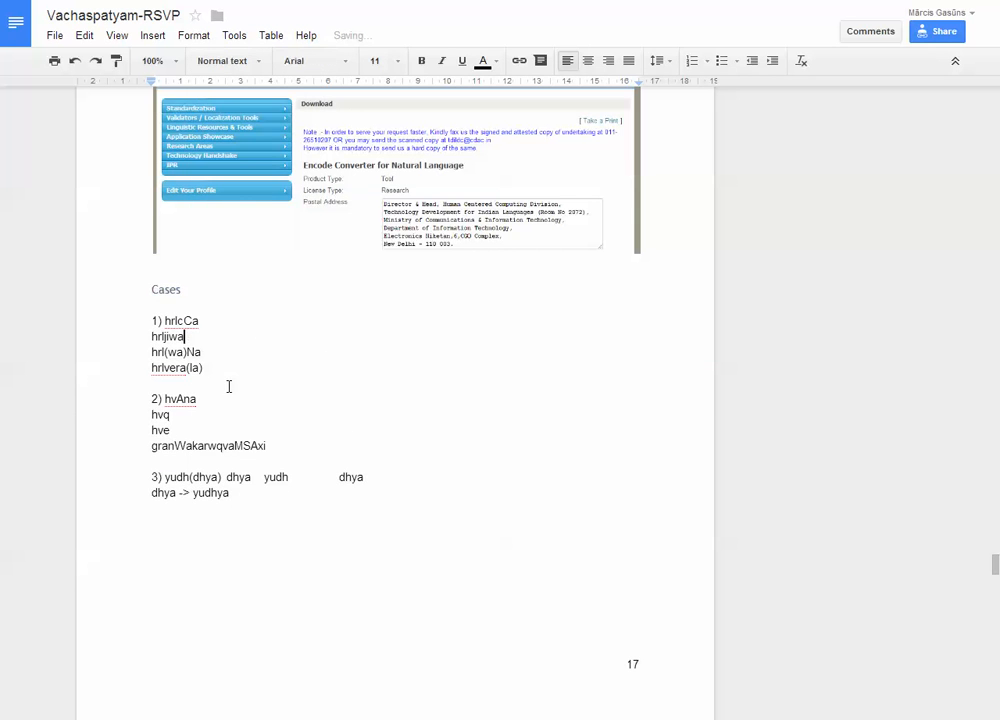
scroll("down", 3)
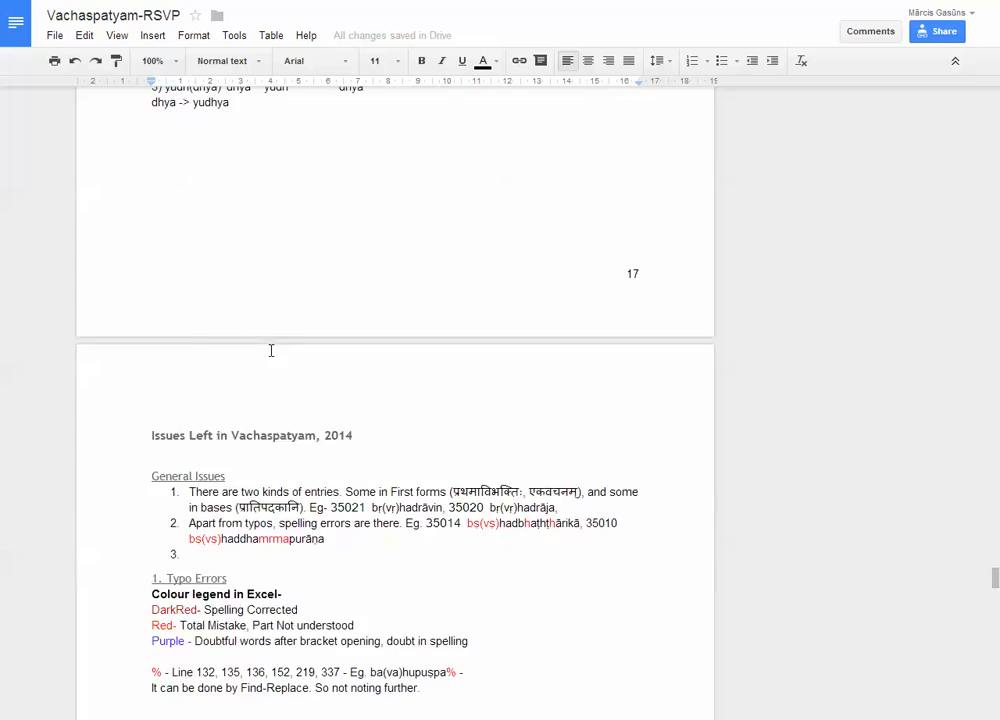
Scroll to the '2. More possible (Multi-)Combinations-' line and bring up the paragraph style list.
scroll("down", 3)
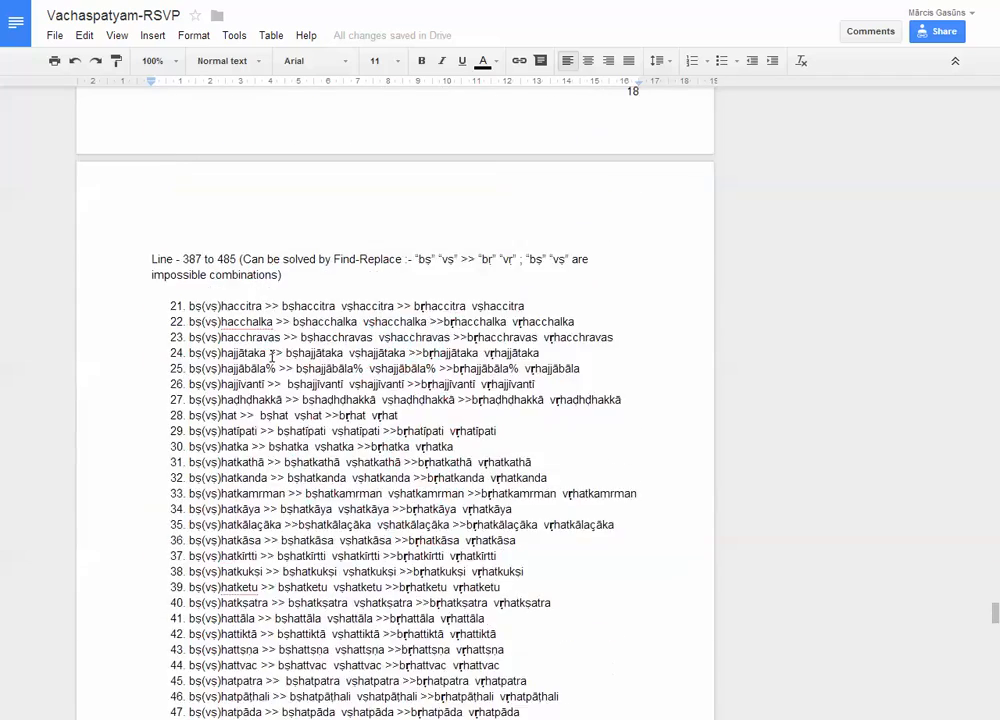
scroll("down", 3)
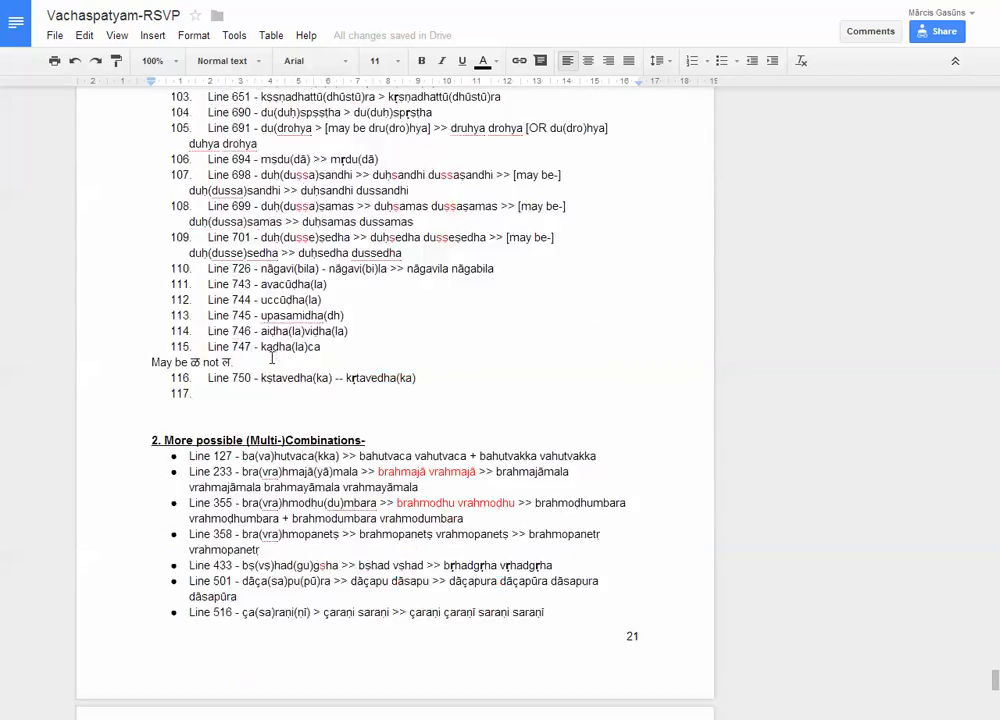
scroll("down", 3)
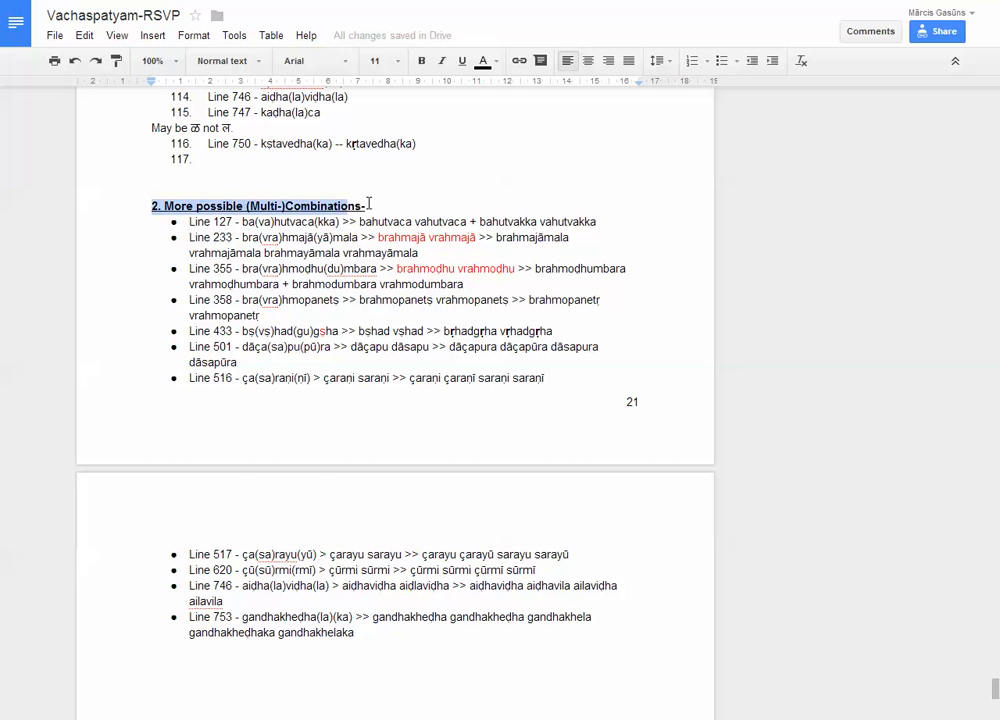
left_click(224, 60)
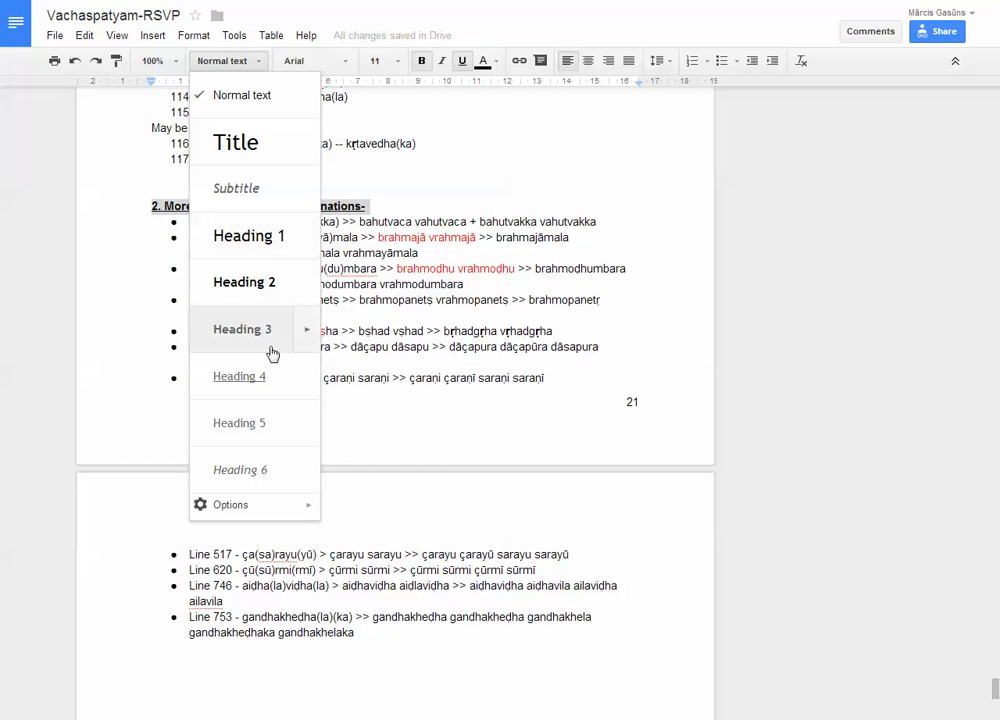
mouse_move(240, 376)
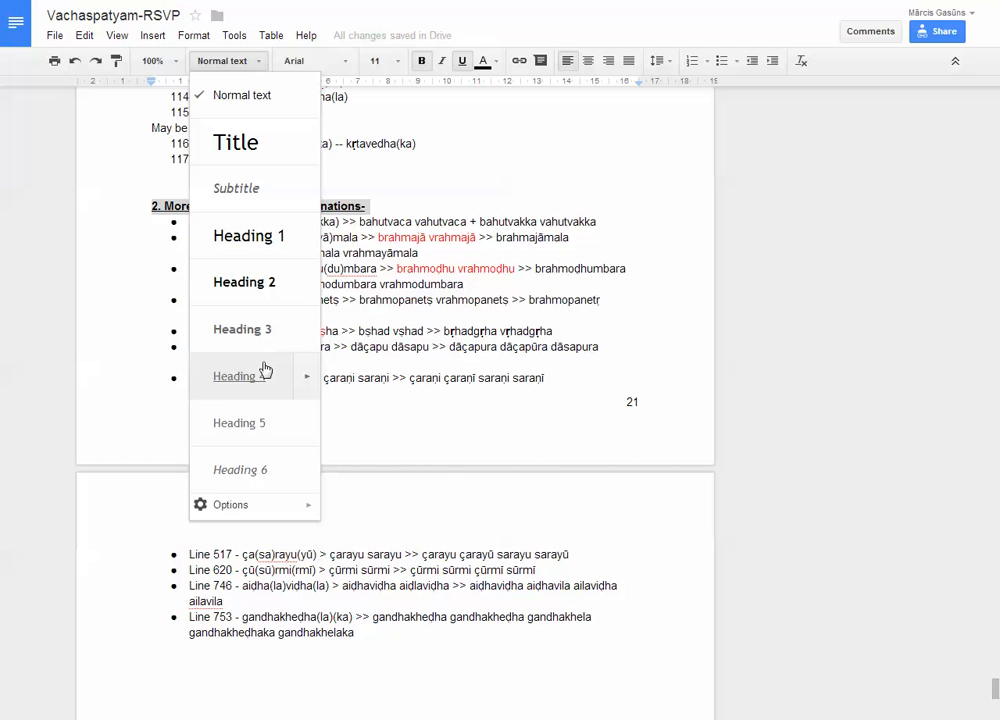
mouse_move(264, 470)
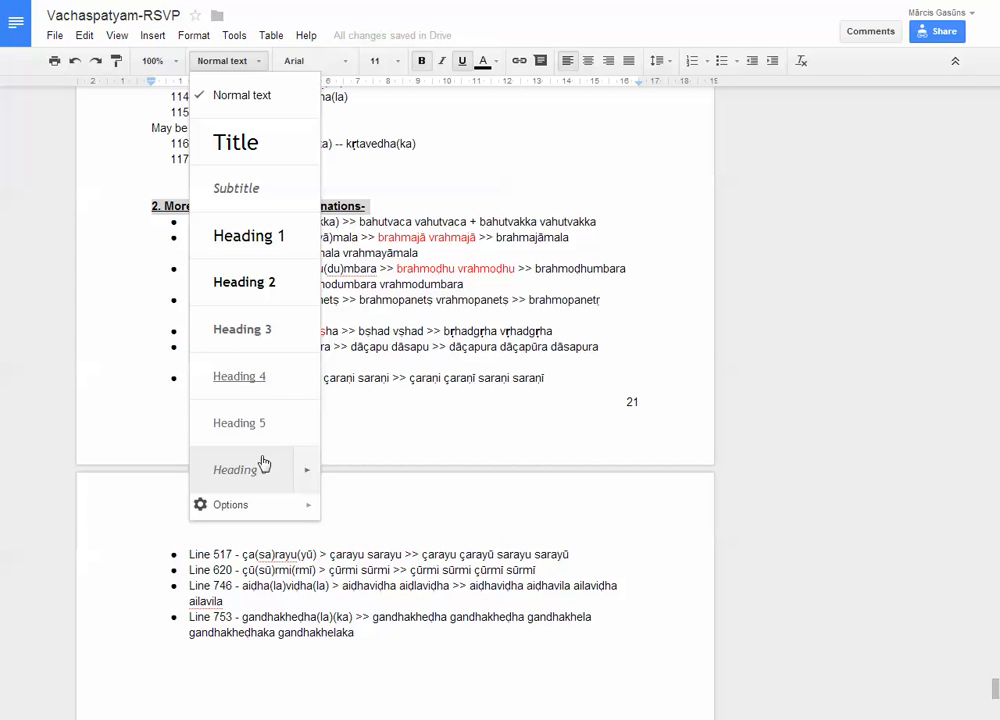
mouse_move(254, 340)
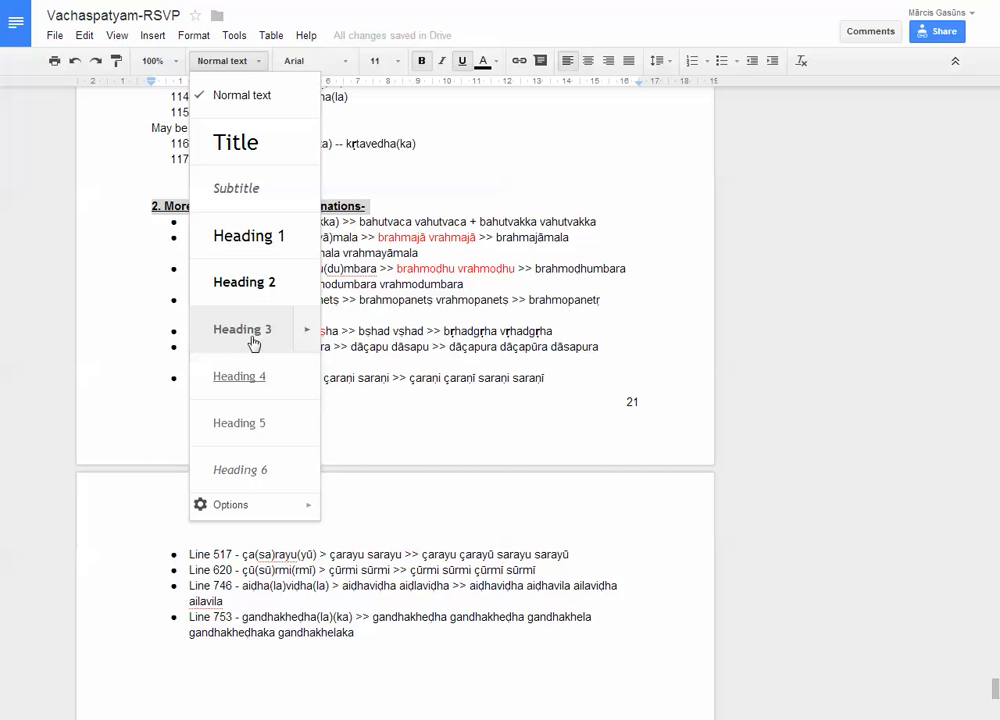
mouse_move(240, 384)
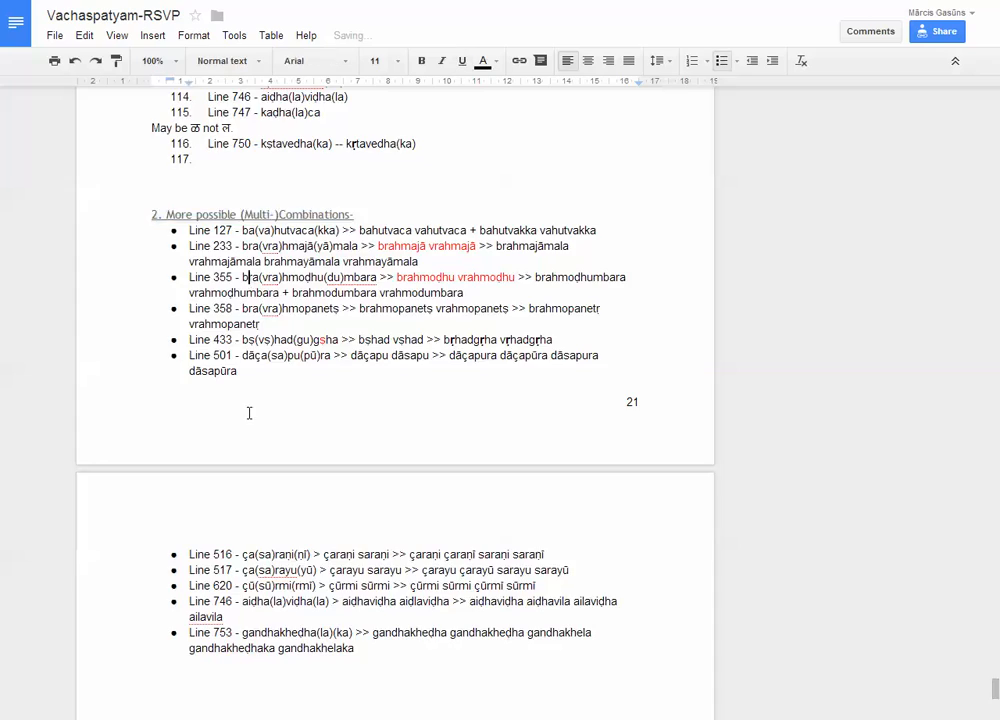
scroll("up", 3)
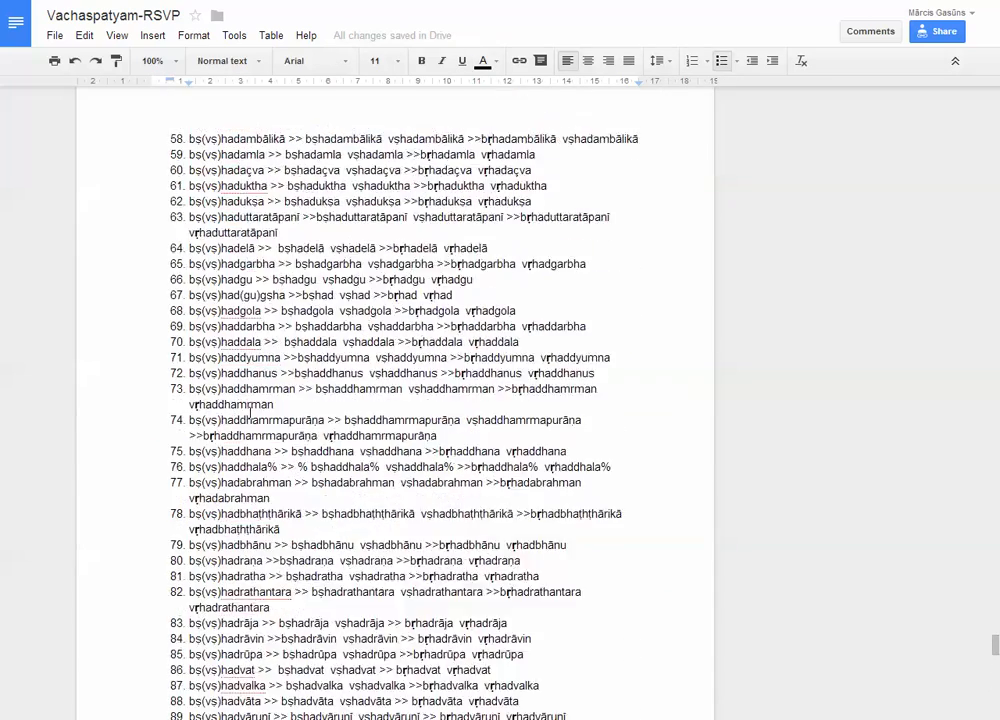
scroll("up", 3)
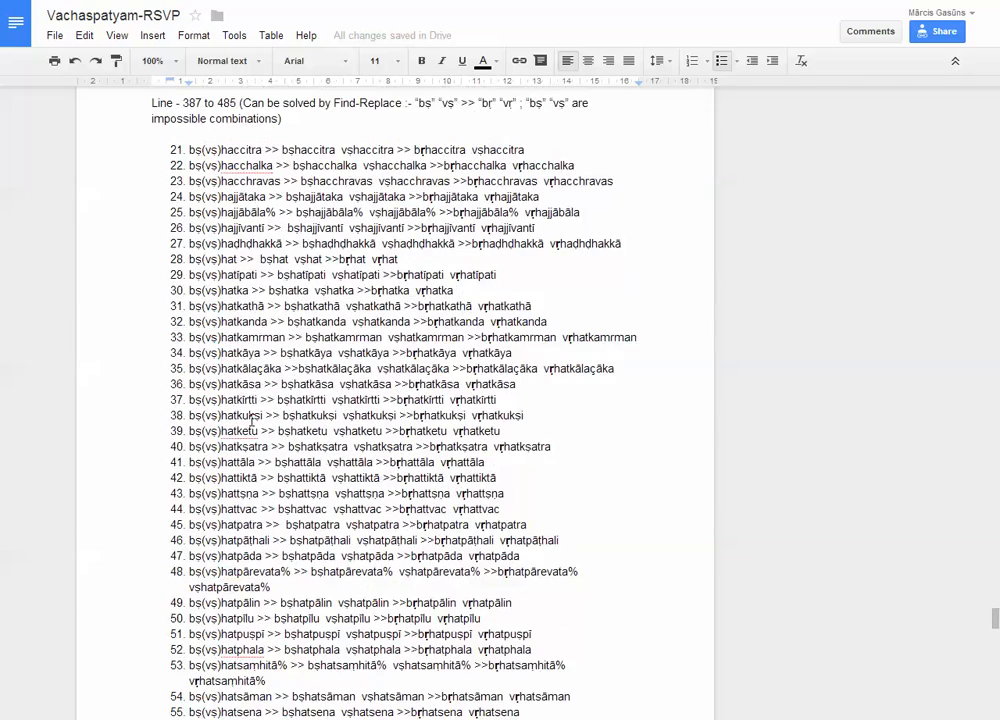
scroll("up", 3)
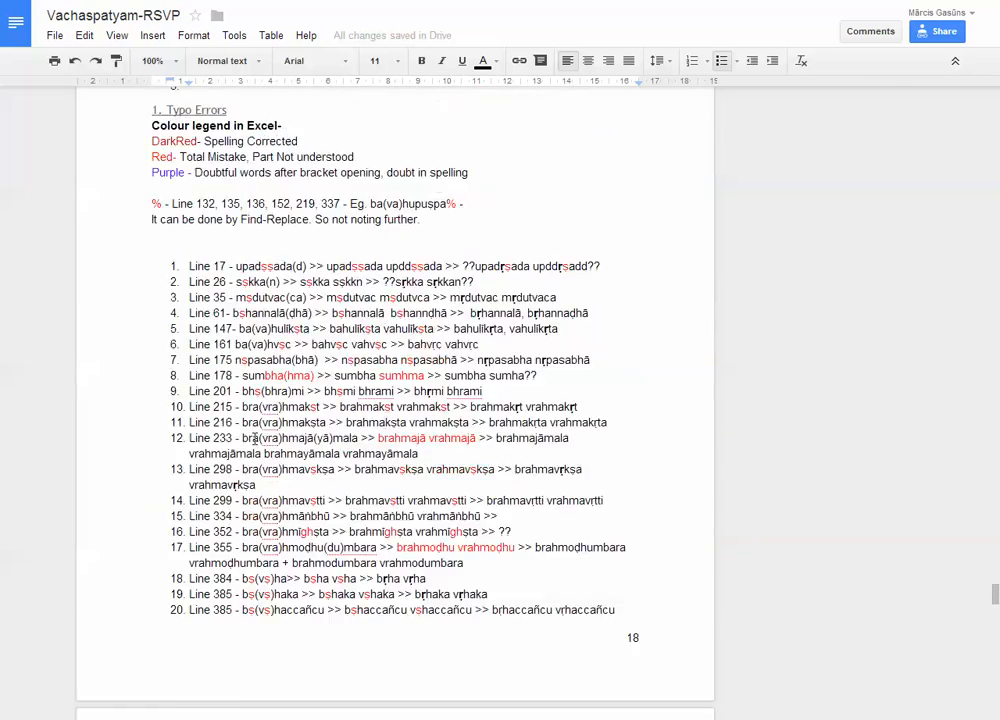
scroll("up", 3)
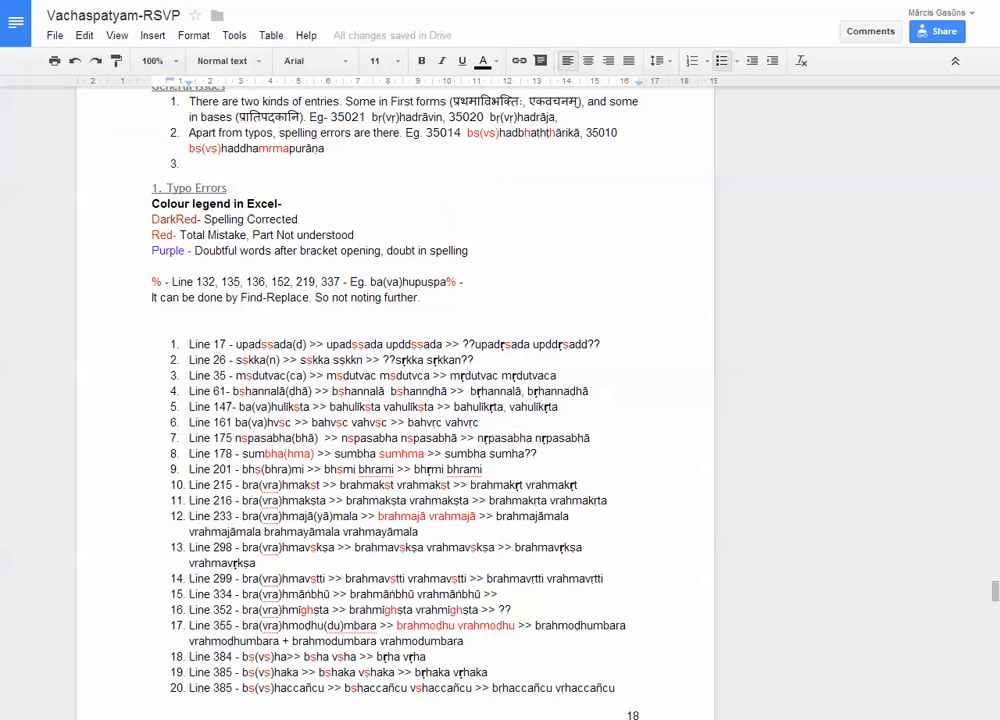
scroll("up", 3)
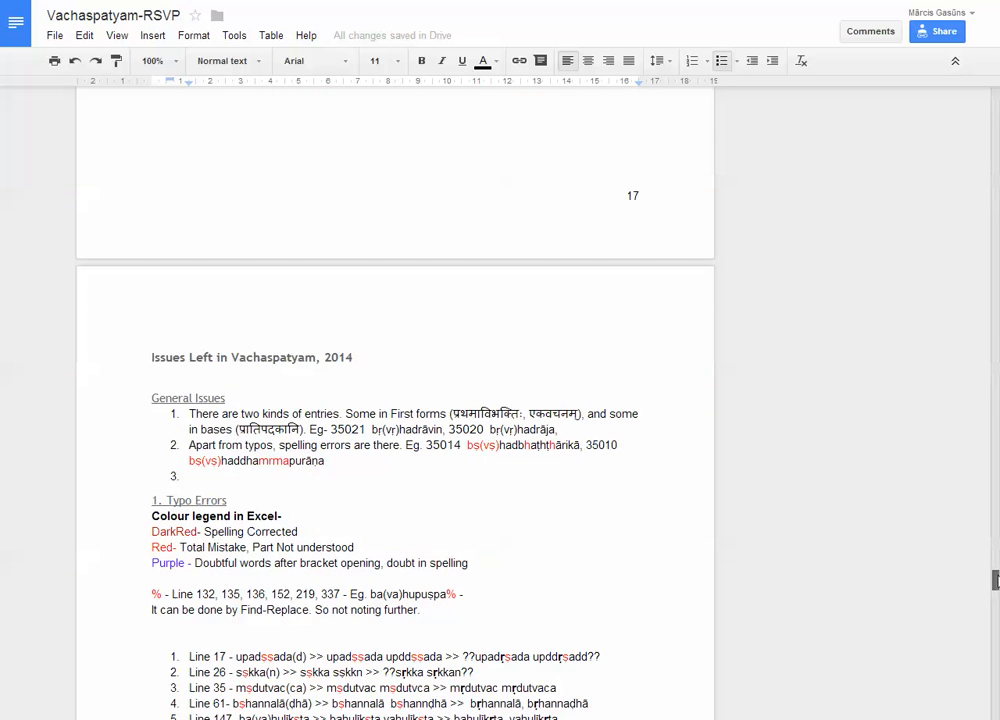
scroll("up", 3)
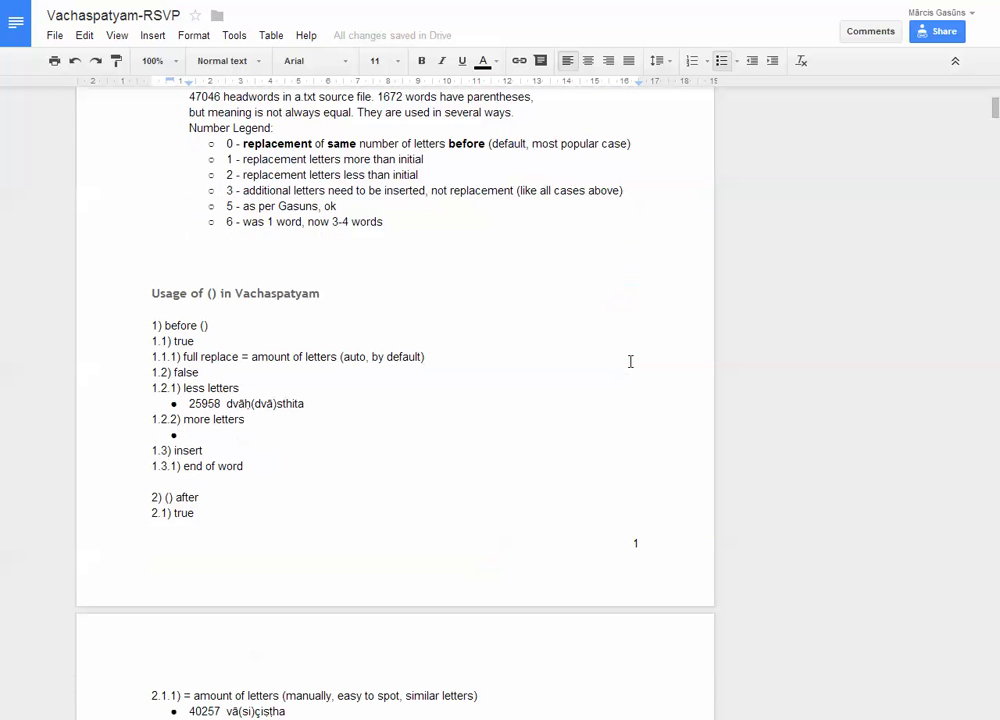
mouse_move(288, 298)
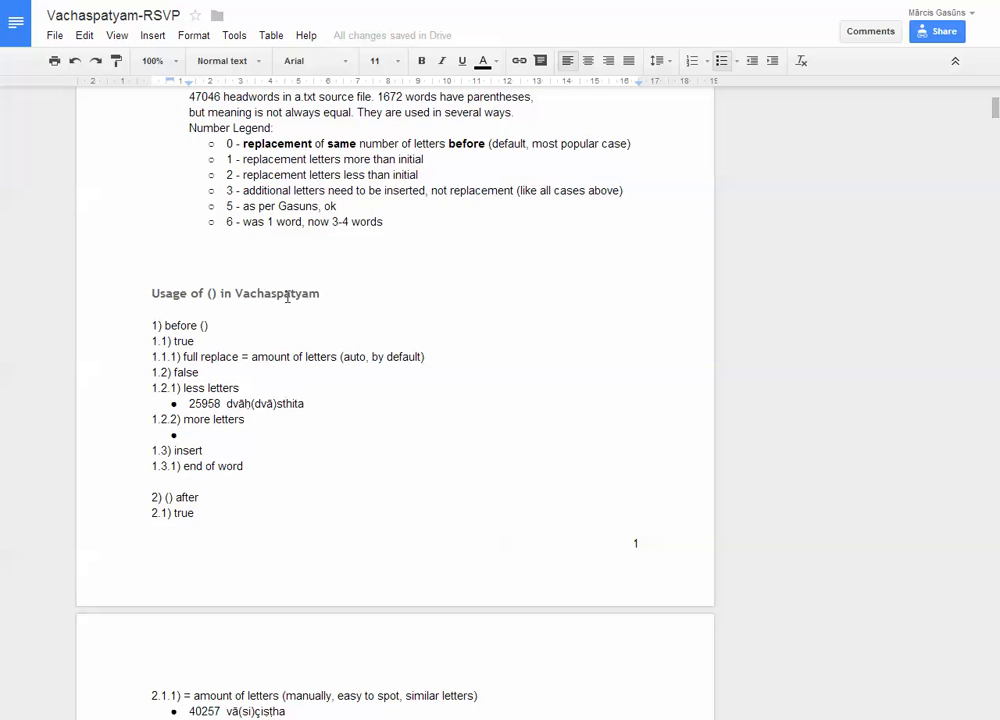
scroll("up", 3)
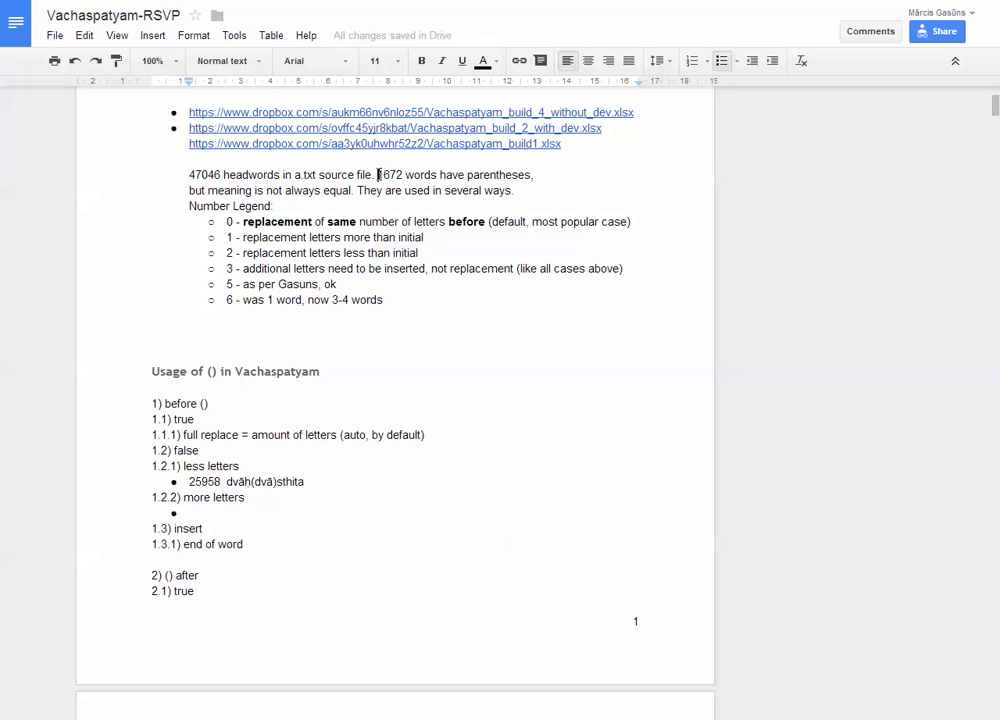
double_click(390, 174)
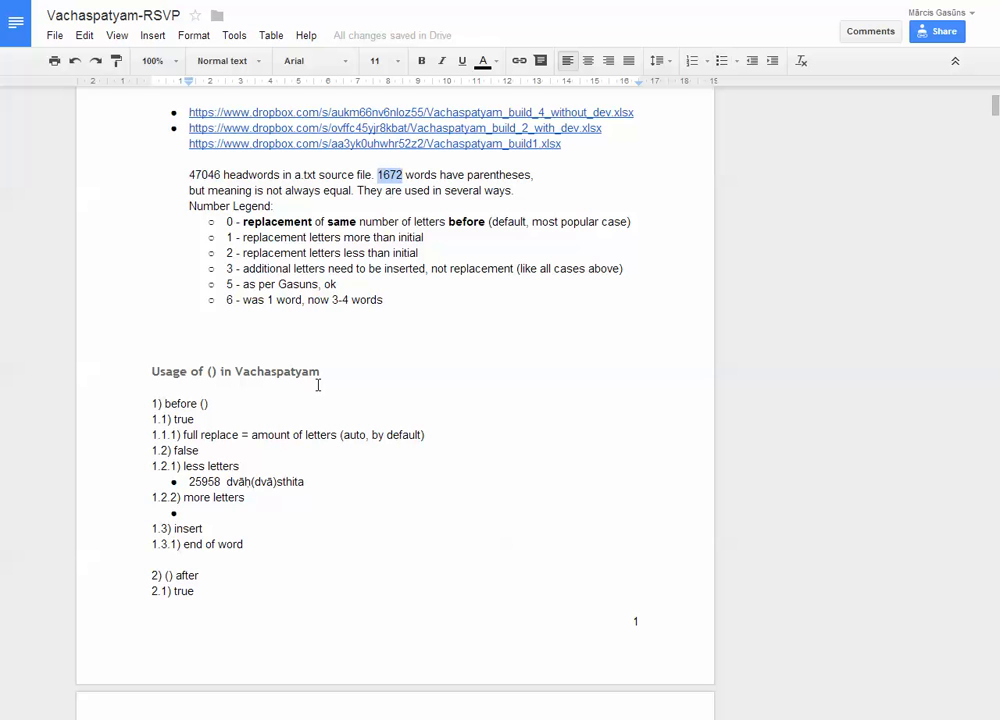
scroll("down", 3)
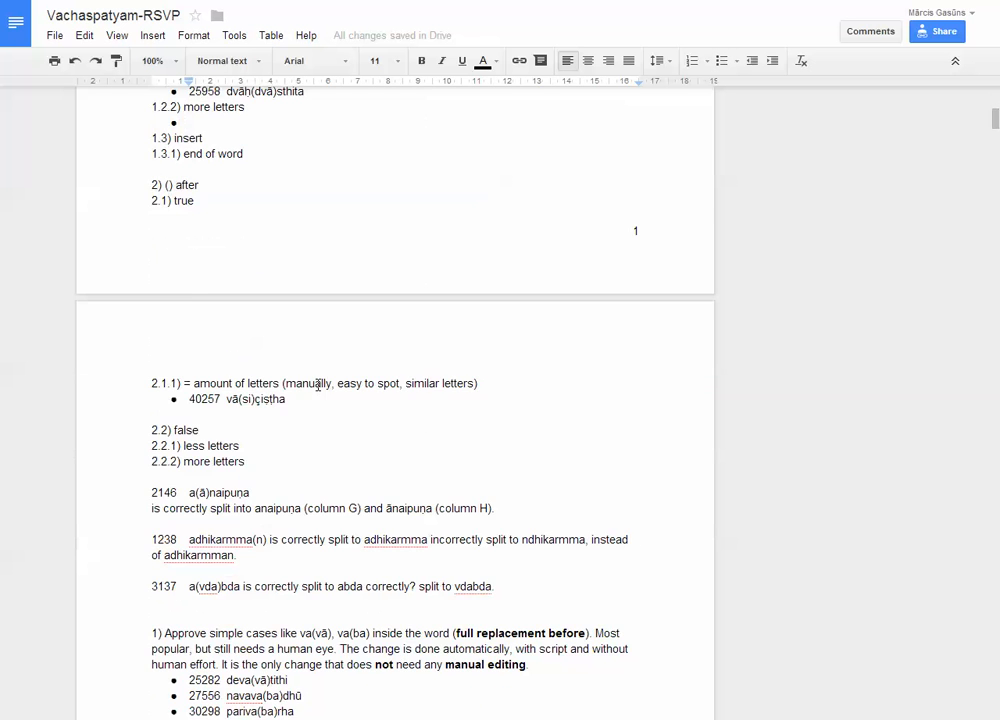
scroll("down", 3)
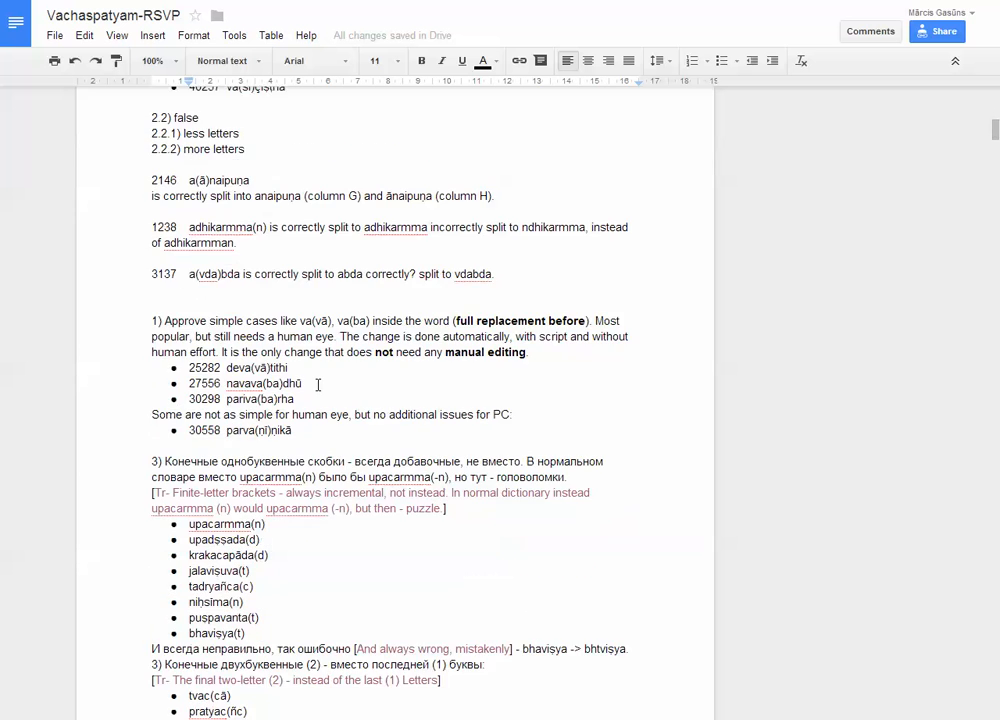
scroll("down", 3)
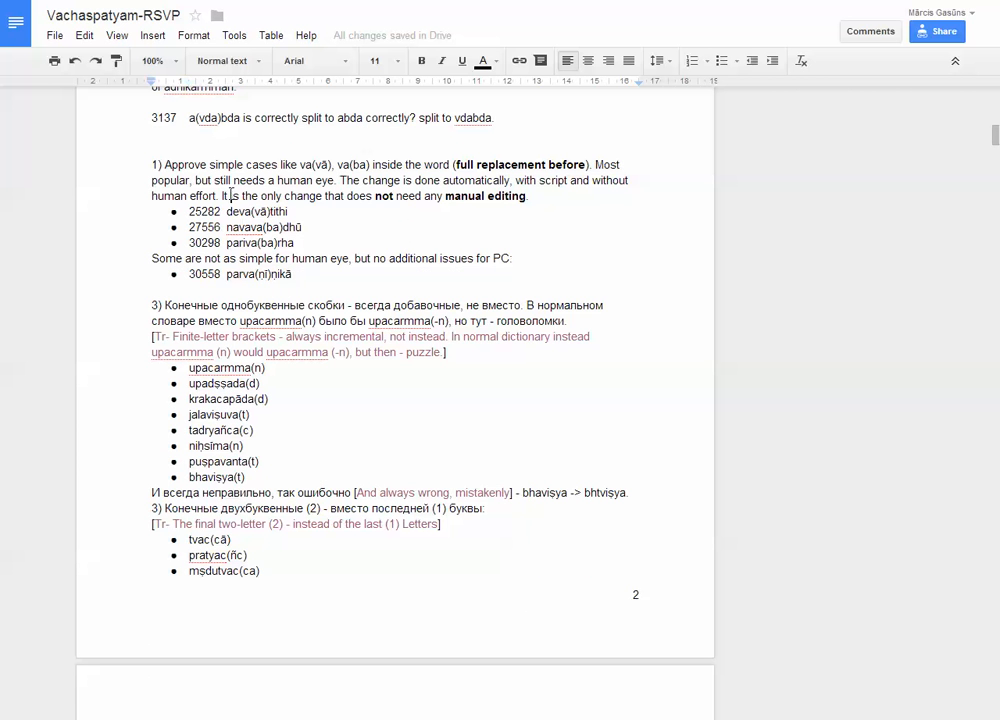
scroll("down", 3)
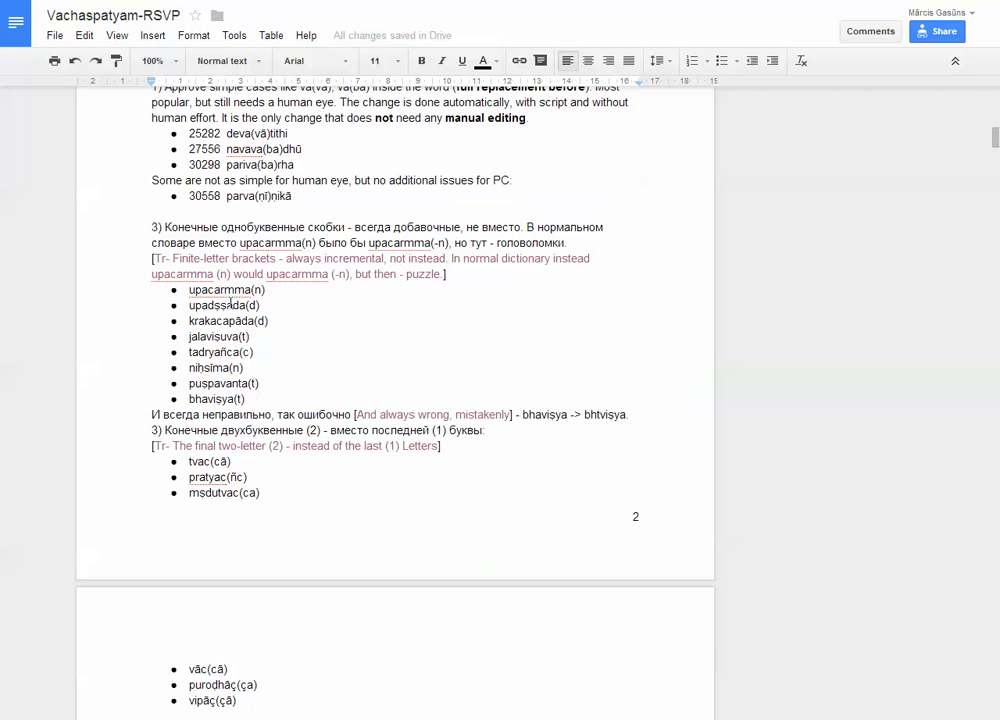
scroll("down", 3)
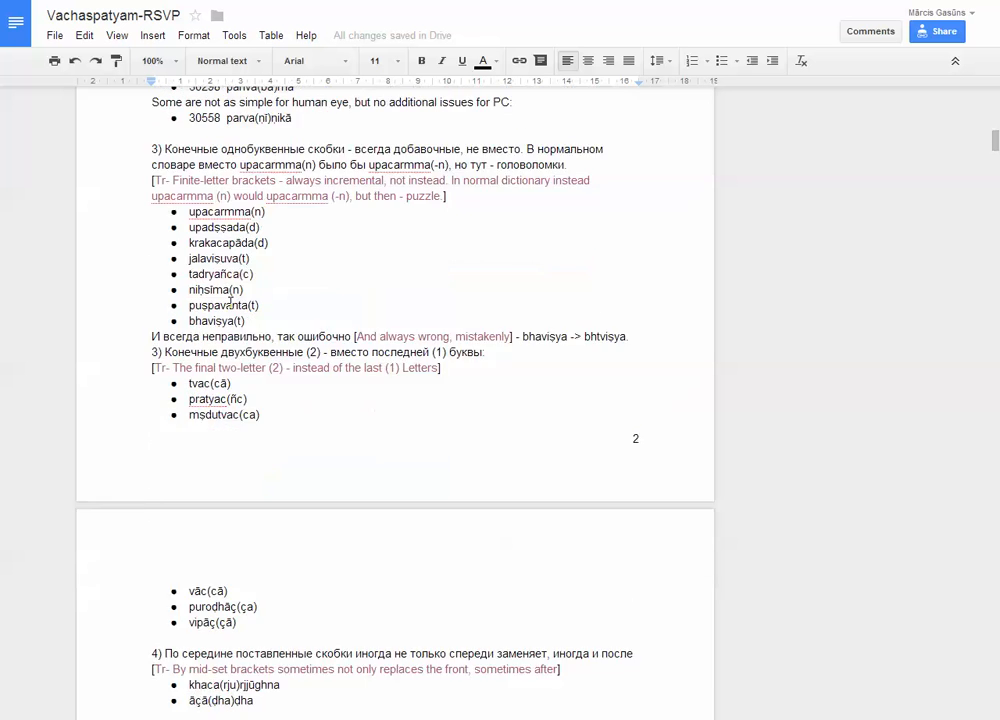
scroll("down", 3)
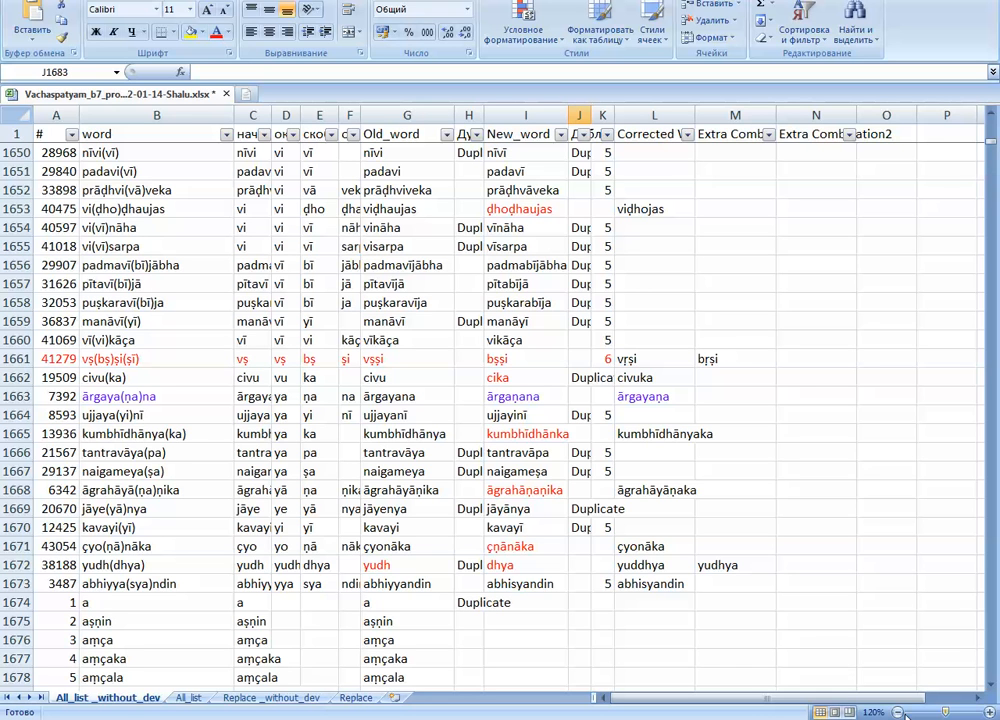
mouse_move(754, 614)
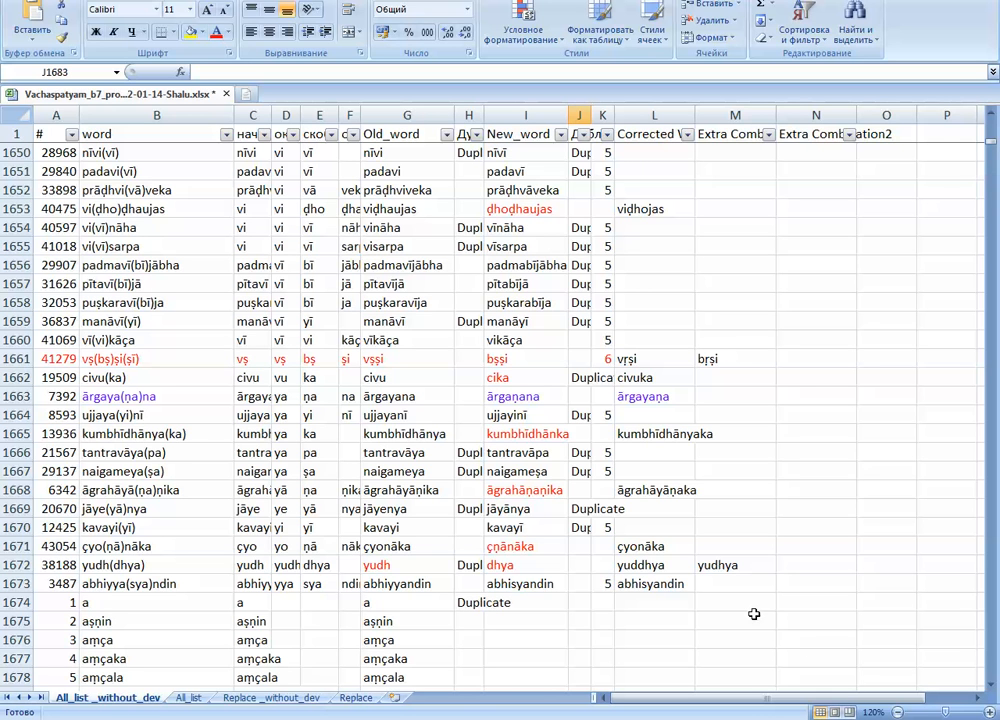
mouse_move(198, 600)
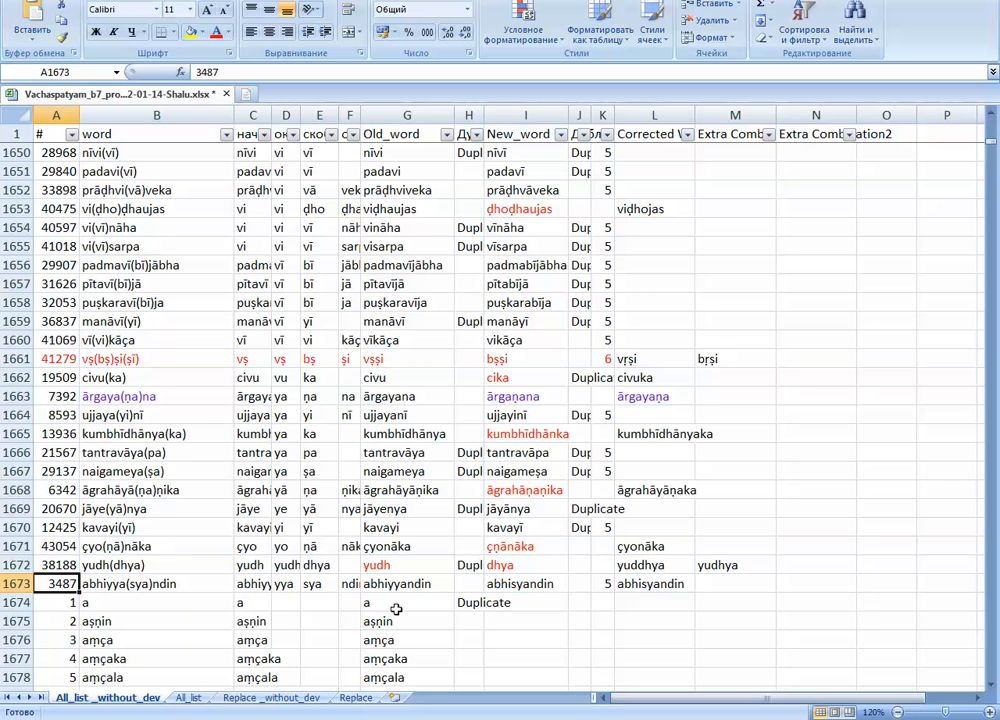
mouse_move(500, 584)
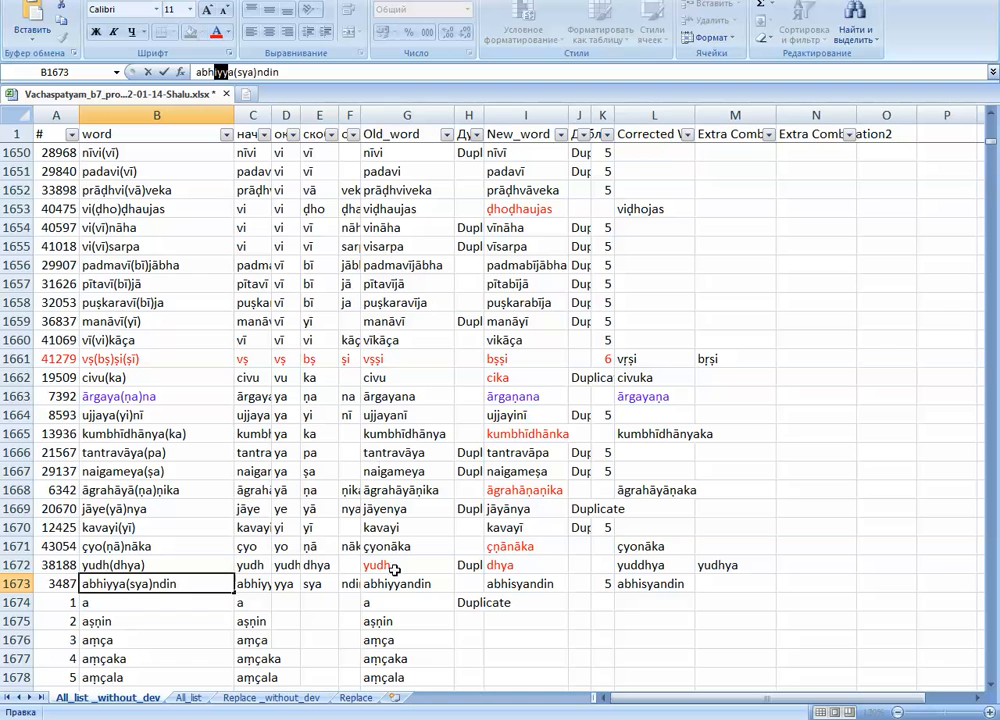
left_click(406, 584)
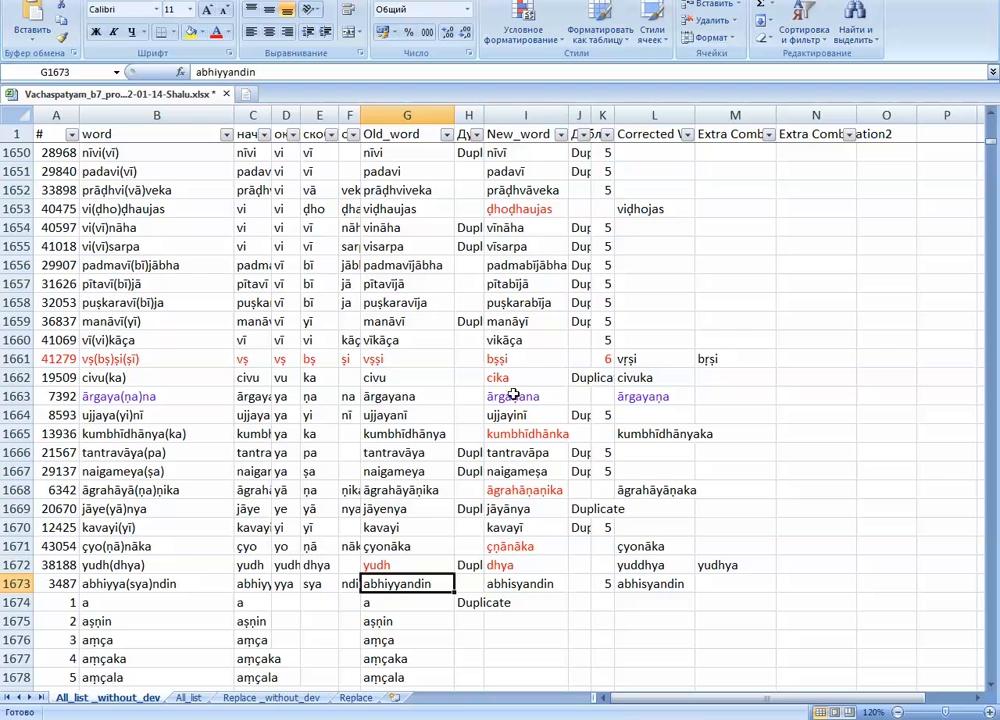
left_click(524, 584)
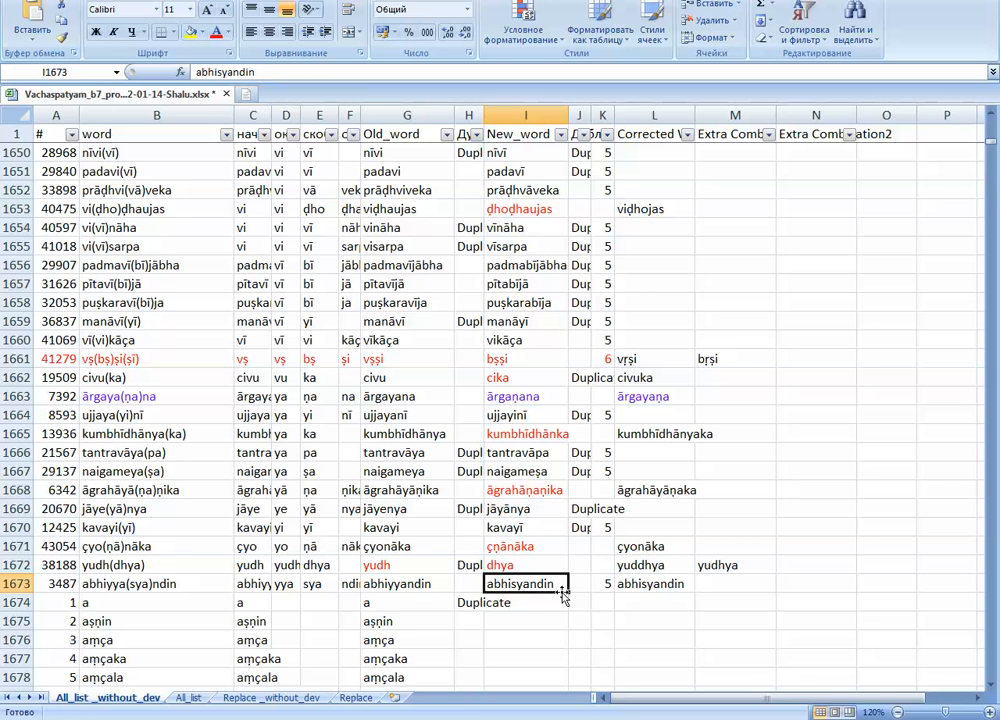
mouse_move(600, 244)
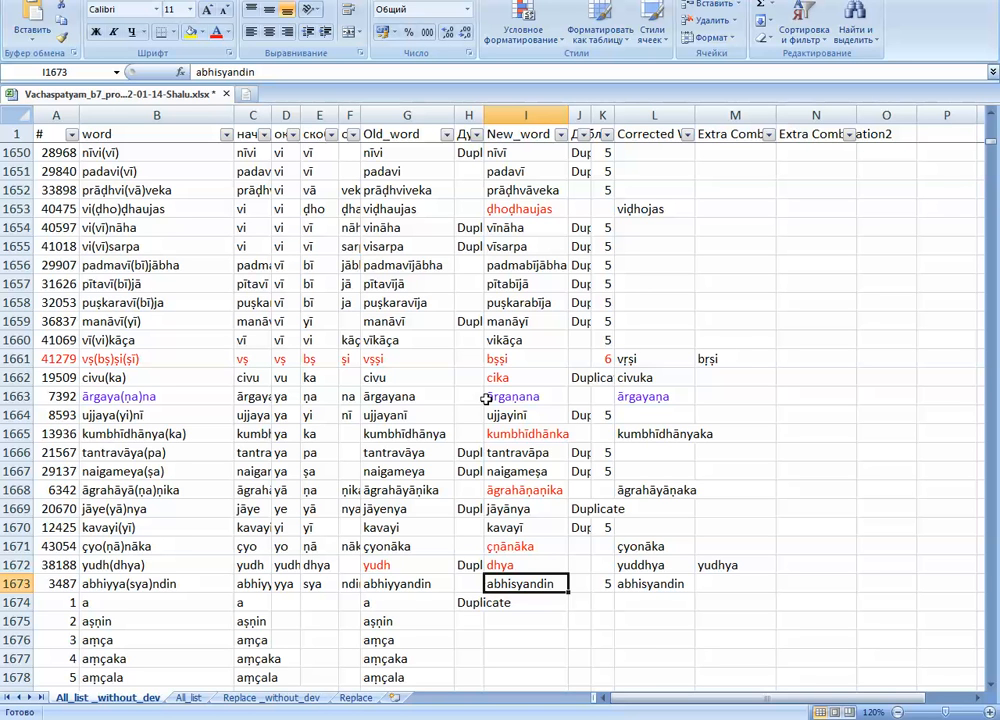
left_click(468, 320)
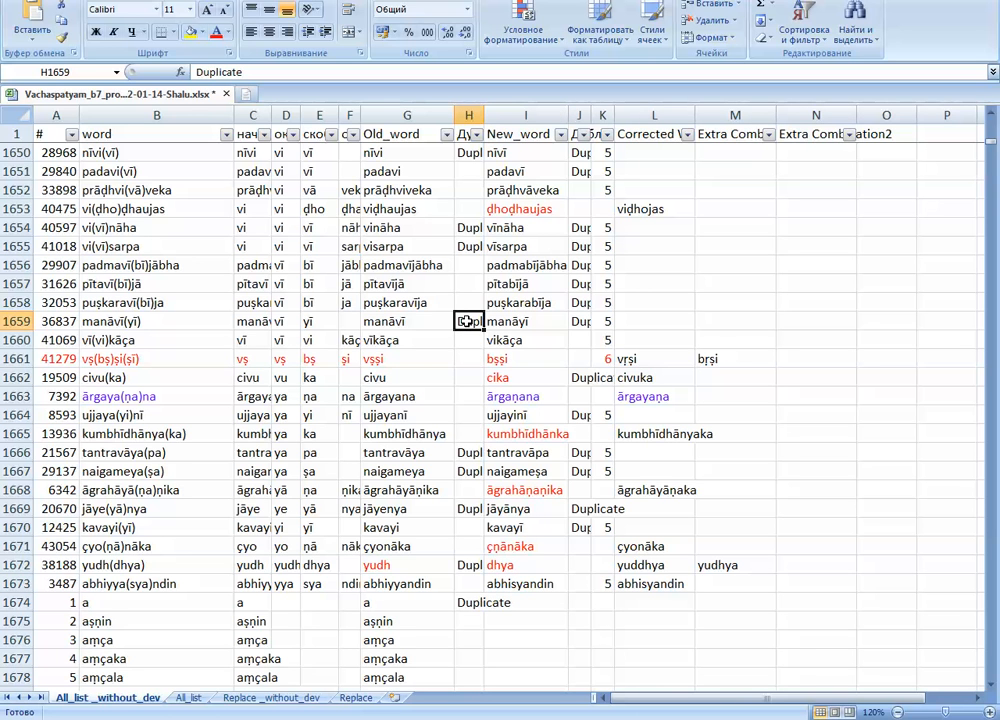
mouse_move(468, 304)
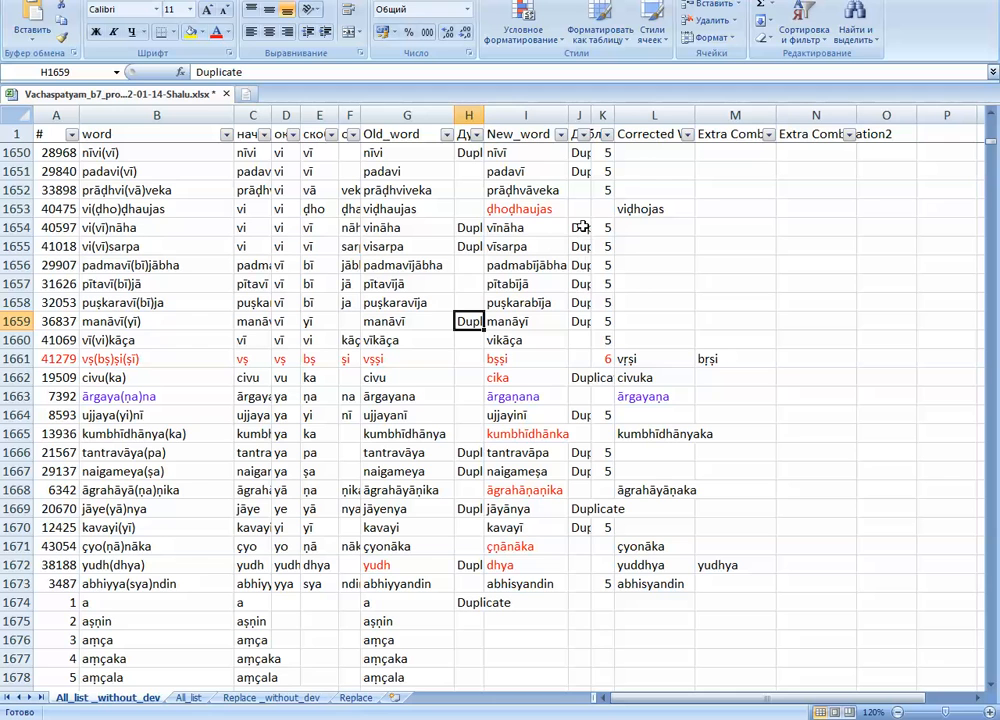
mouse_move(298, 316)
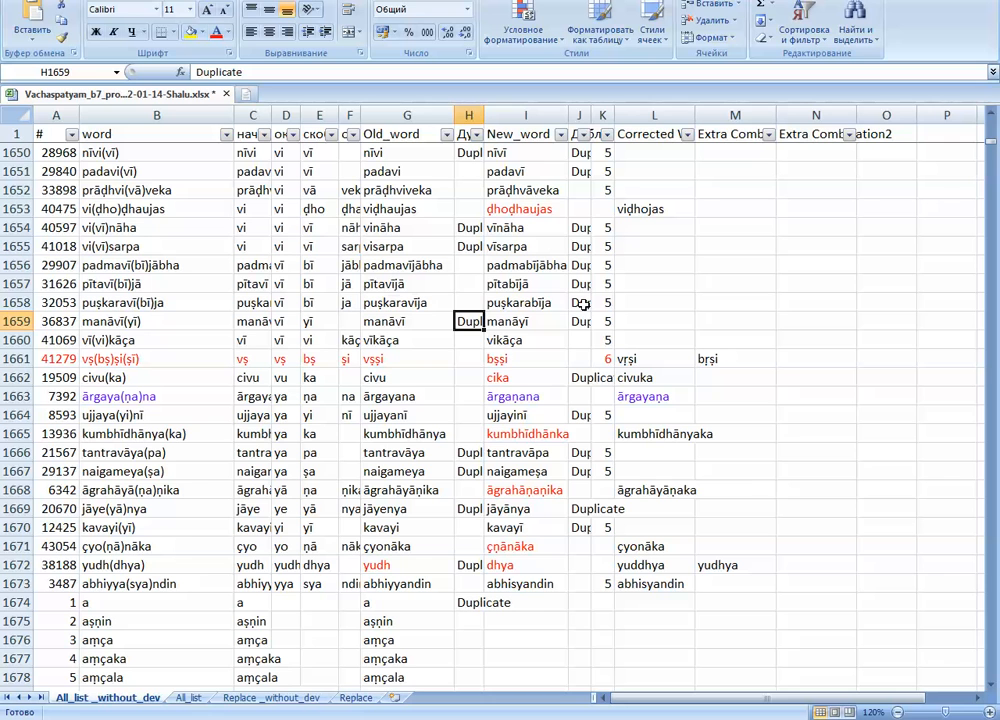
mouse_move(548, 308)
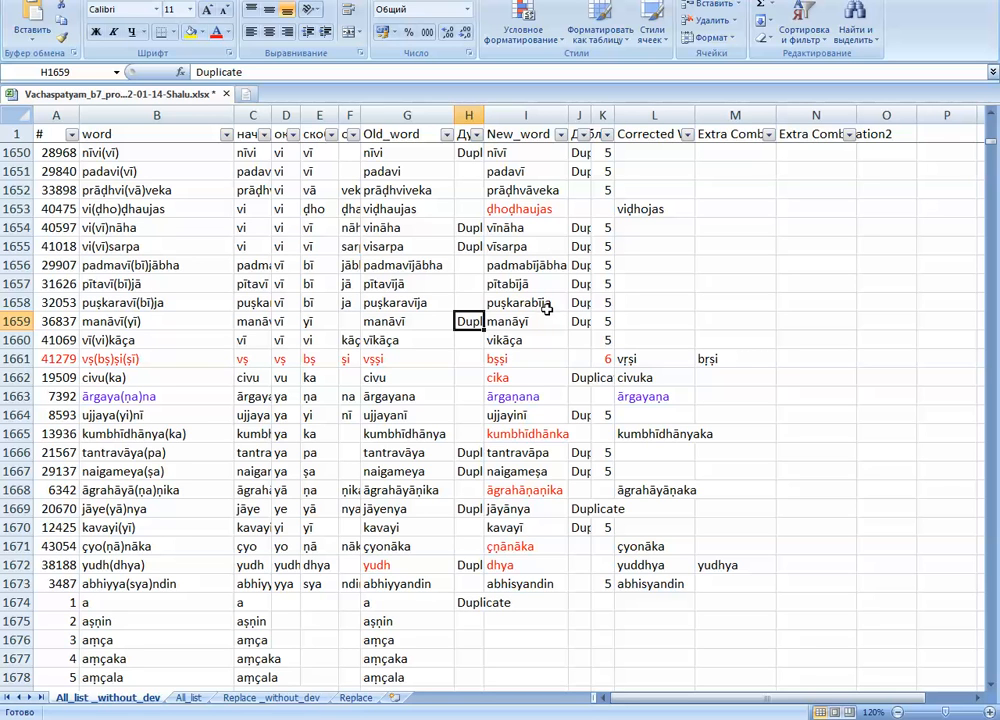
left_click(524, 302)
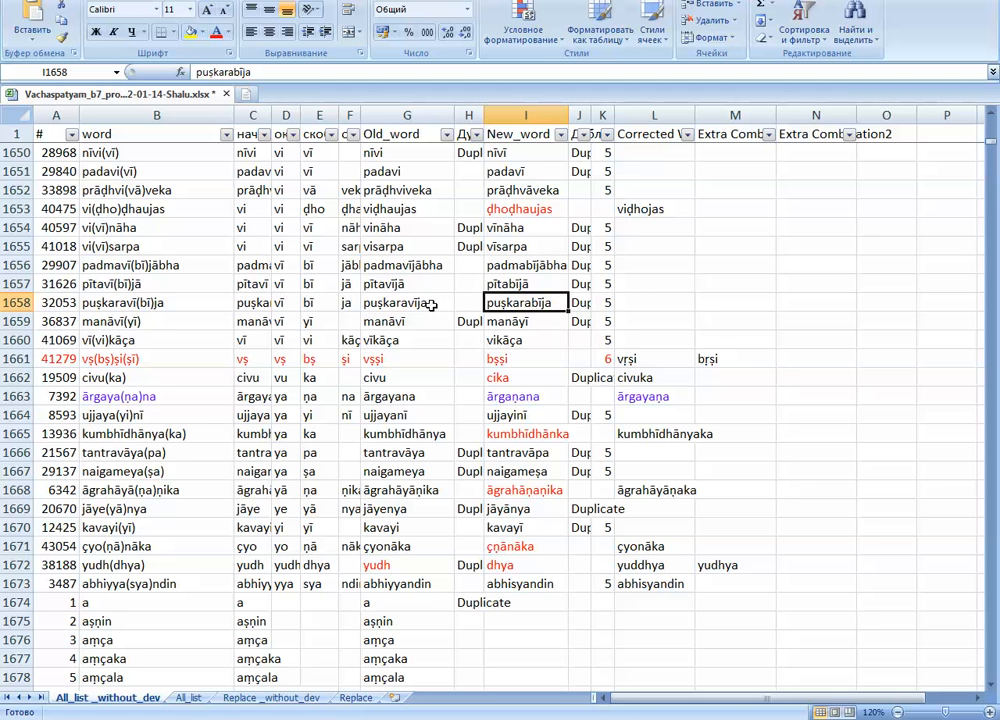
mouse_move(516, 338)
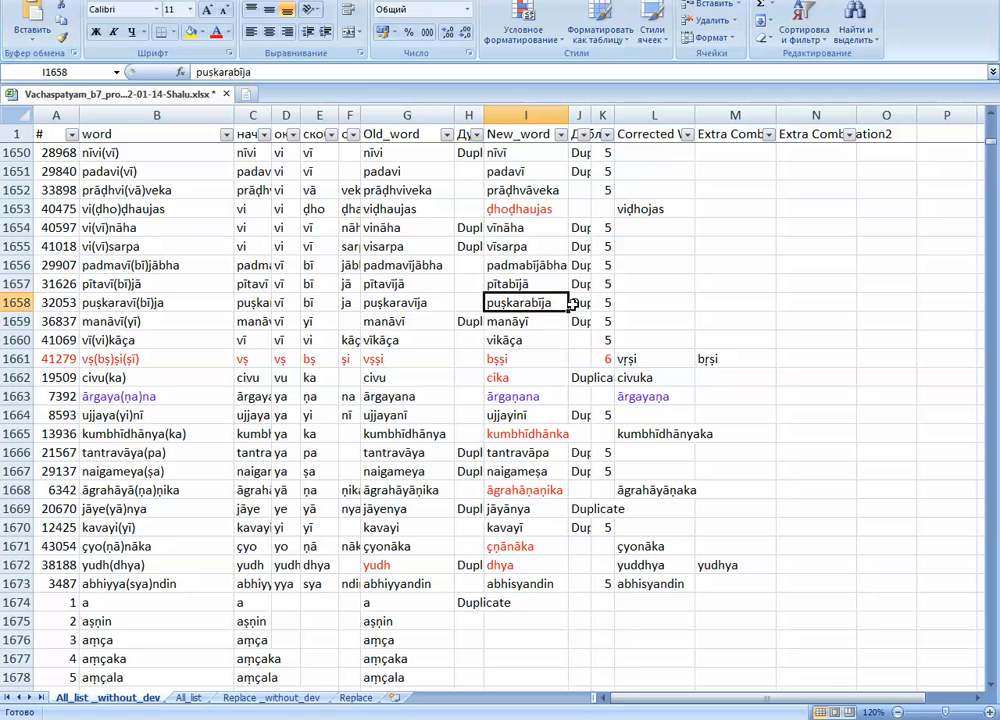
mouse_move(564, 270)
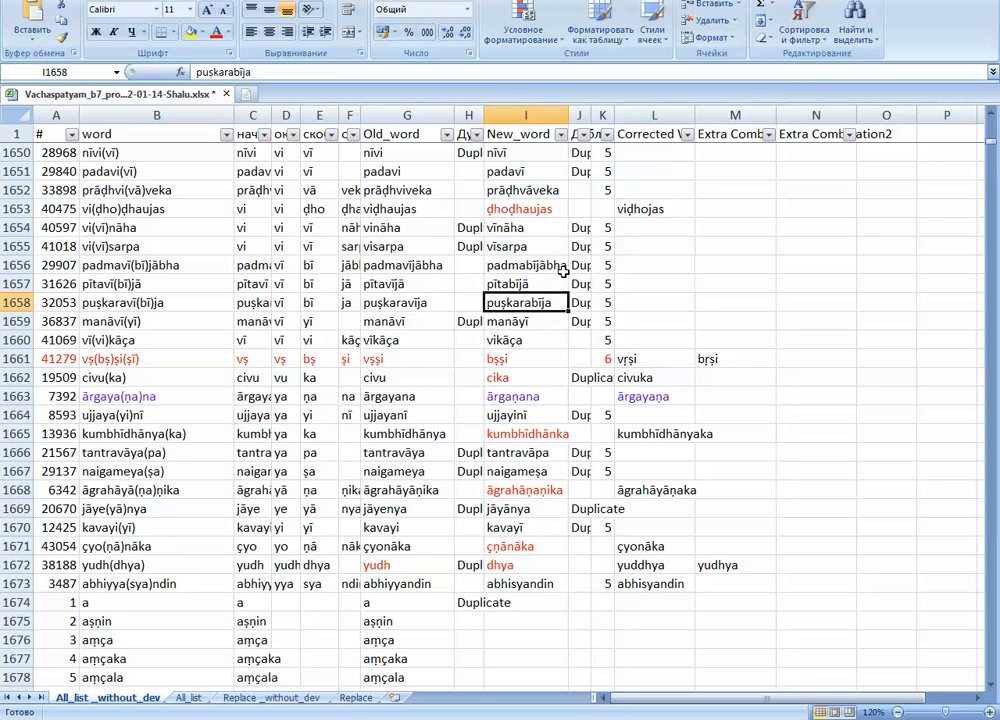
left_click(406, 246)
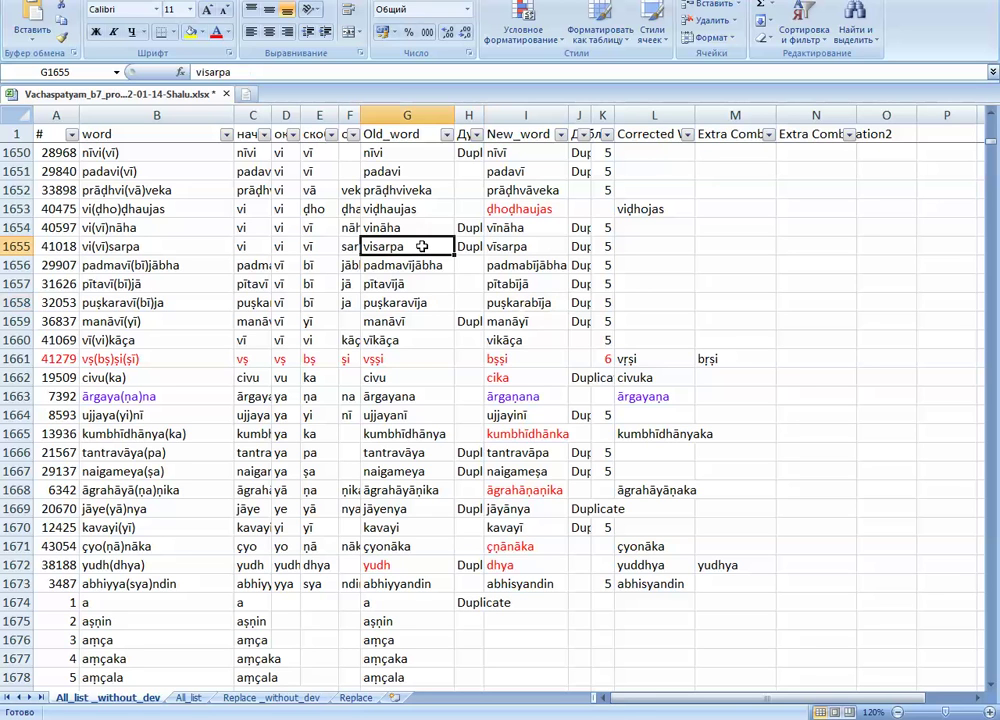
mouse_move(420, 248)
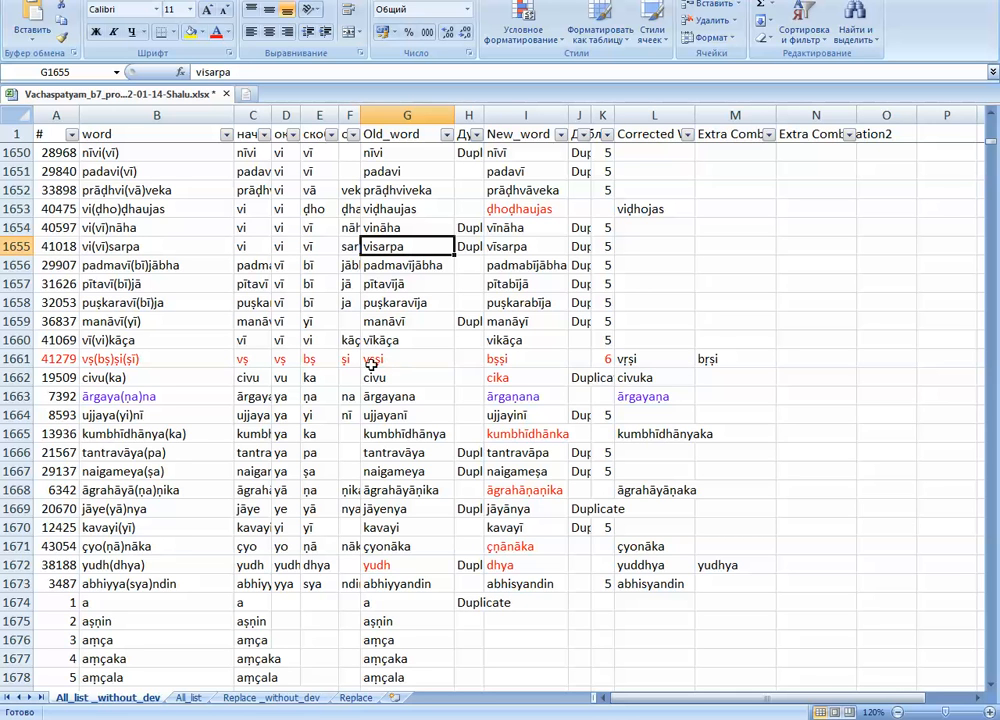
left_click(156, 358)
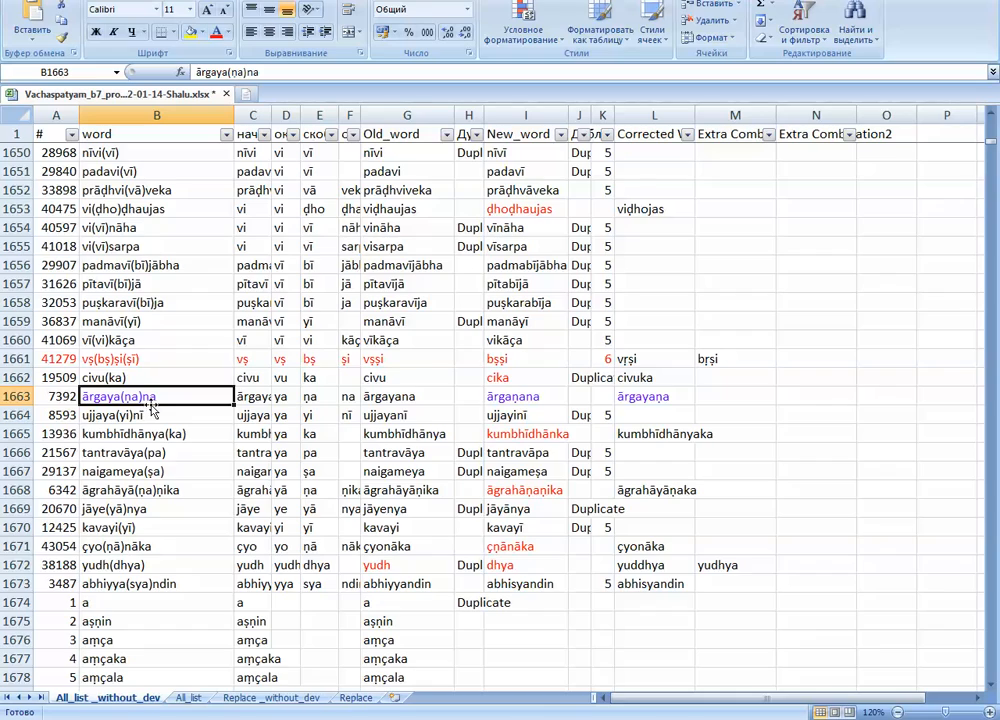
scroll("up", 3)
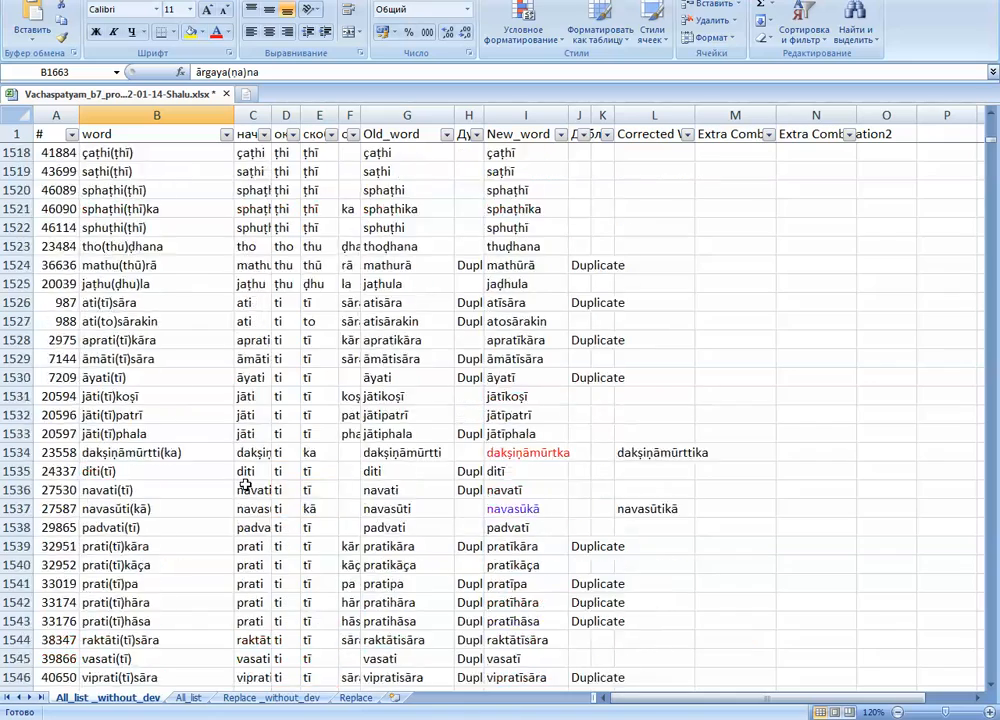
scroll("up", 3)
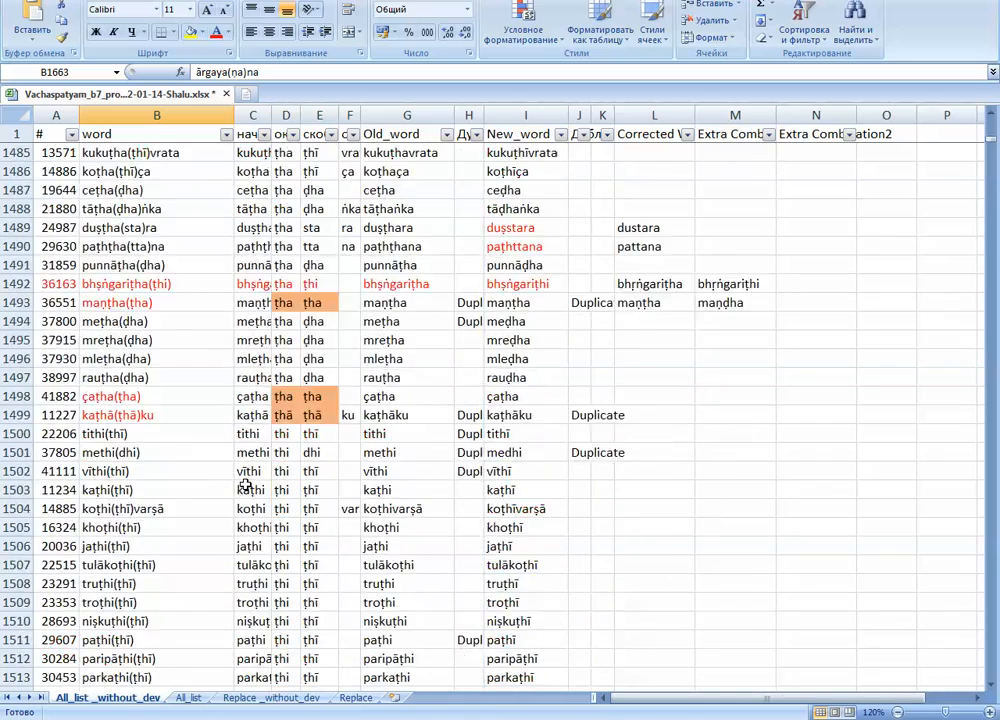
scroll("up", 3)
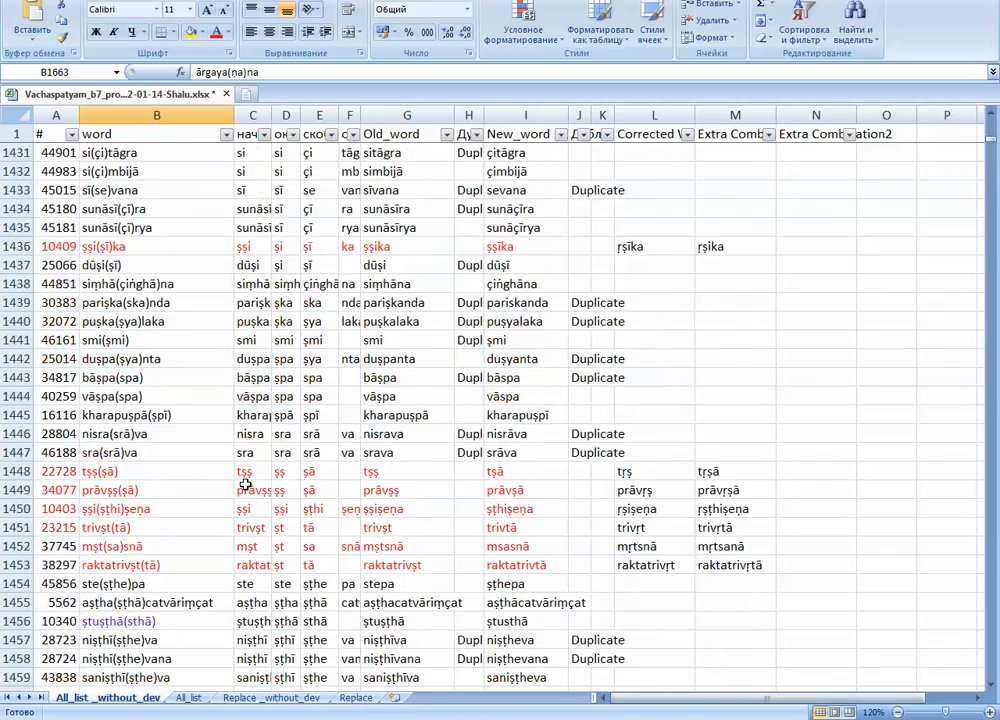
scroll("down", 3)
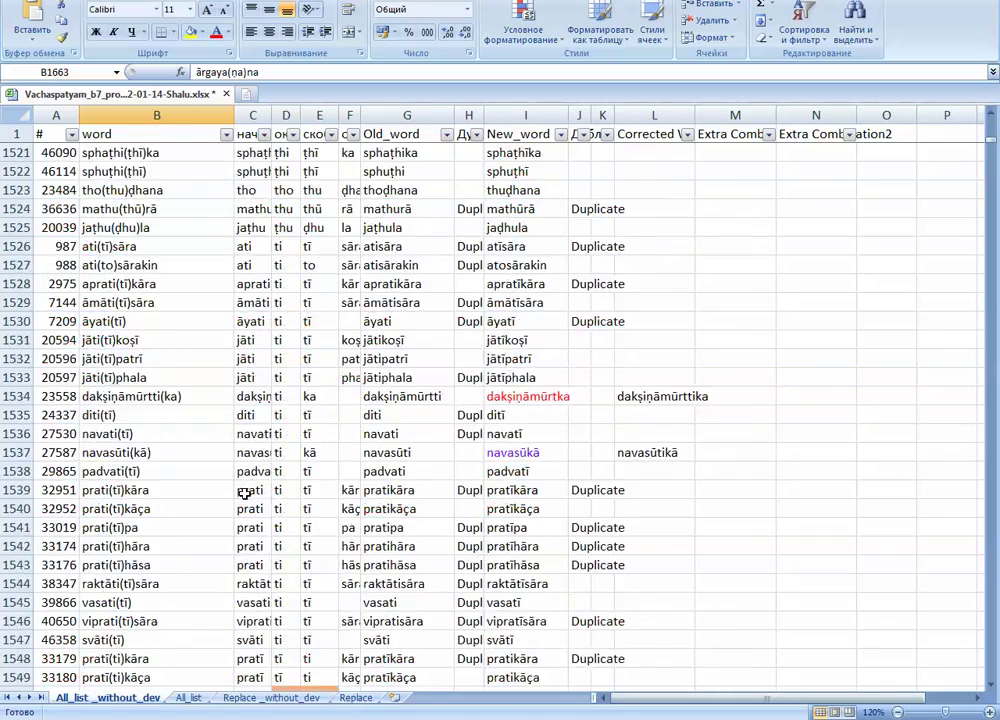
scroll("down", 3)
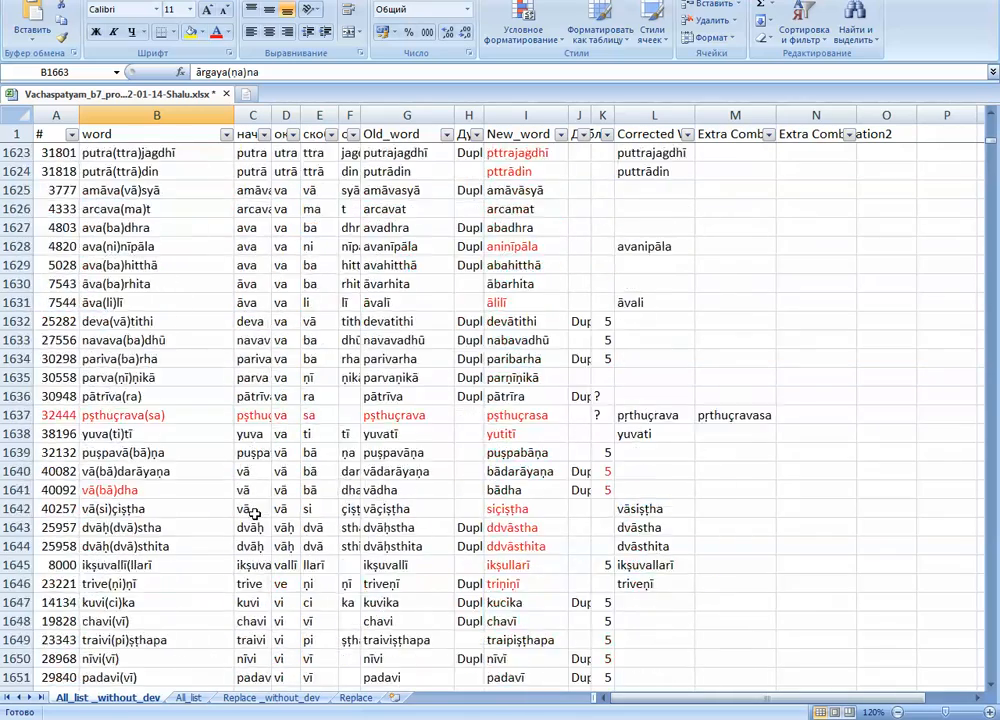
scroll("down", 3)
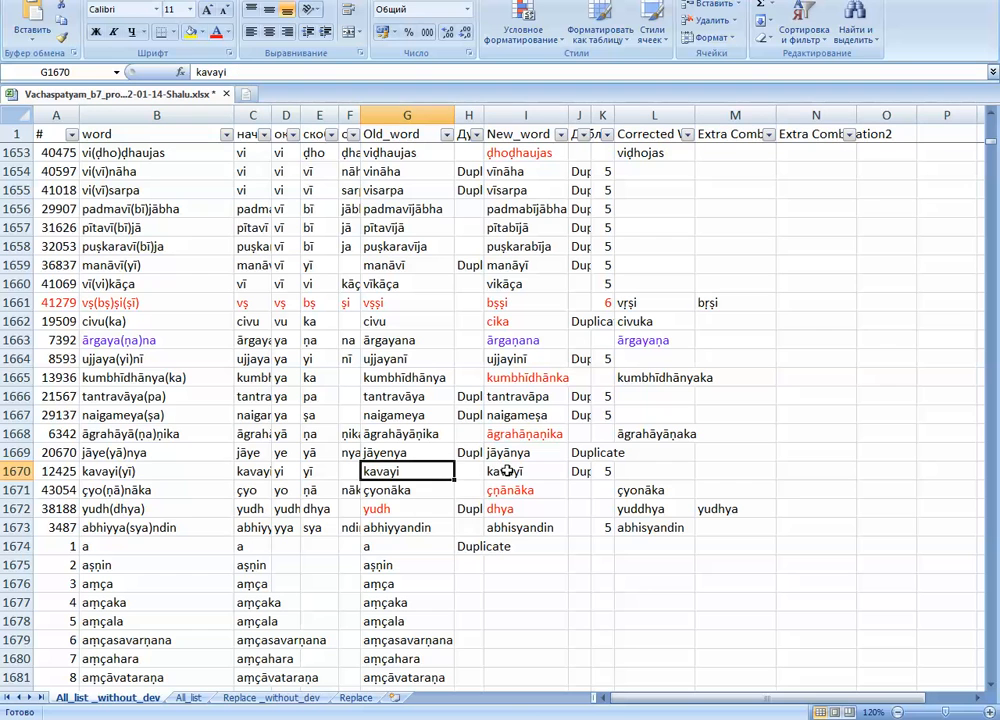
Move the corrected word kumbhīdhānyaka from L1665 into M1665.
left_click(524, 470)
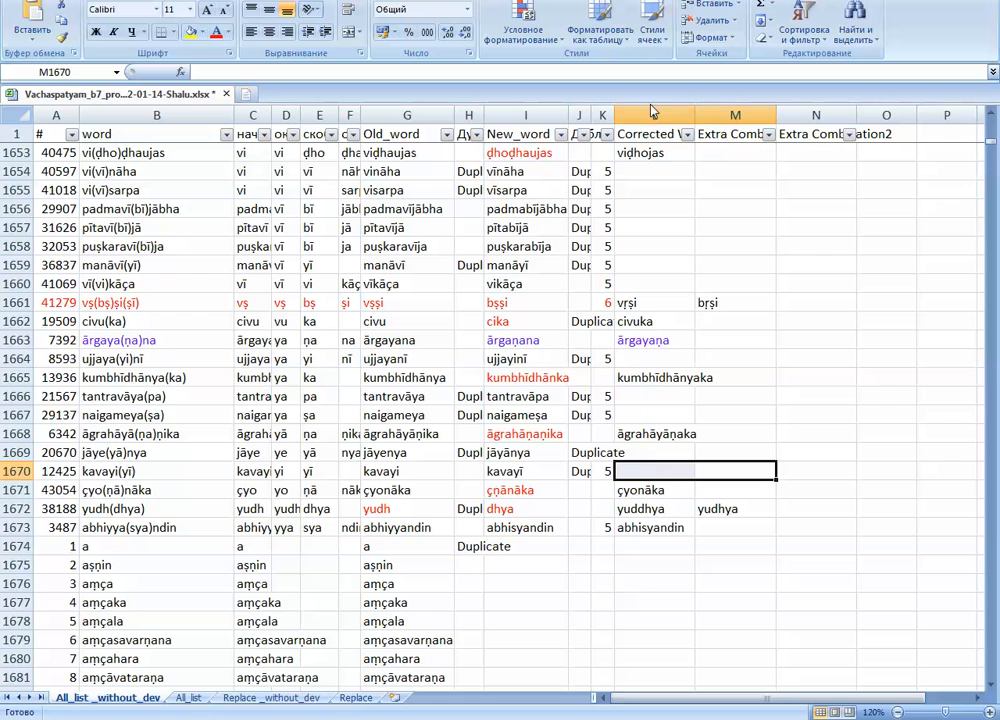
mouse_move(700, 468)
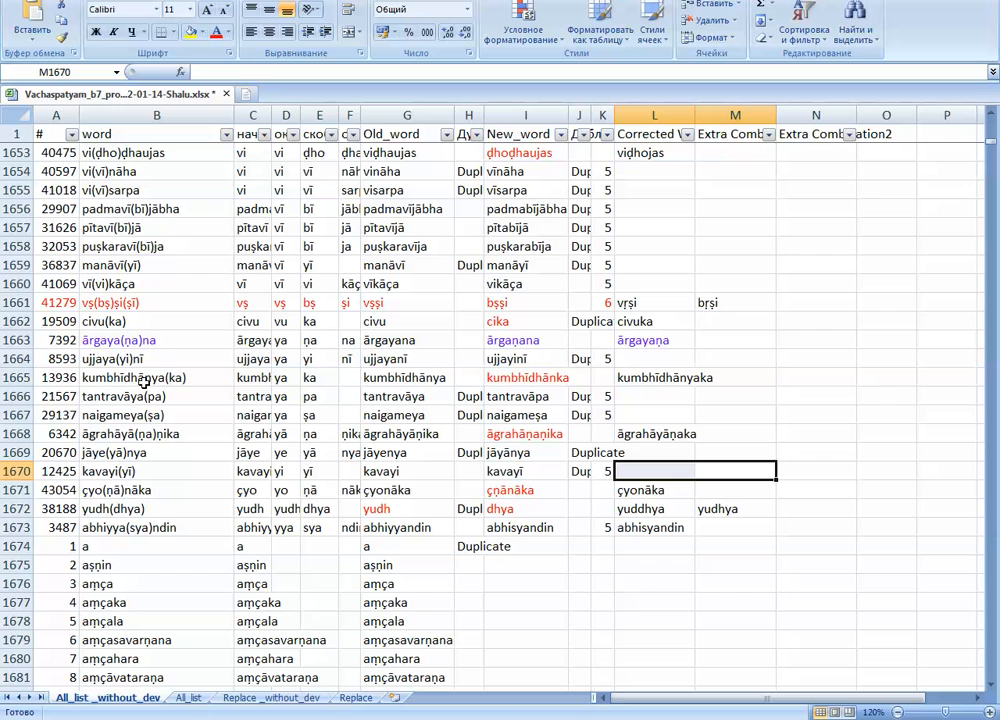
mouse_move(466, 376)
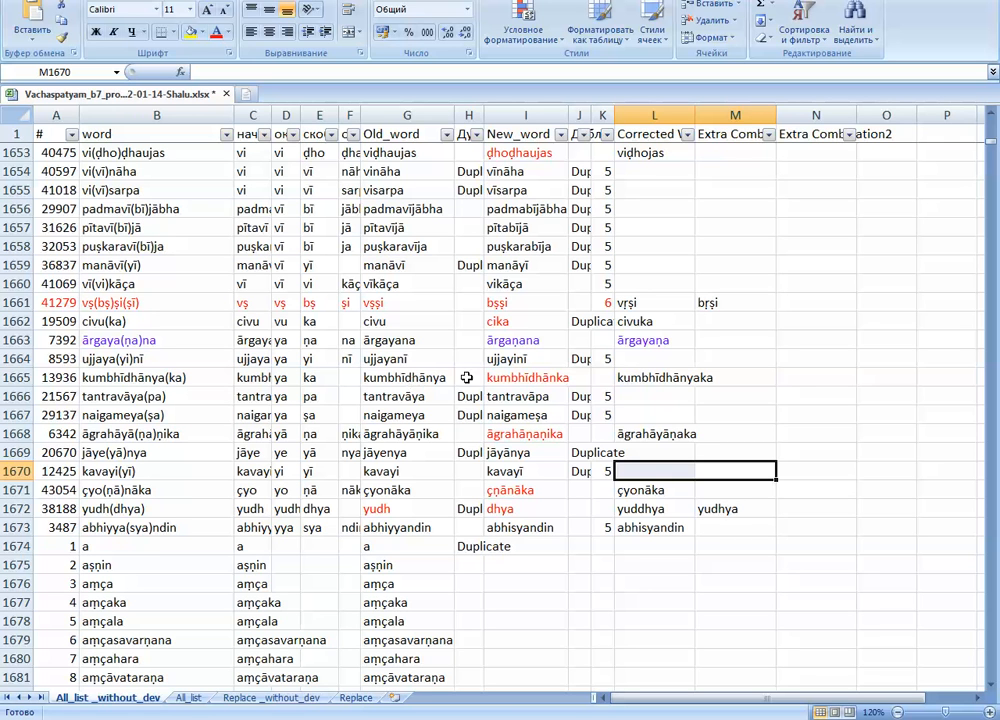
mouse_move(648, 376)
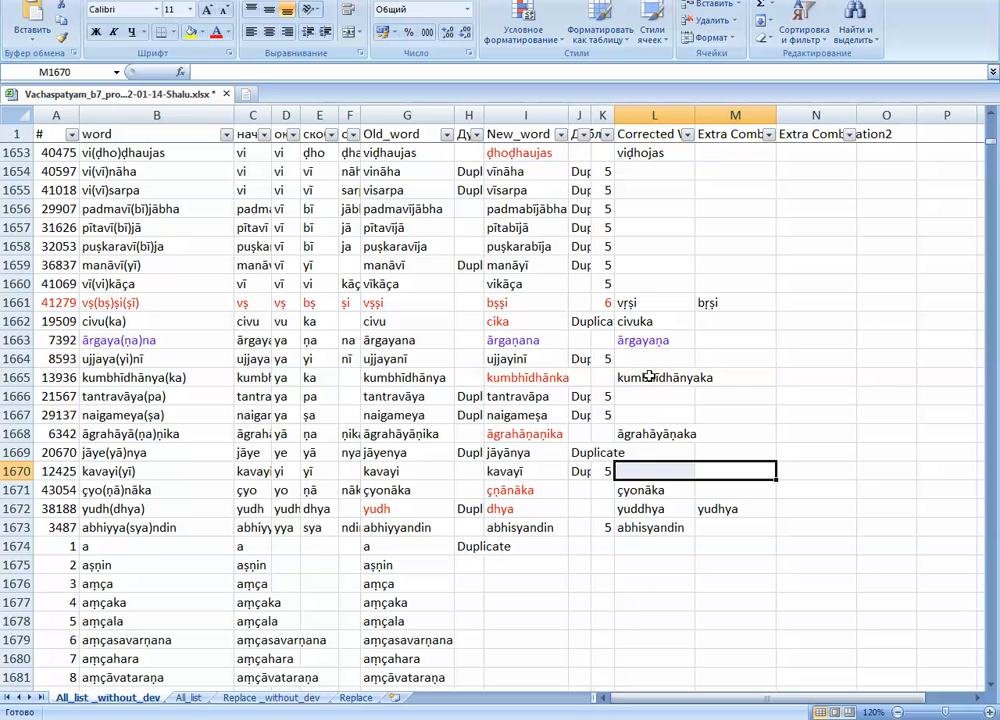
left_click(652, 376)
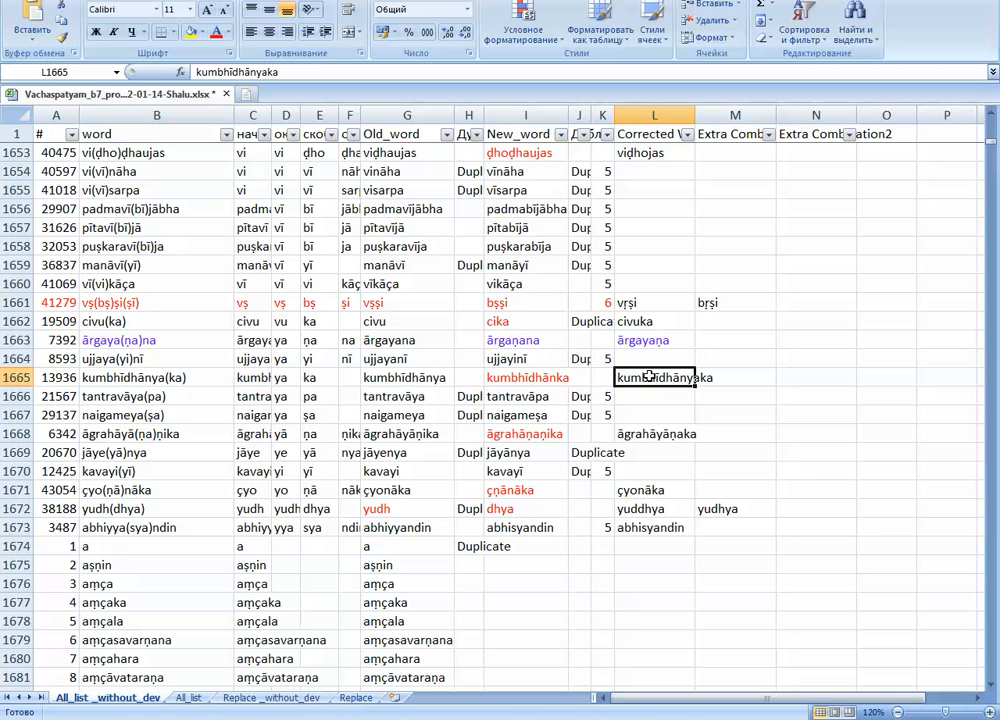
mouse_move(508, 370)
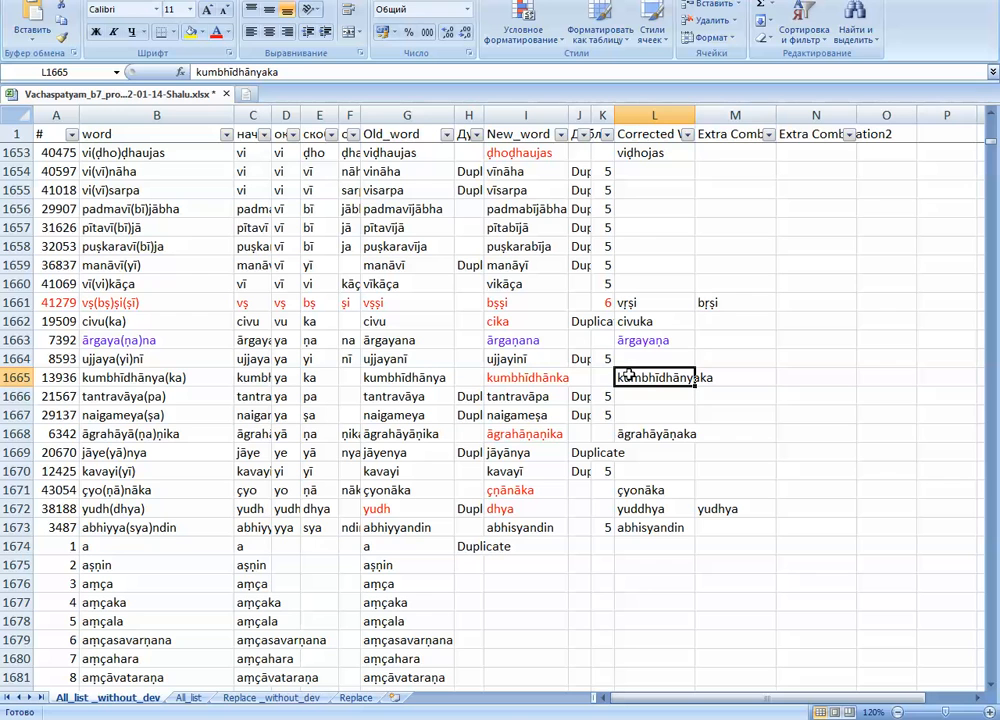
left_click(736, 376)
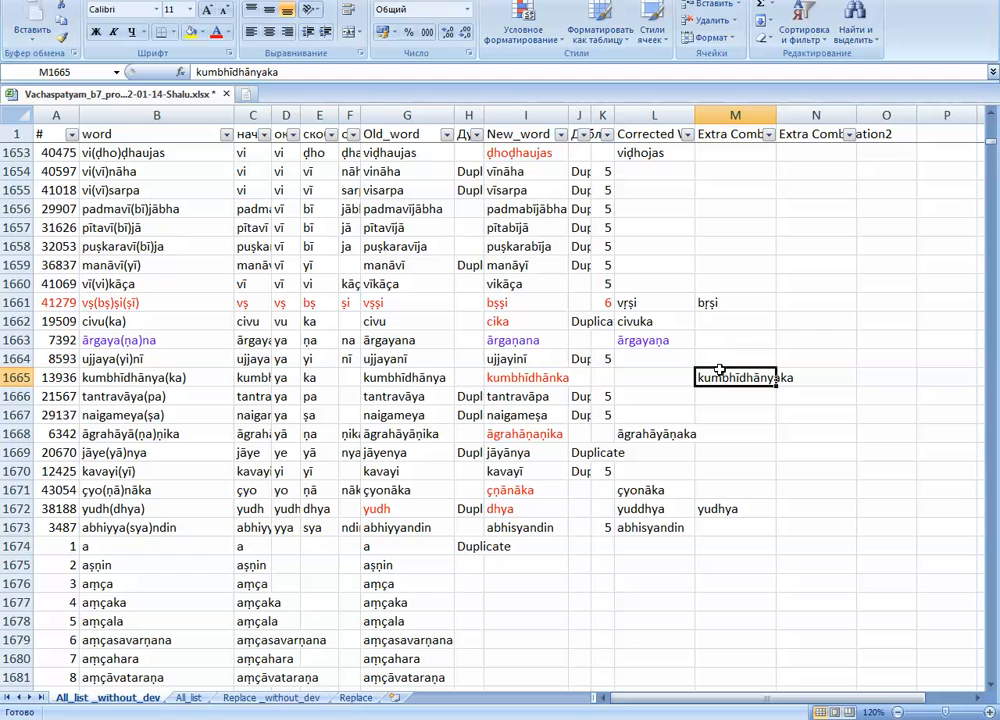
mouse_move(588, 390)
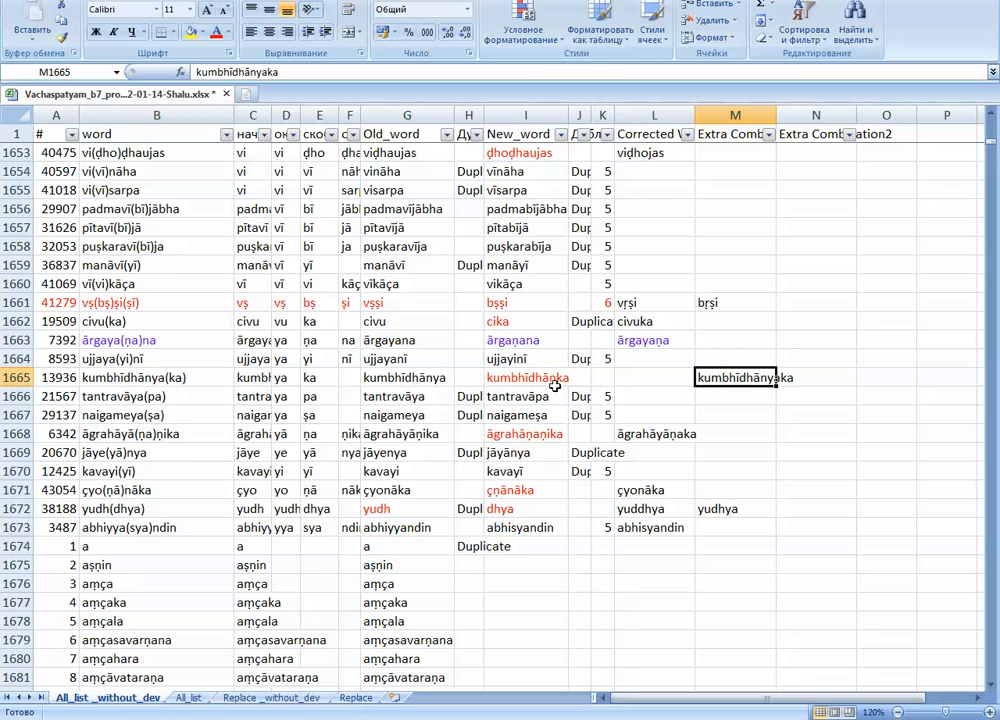
left_click(406, 302)
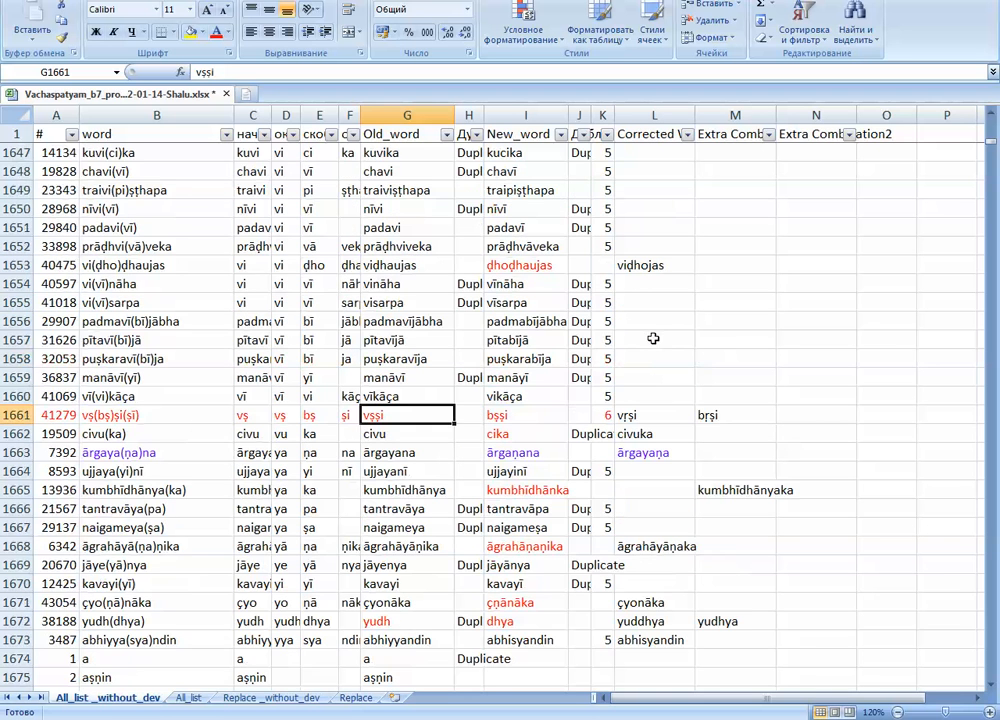
Move vidhojas into M1653 and scroll up to review earlier rows.
scroll("up", 3)
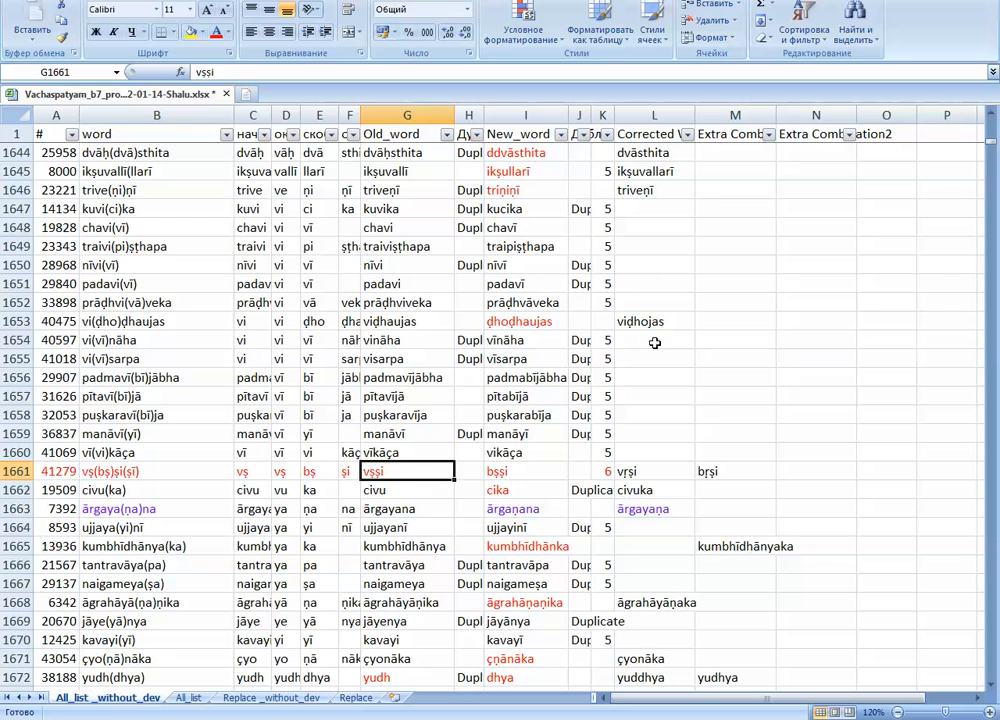
left_click(524, 320)
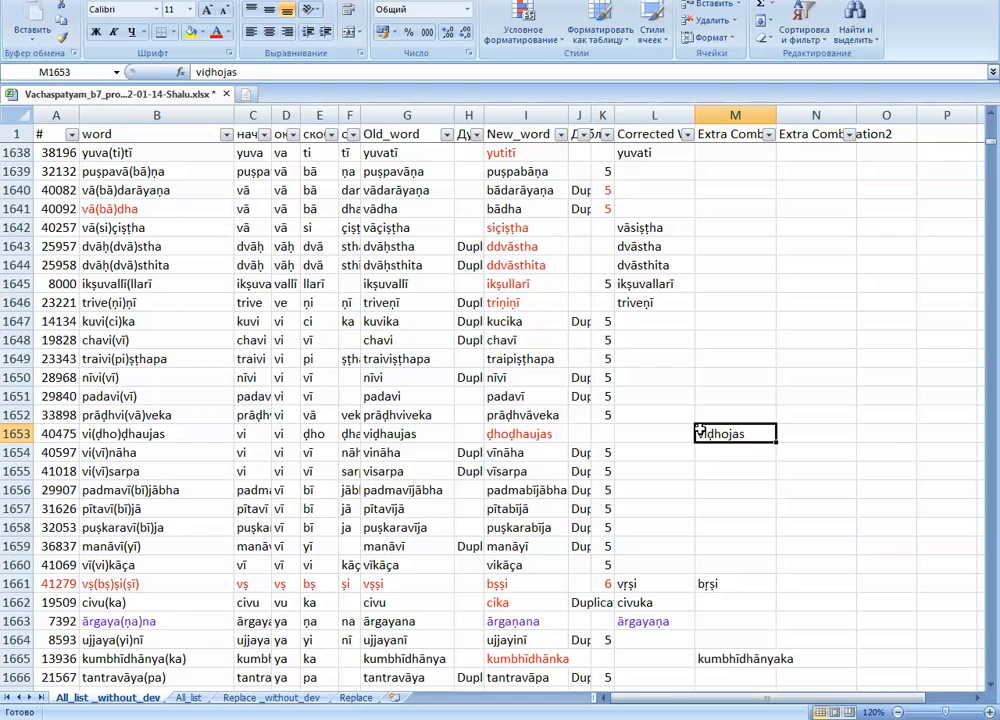
scroll("up", 3)
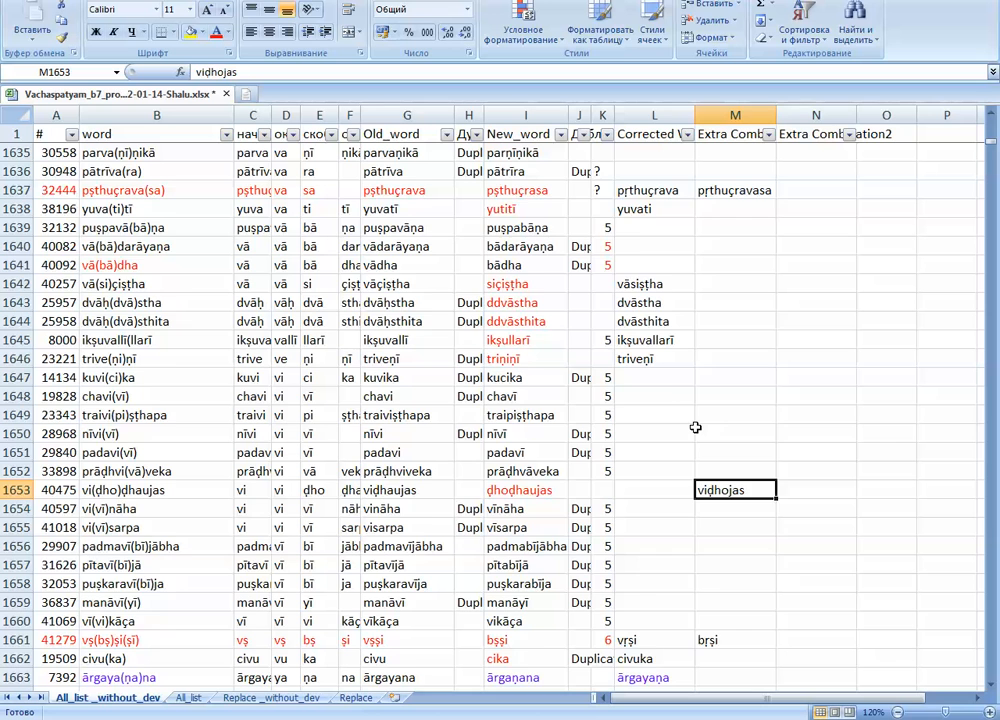
scroll("up", 3)
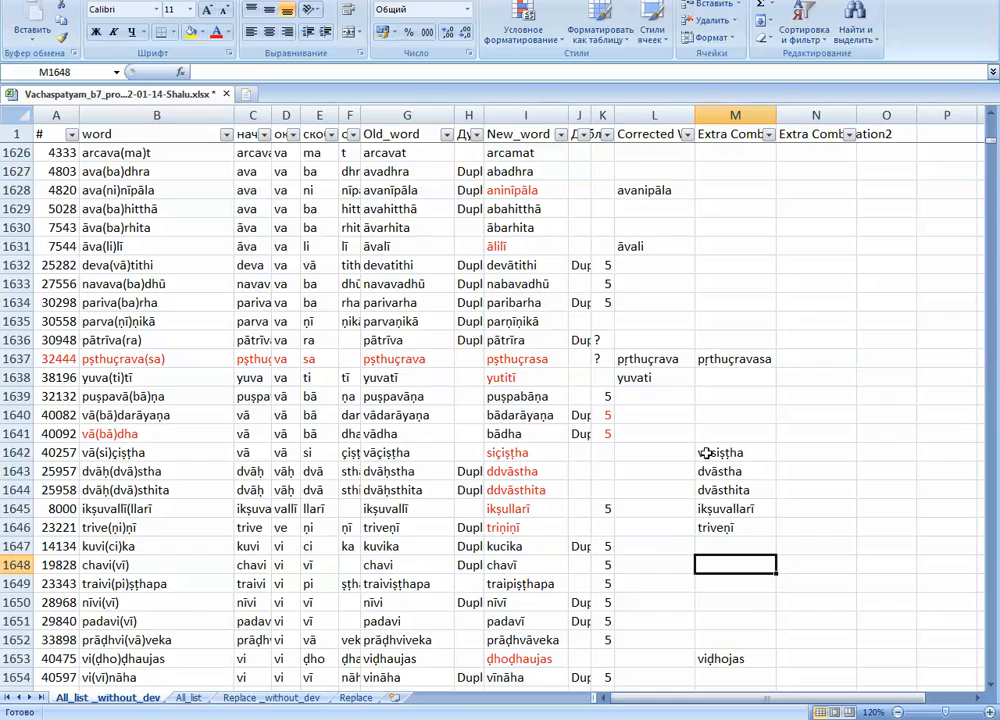
scroll("up", 3)
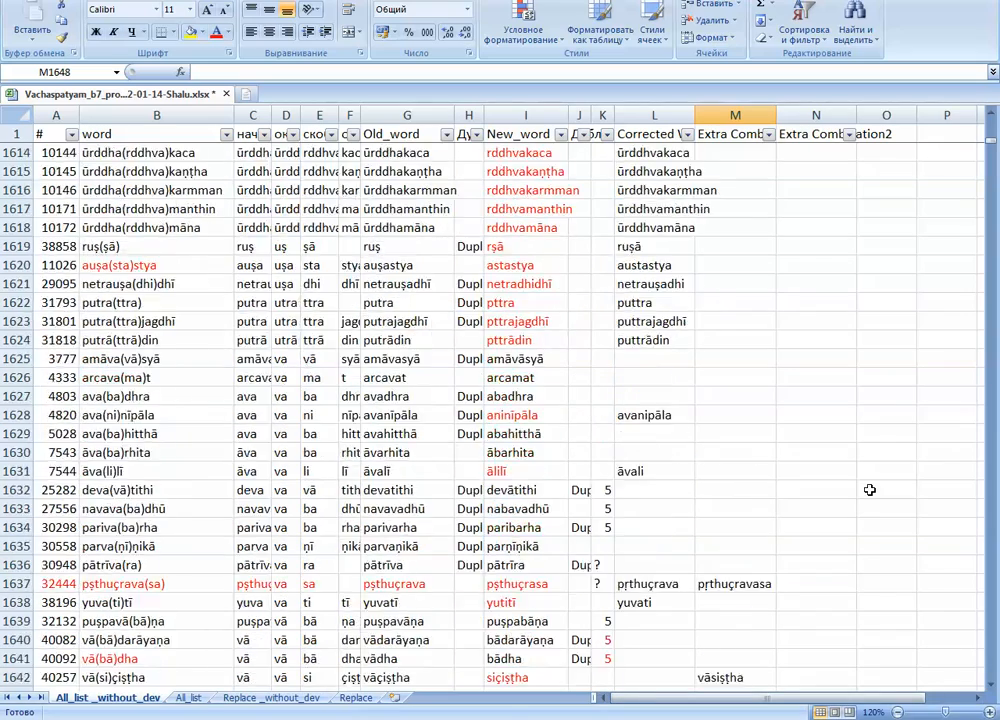
scroll("up", 3)
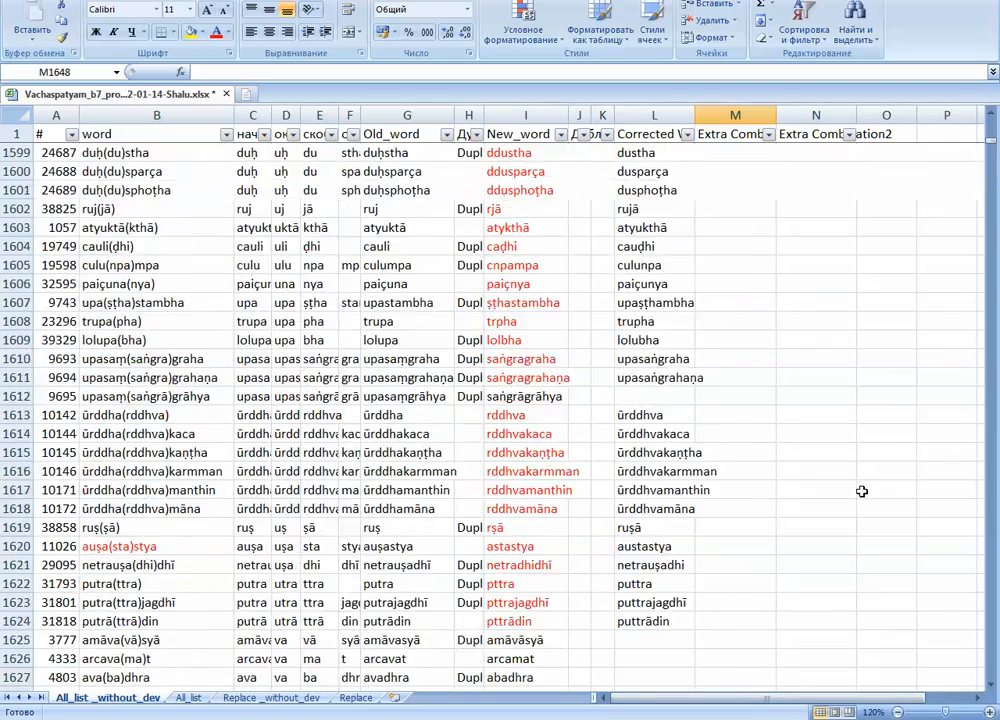
scroll("up", 3)
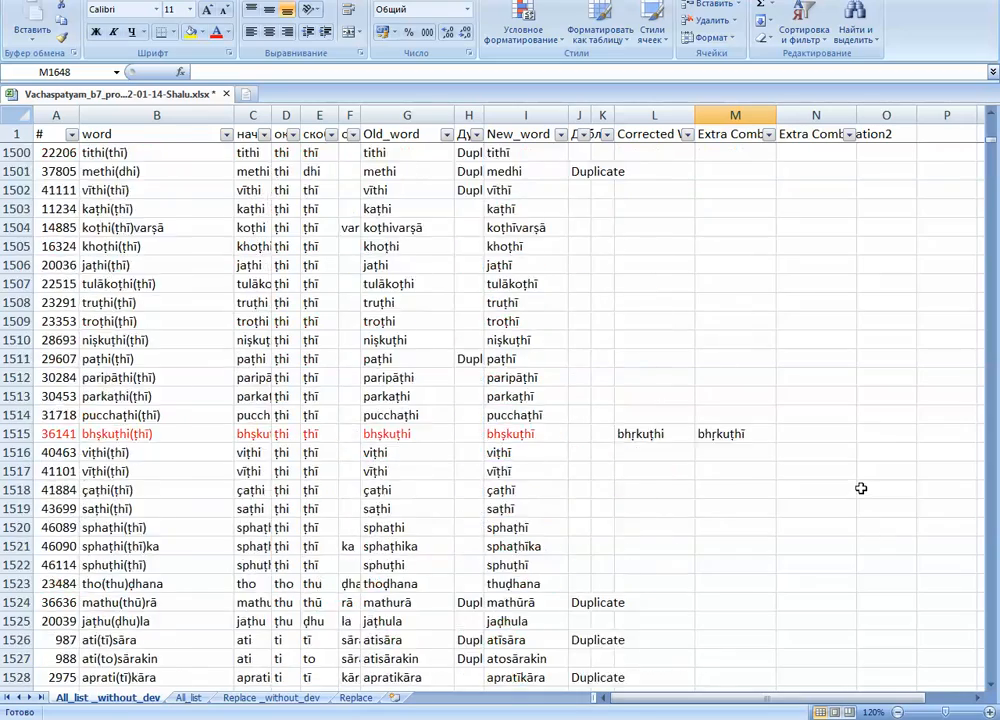
scroll("up", 3)
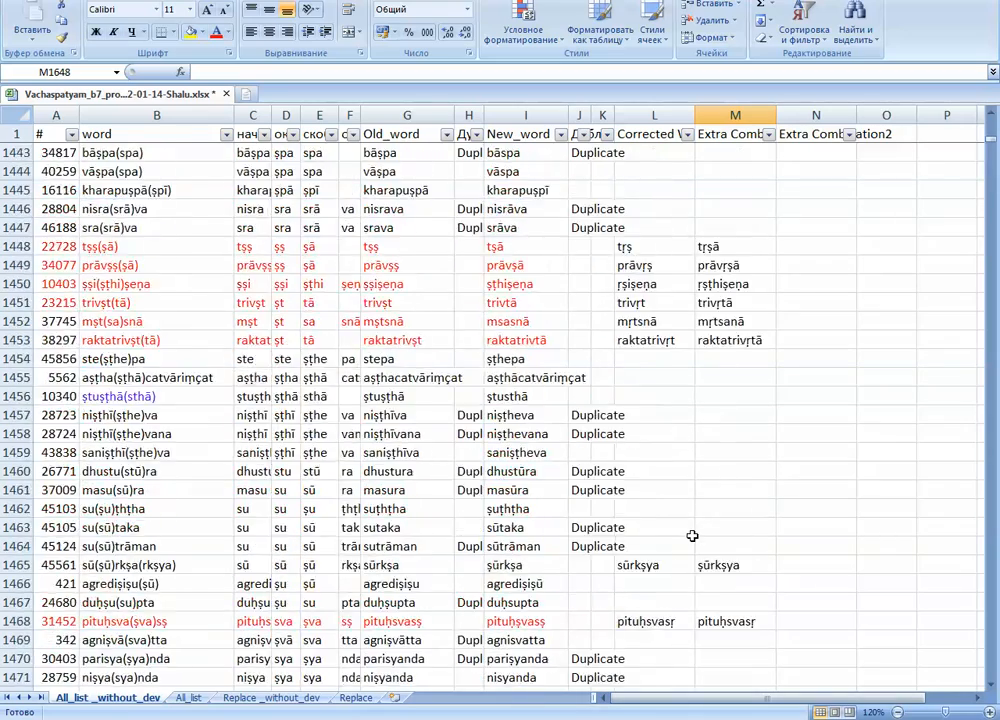
scroll("up", 3)
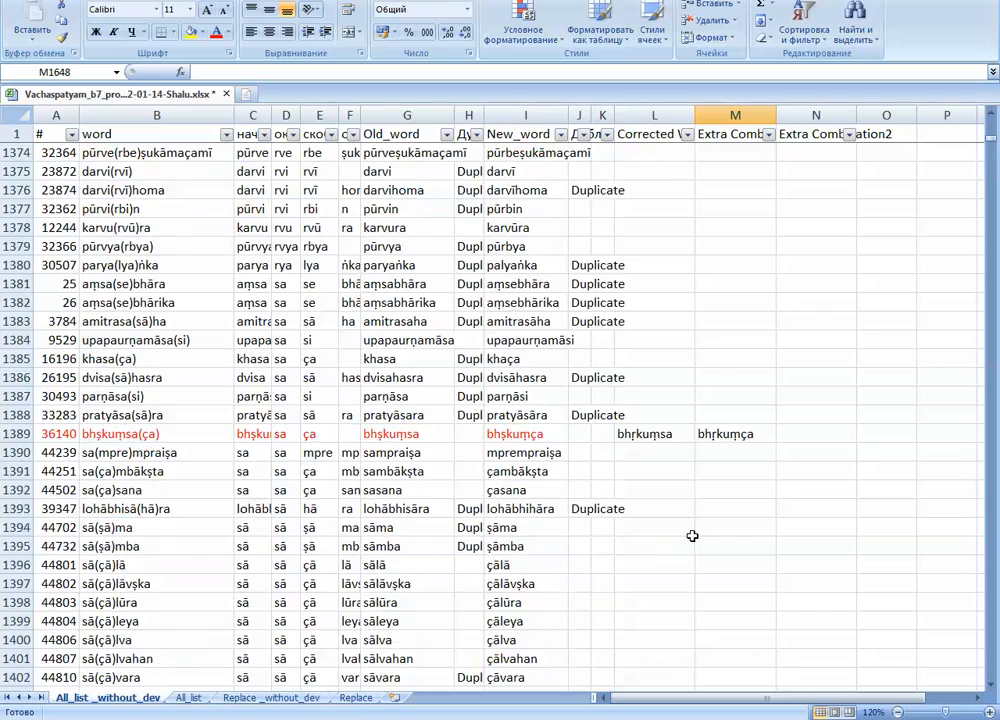
left_click(652, 358)
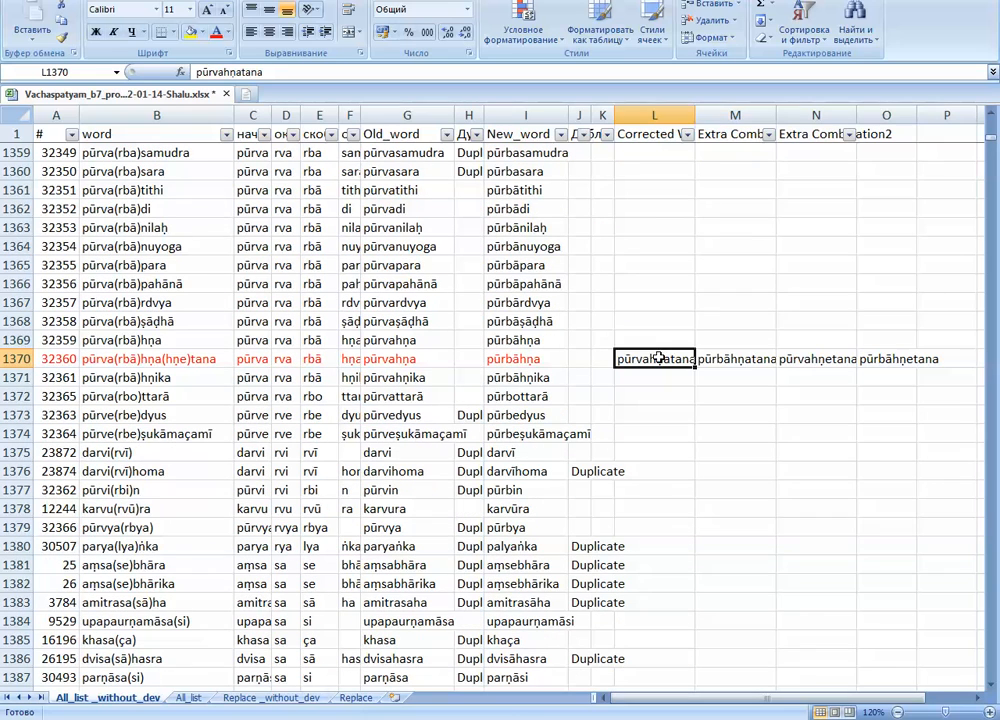
left_click(736, 358)
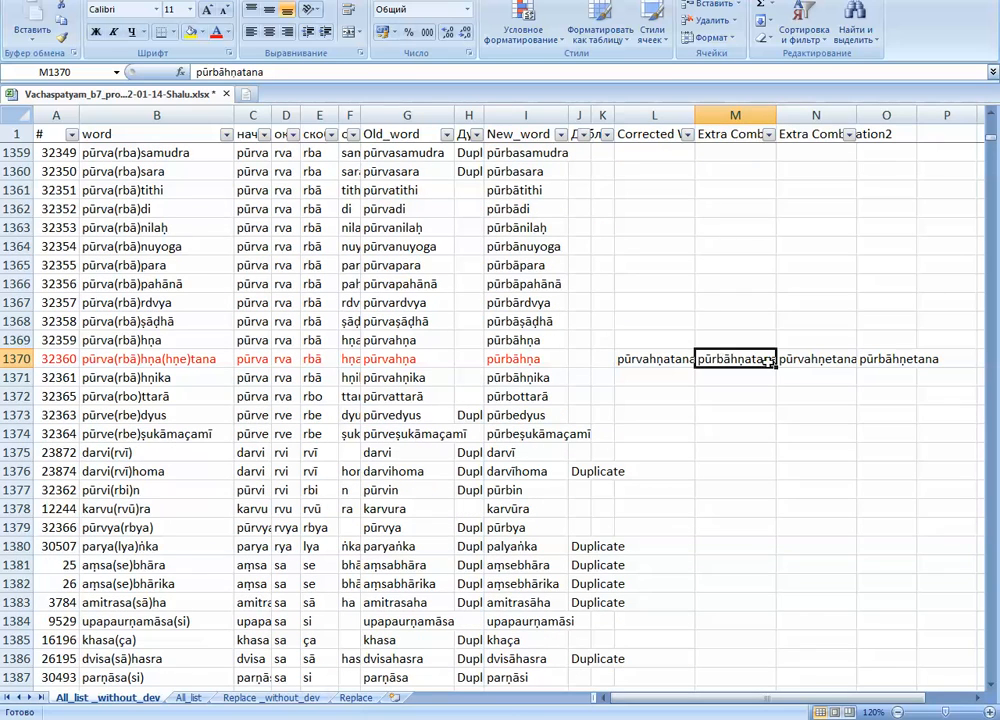
mouse_move(668, 358)
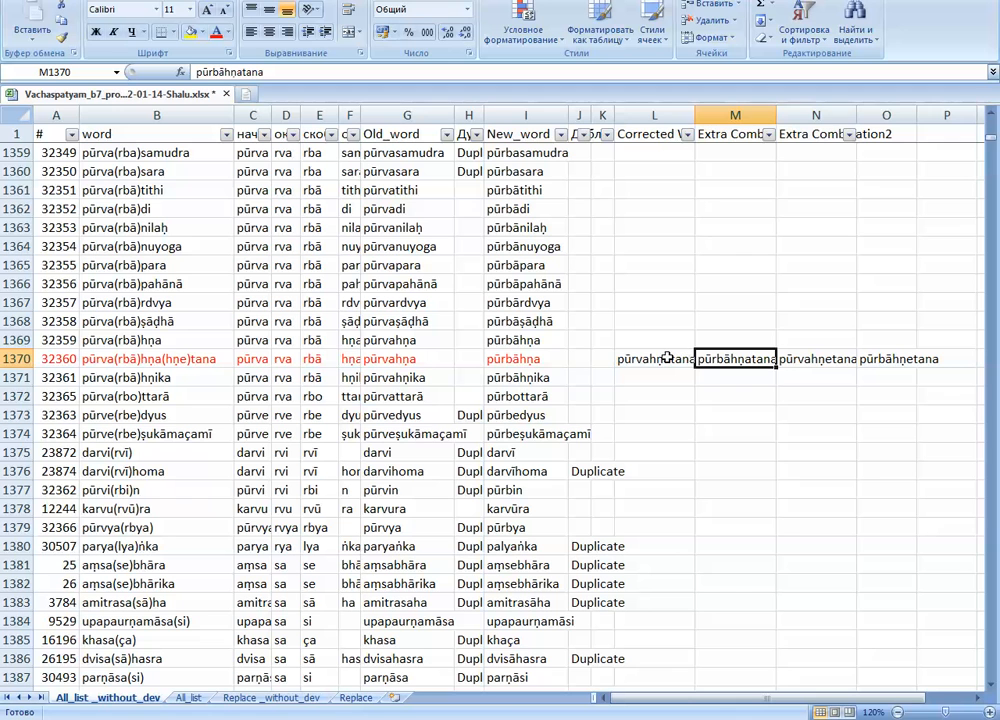
left_click(524, 358)
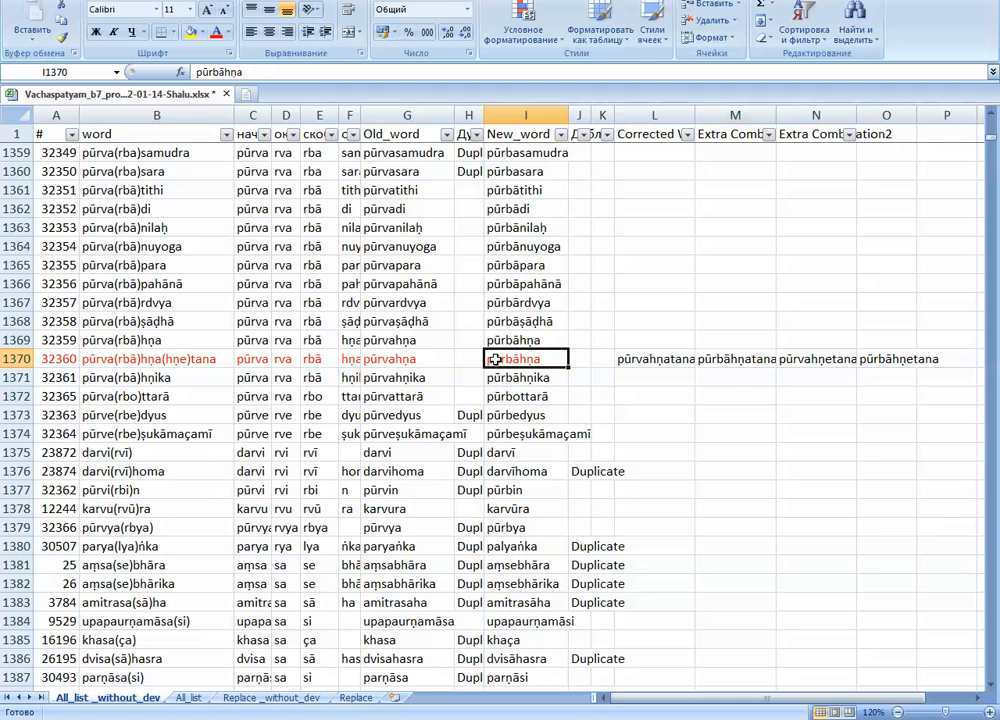
mouse_move(704, 256)
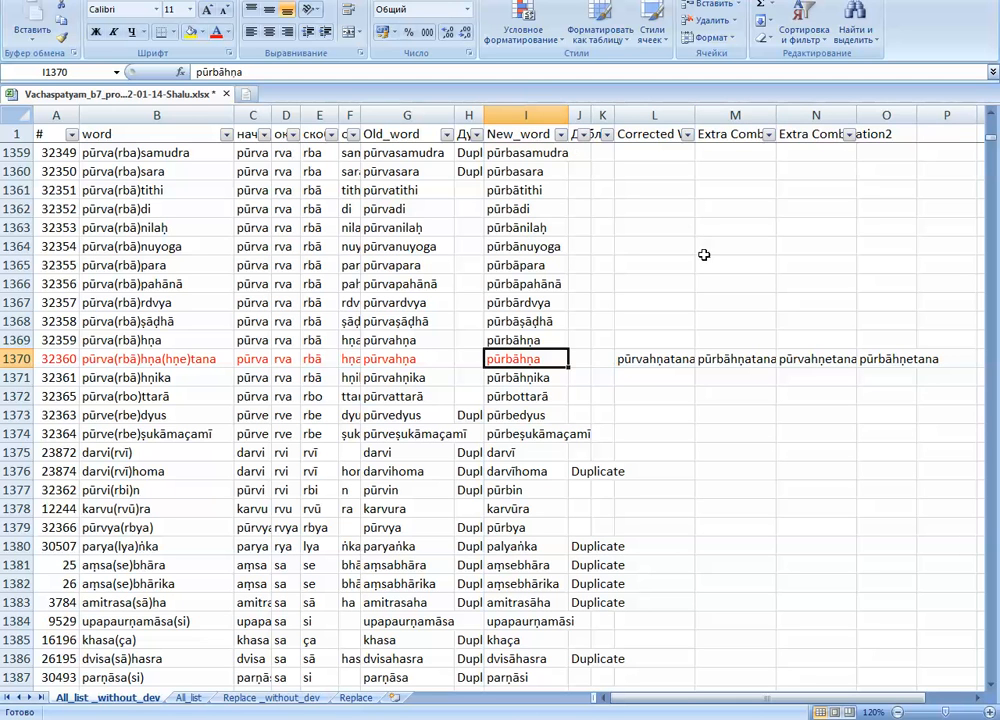
left_click(736, 358)
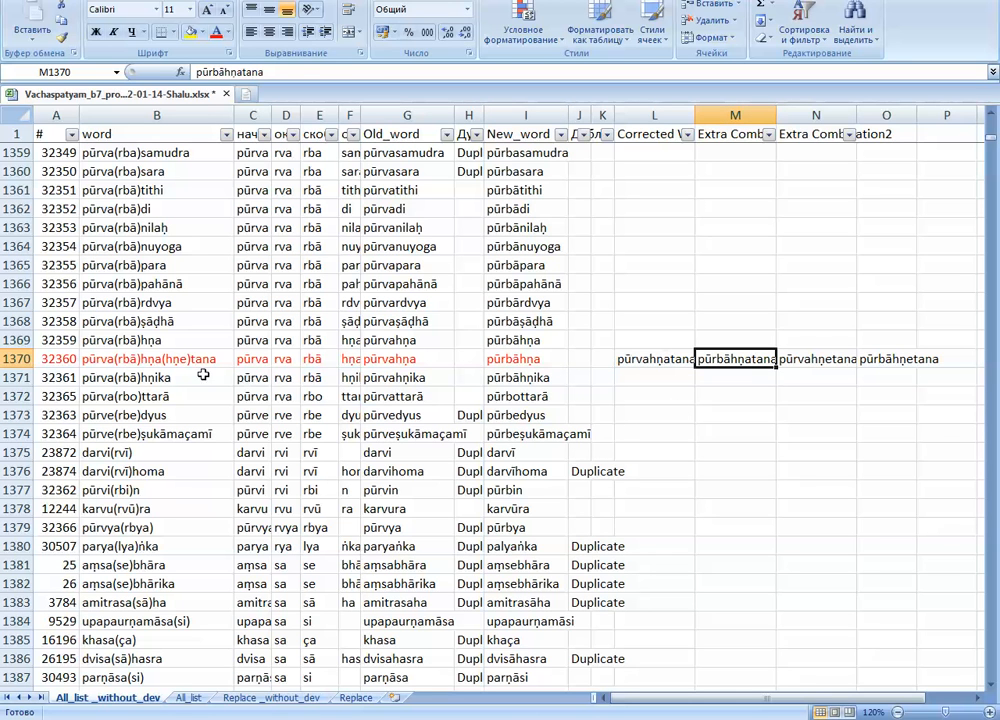
left_click(156, 358)
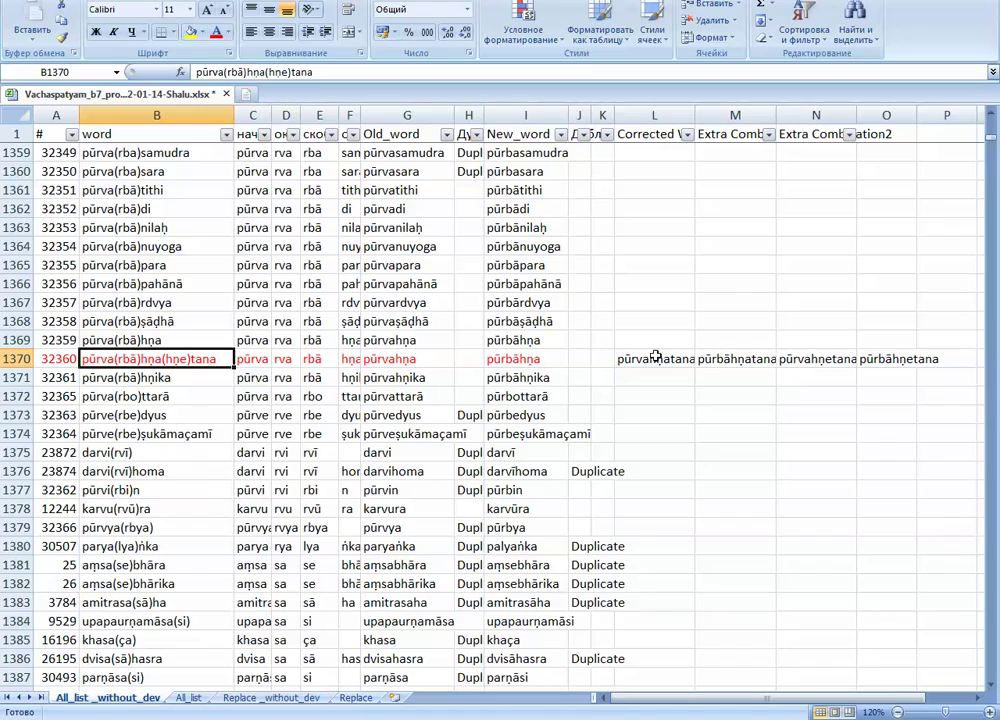
left_click(886, 414)
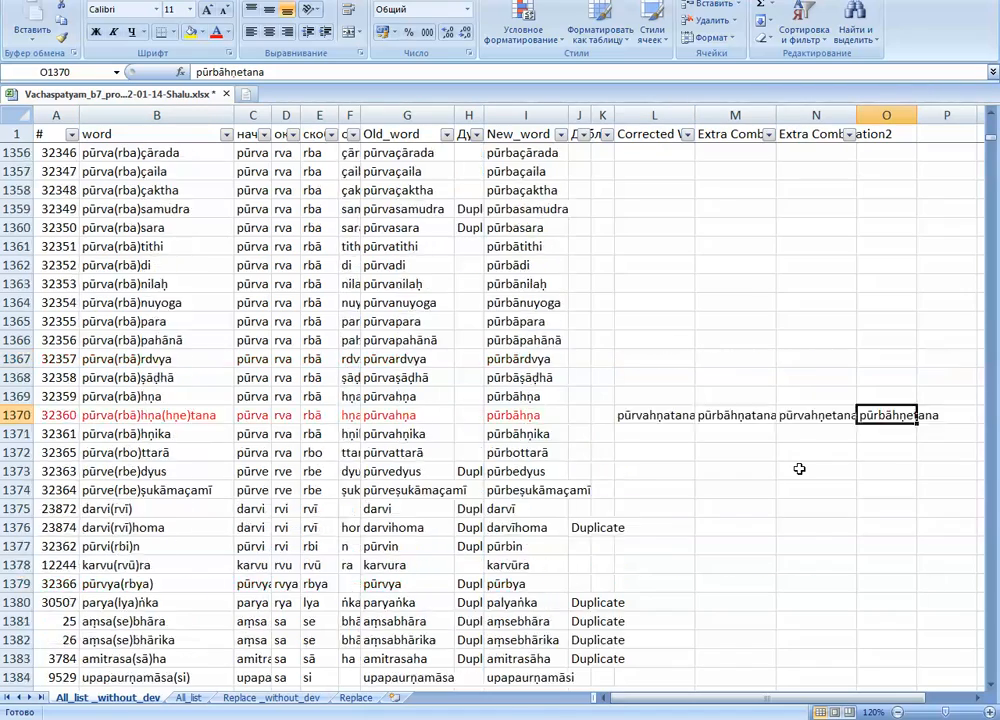
scroll("up", 3)
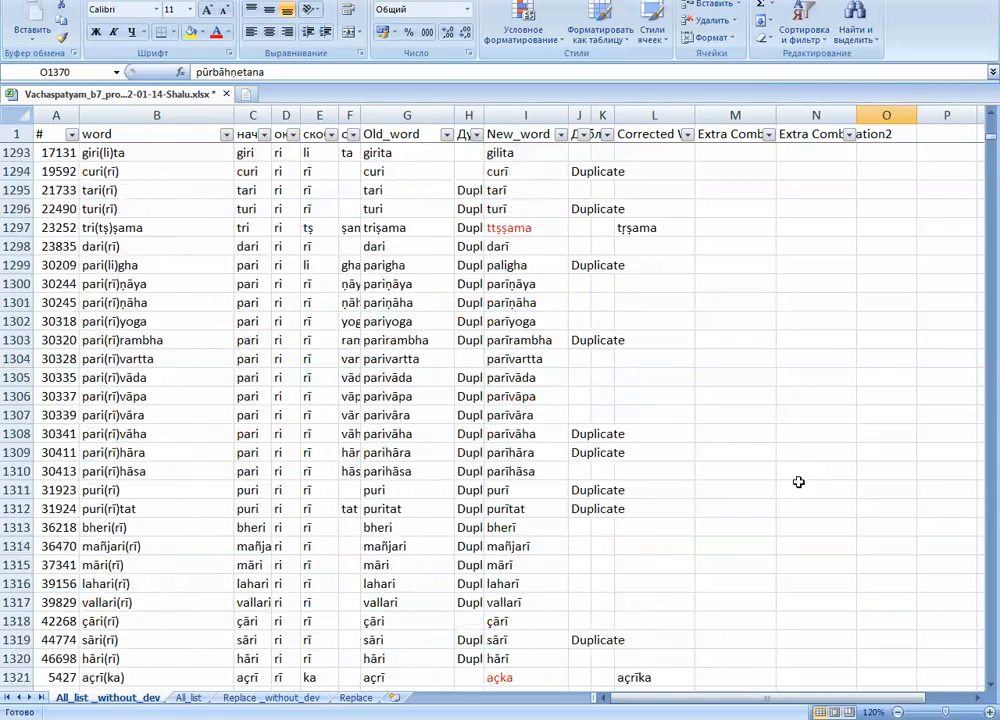
scroll("up", 3)
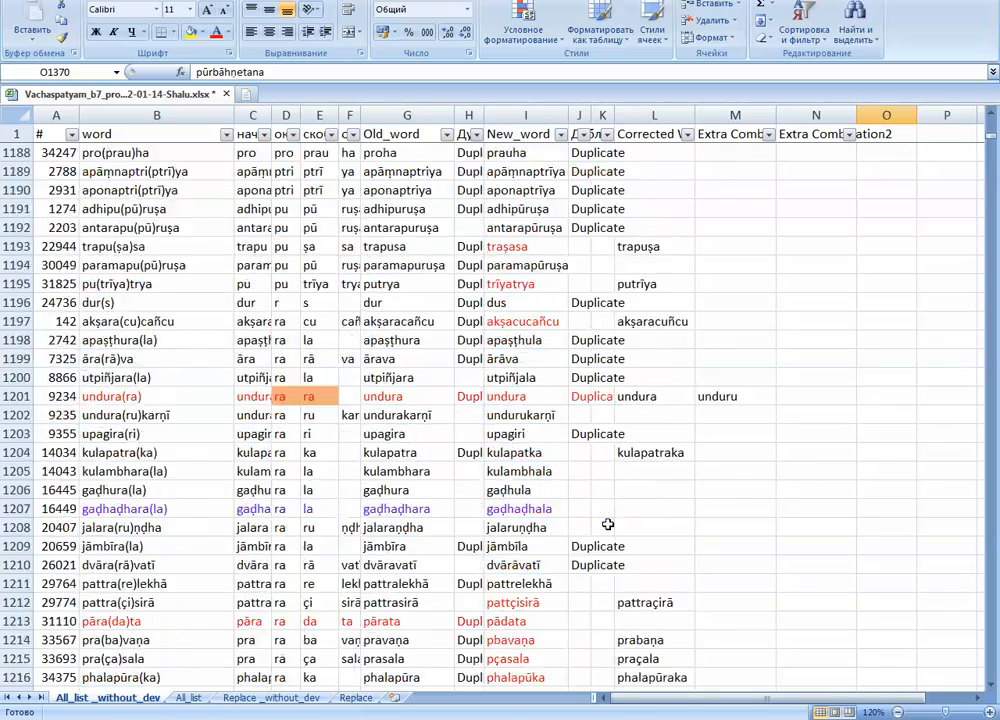
scroll("up", 3)
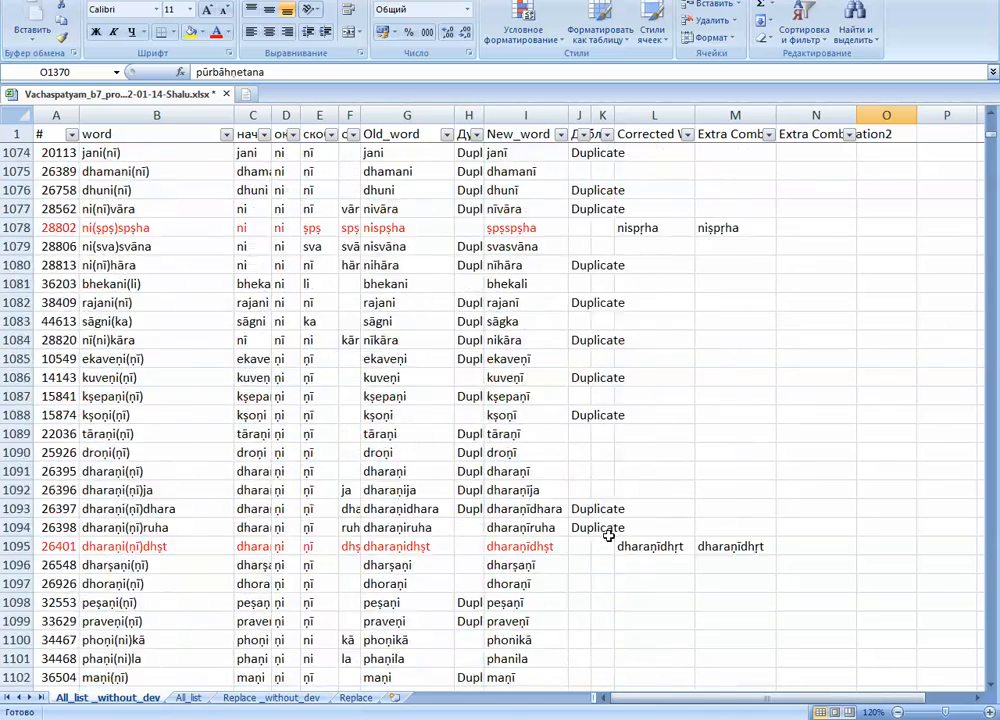
scroll("up", 3)
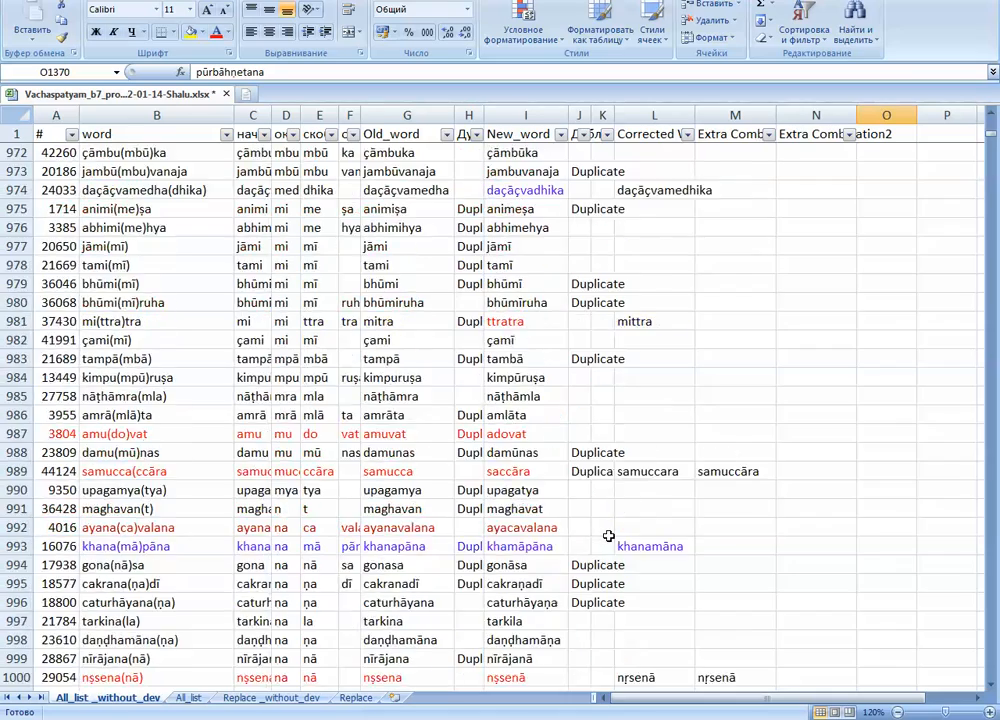
scroll("up", 3)
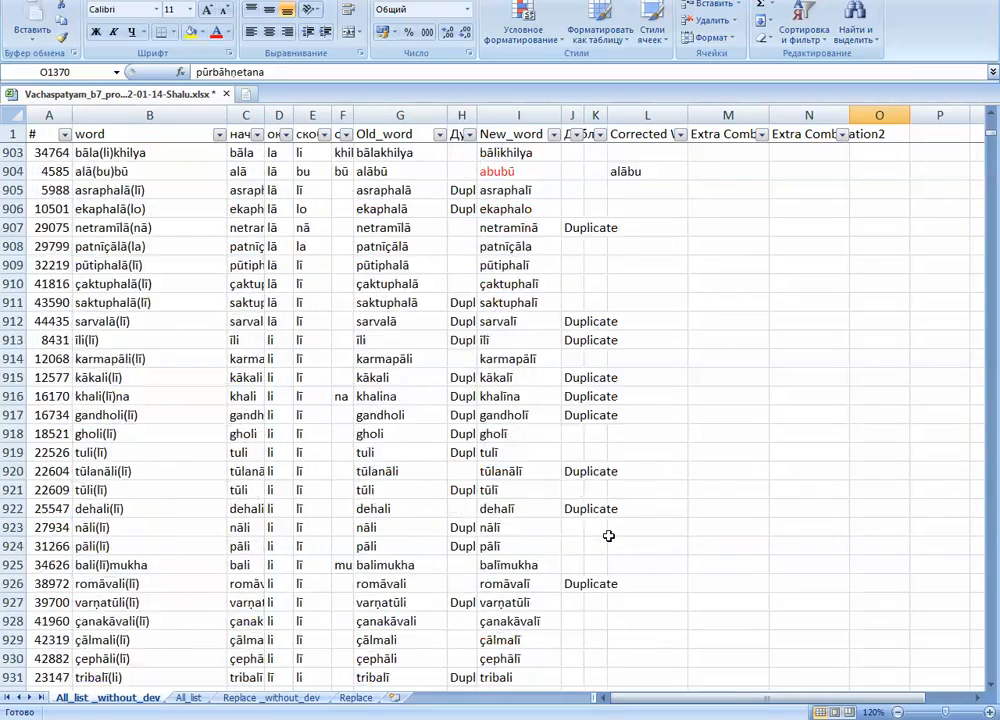
scroll("up", 3)
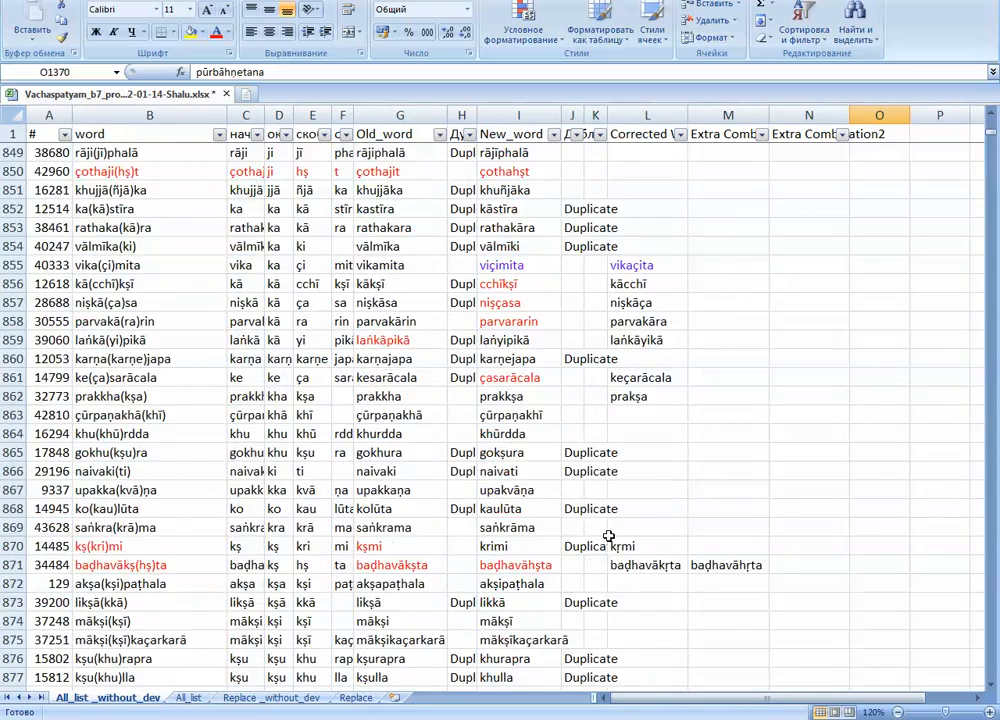
scroll("up", 3)
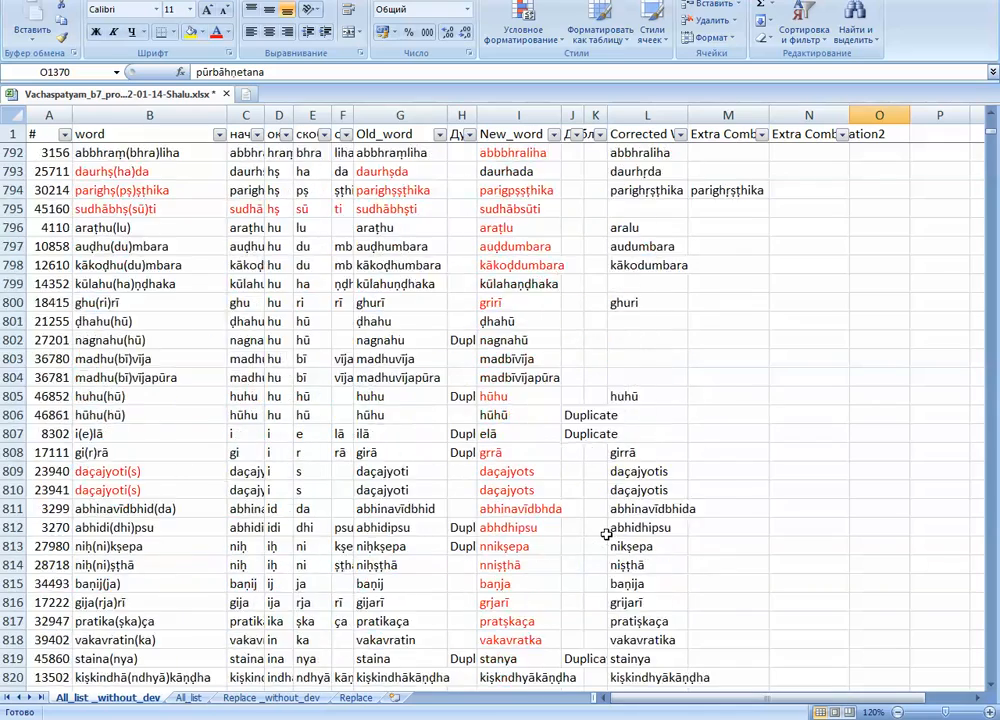
scroll("up", 3)
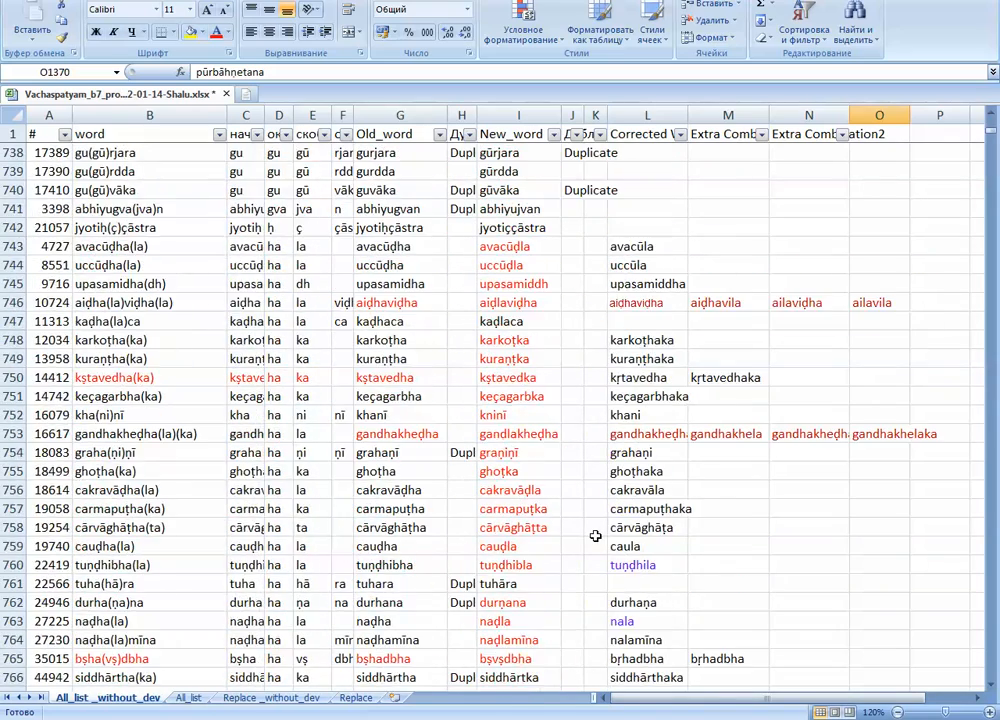
scroll("up", 3)
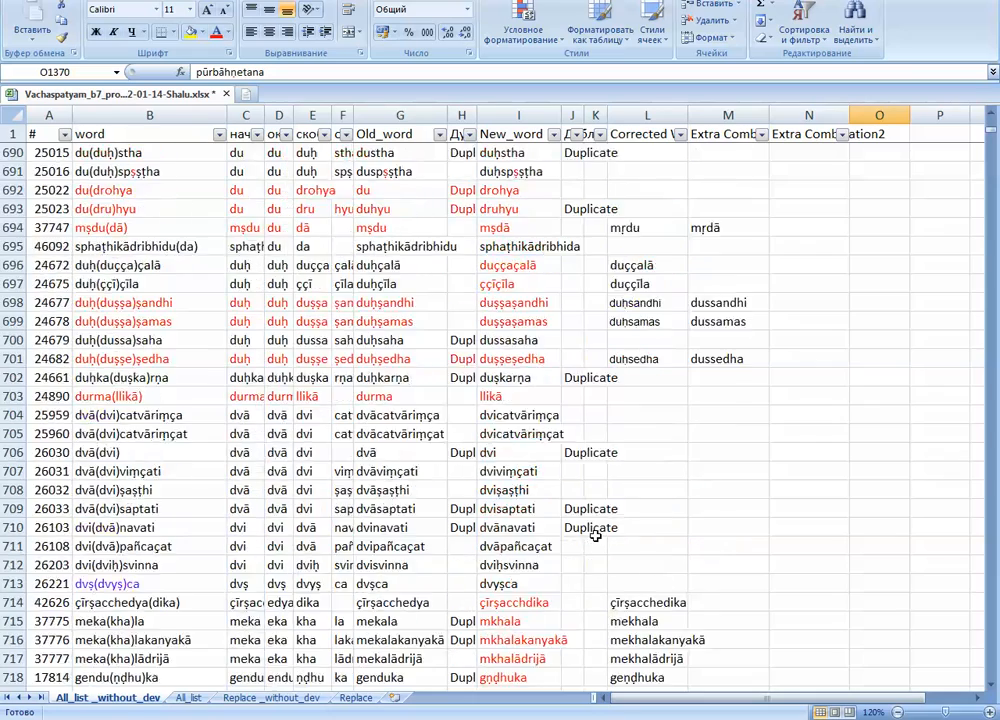
scroll("up", 3)
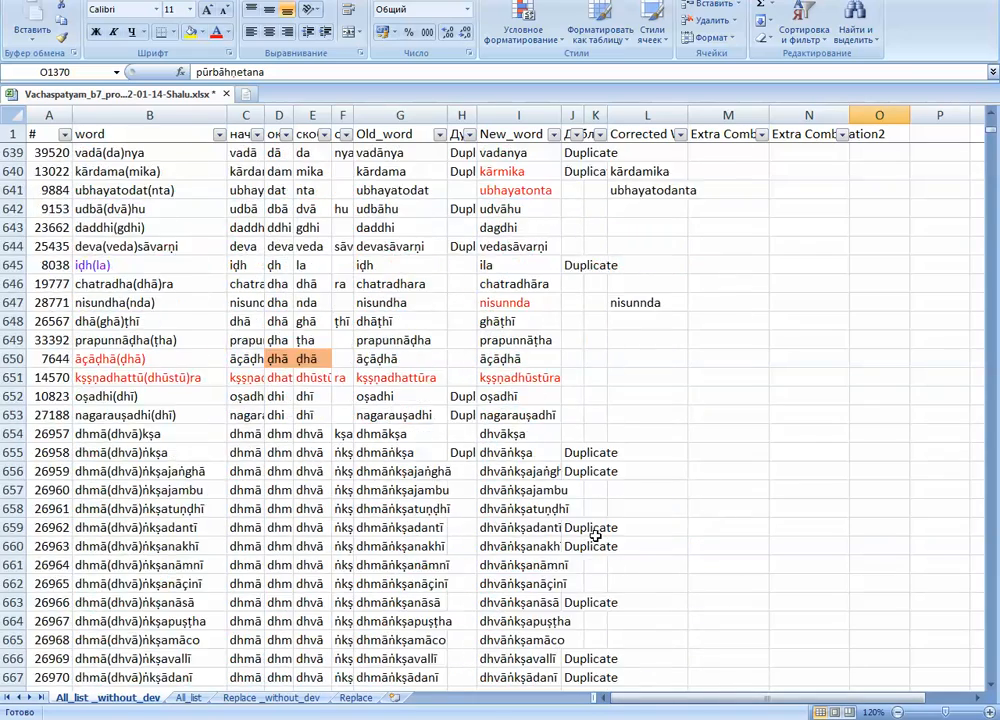
scroll("up", 3)
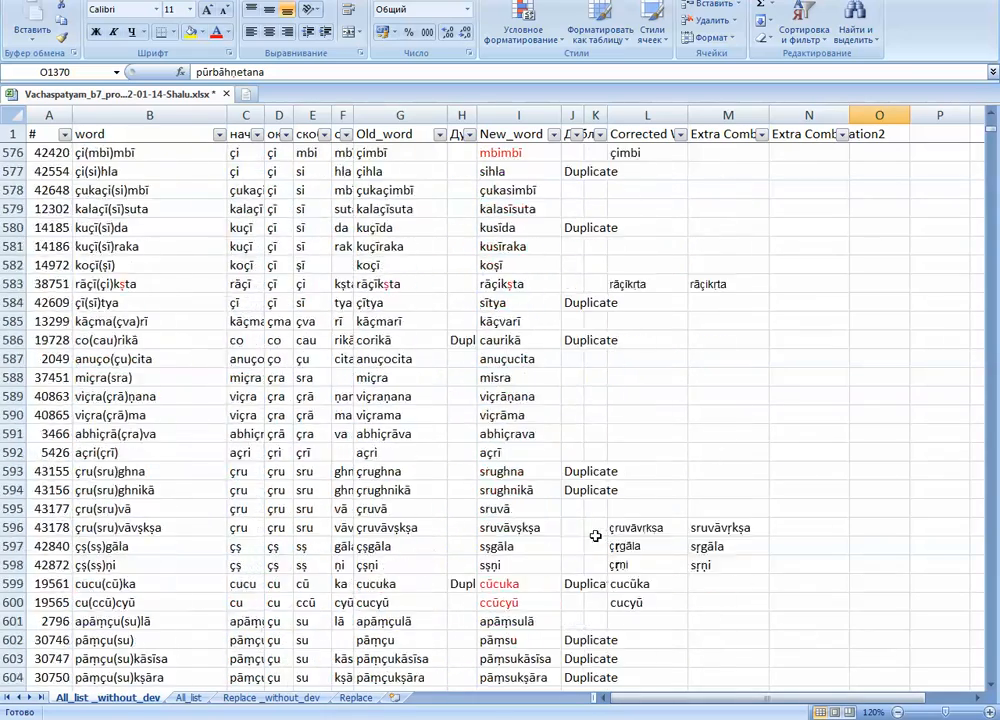
scroll("up", 3)
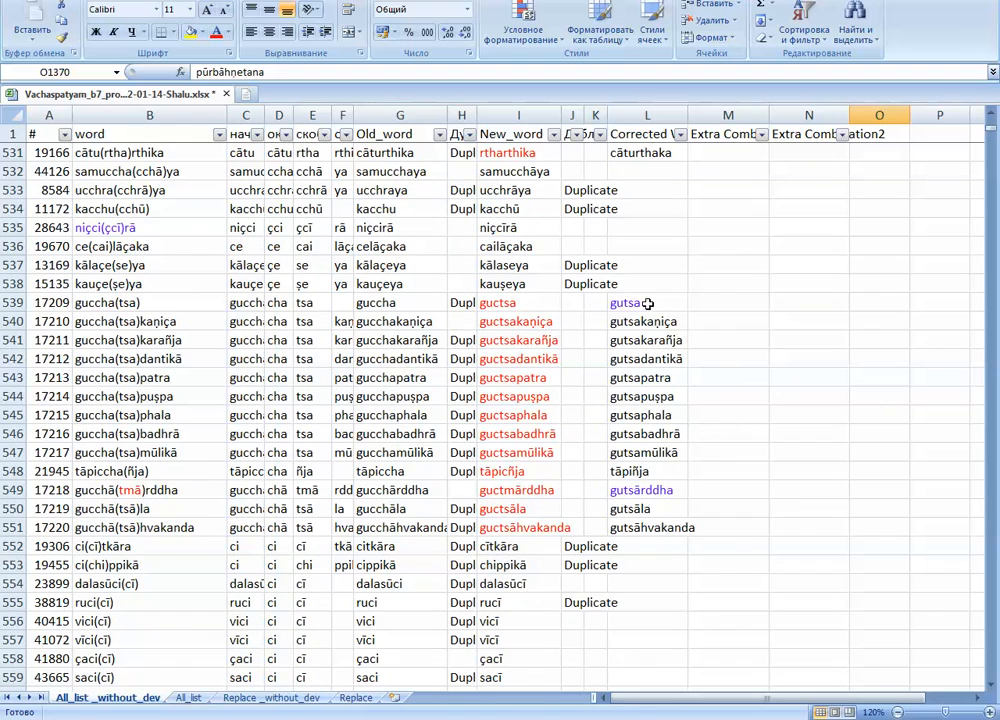
left_click_drag(648, 302, 648, 528)
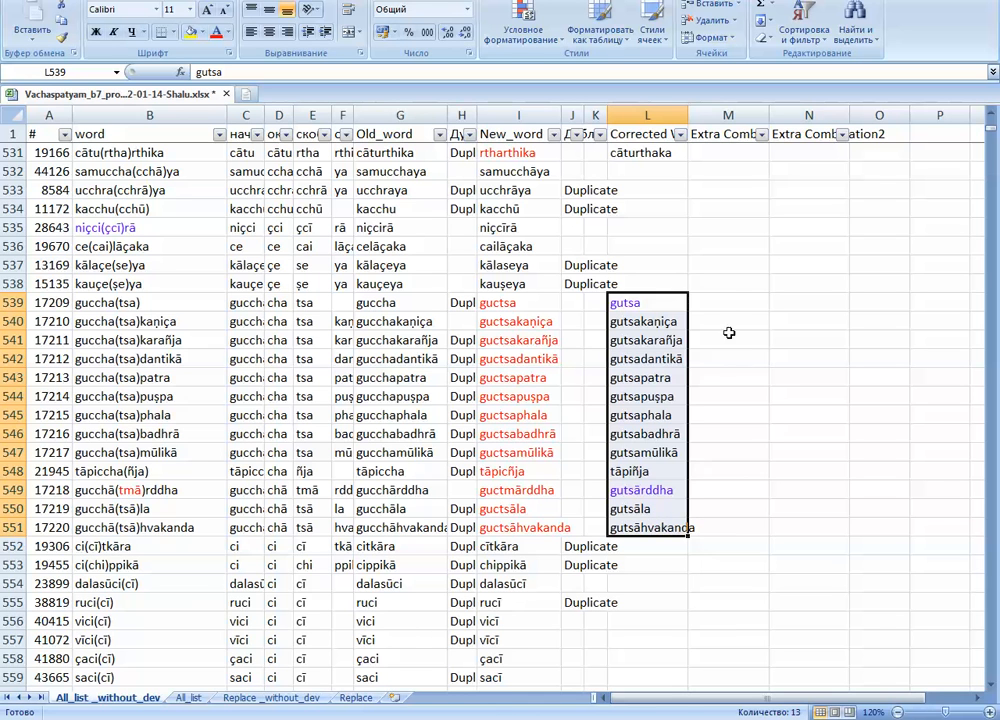
left_click(728, 302)
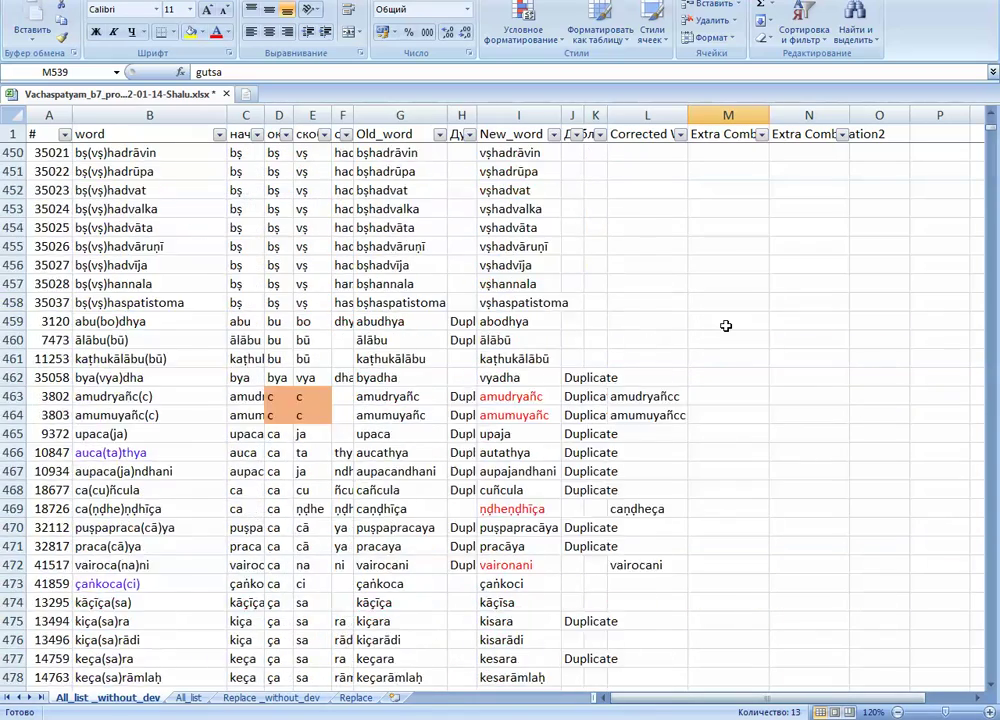
scroll("up", 3)
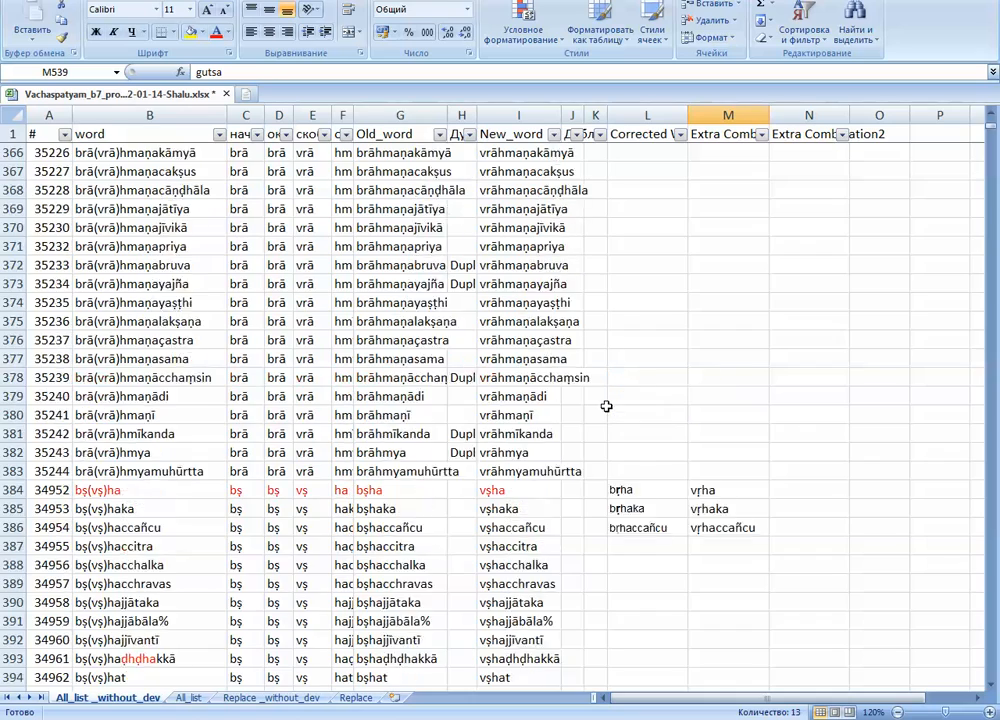
scroll("up", 3)
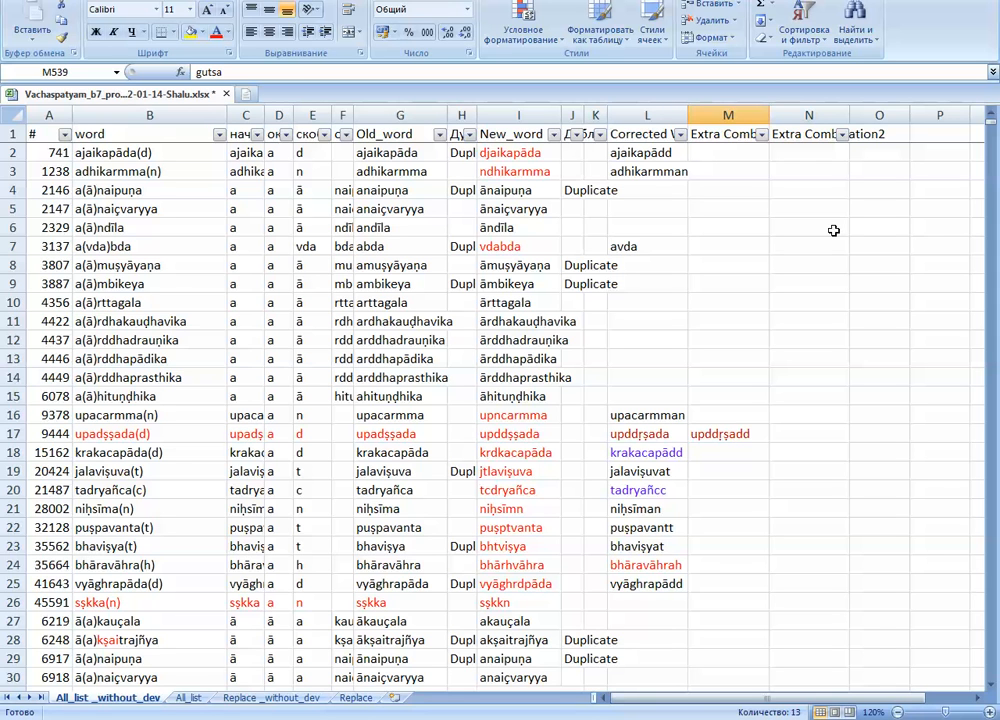
left_click(648, 452)
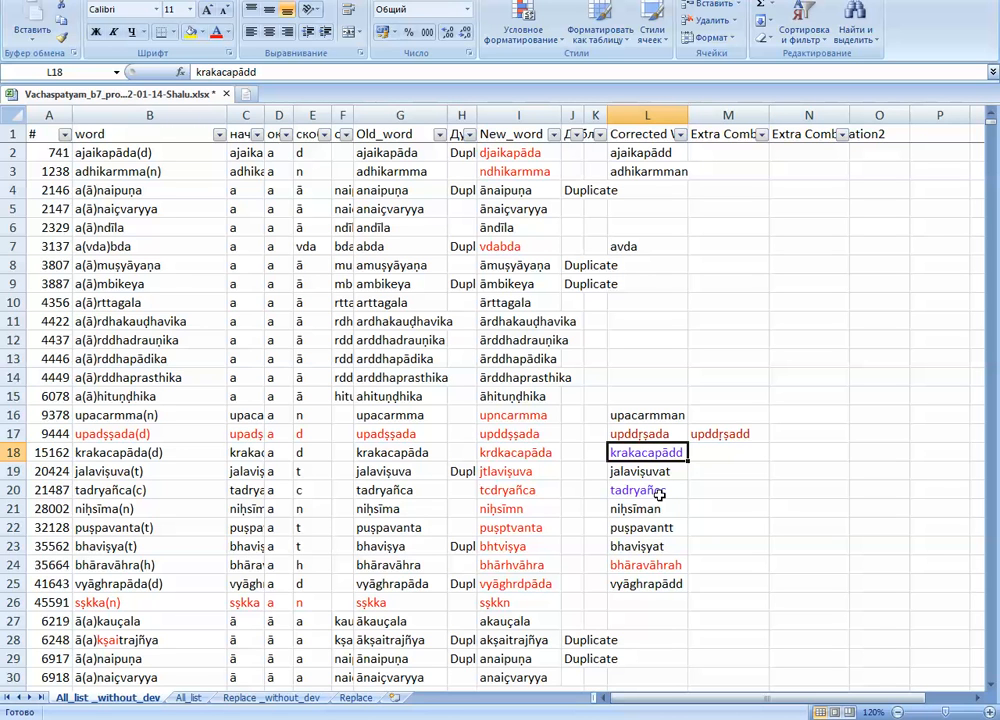
mouse_move(658, 490)
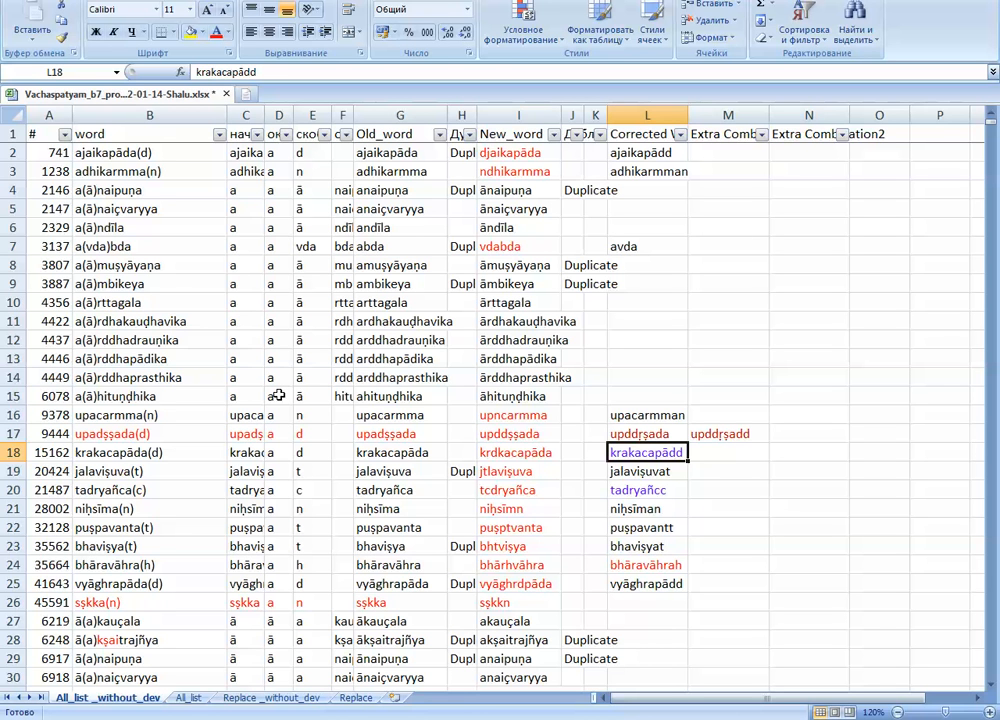
mouse_move(276, 384)
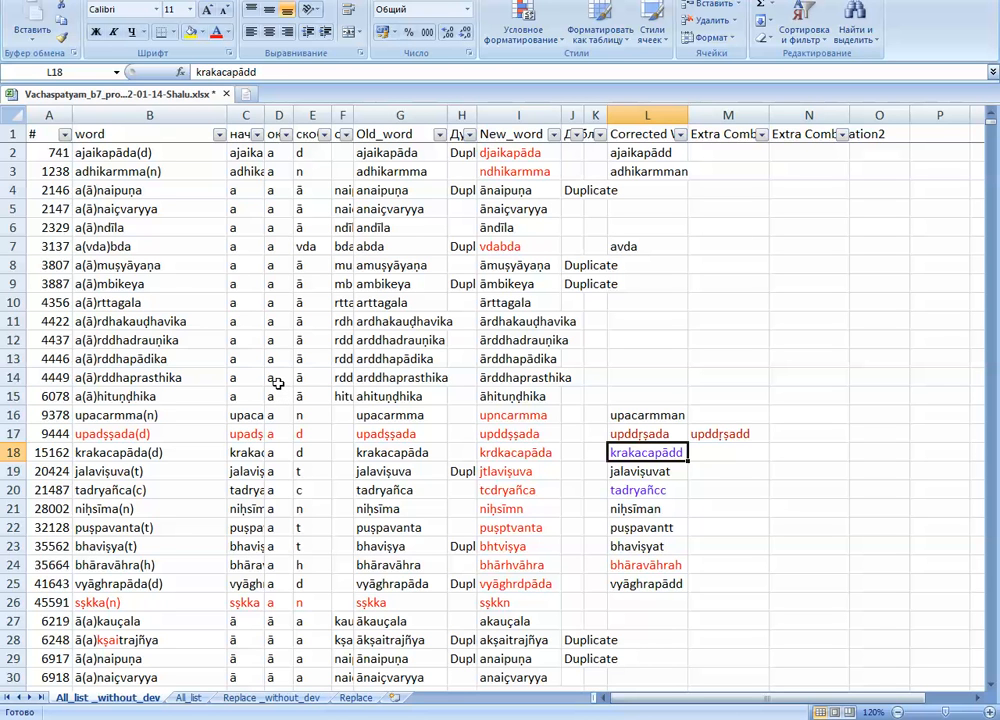